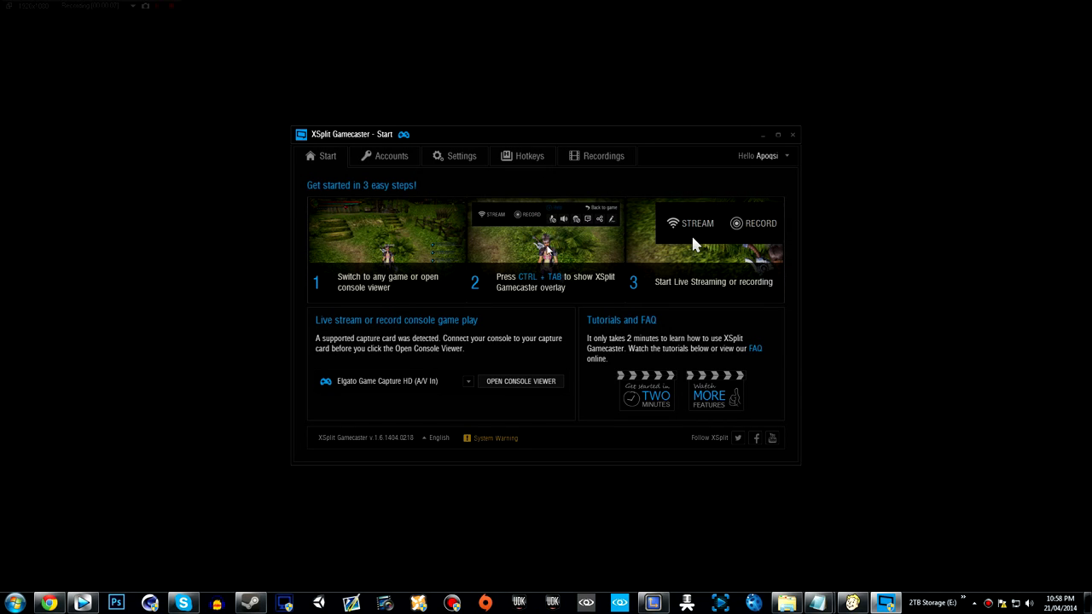
{"action": "mouse_move", "coordinate": [531, 353]}
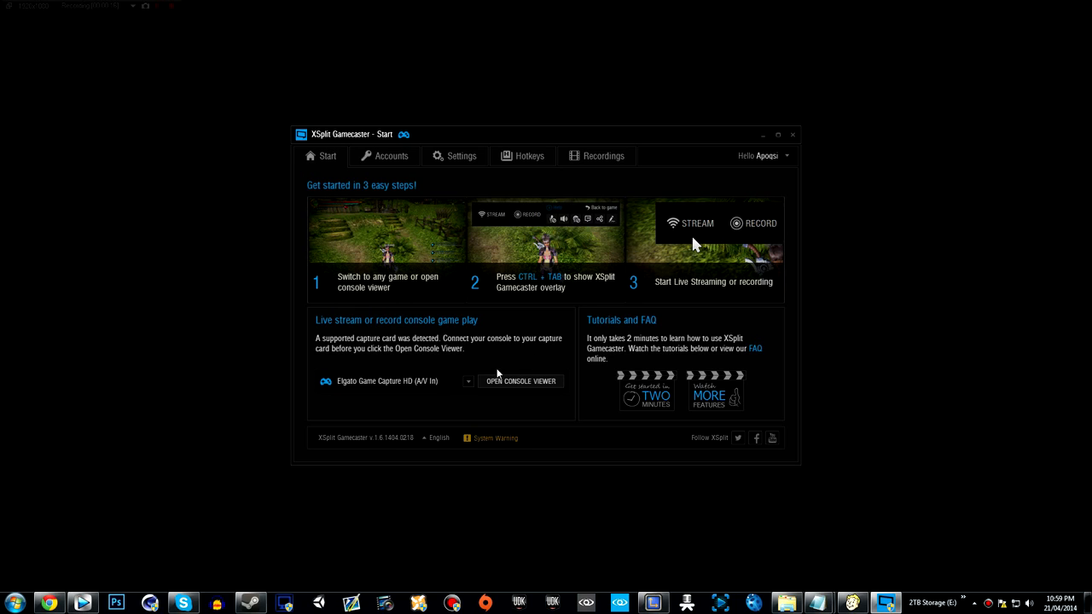
{"action": "mouse_move", "coordinate": [516, 368]}
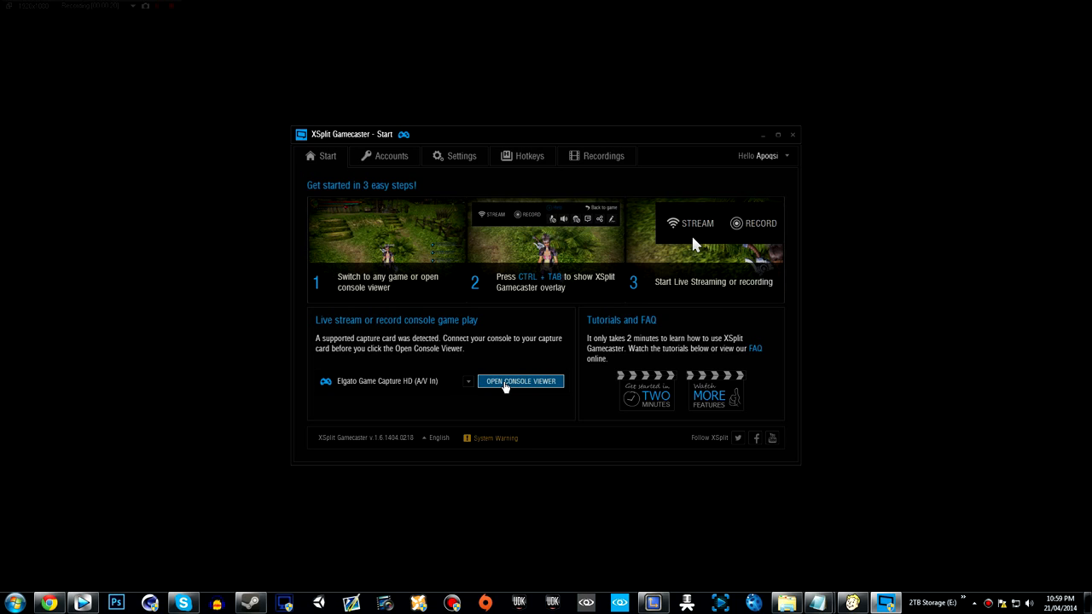
{"action": "mouse_move", "coordinate": [543, 316]}
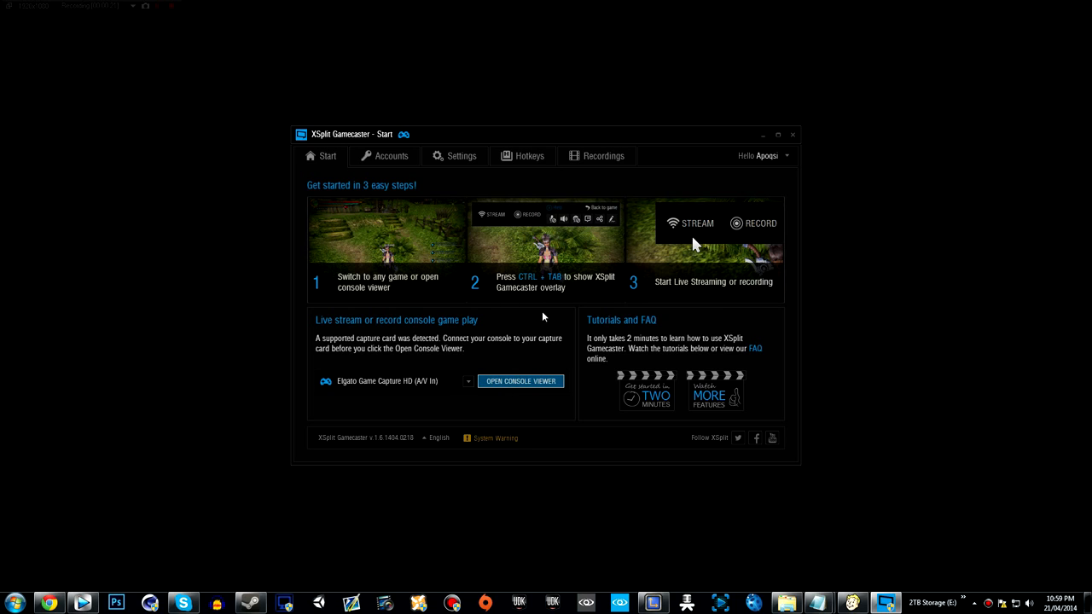
Check the capture card console, then review streaming services under Accounts, keeping Twitch
{"action": "left_click", "coordinate": [520, 380]}
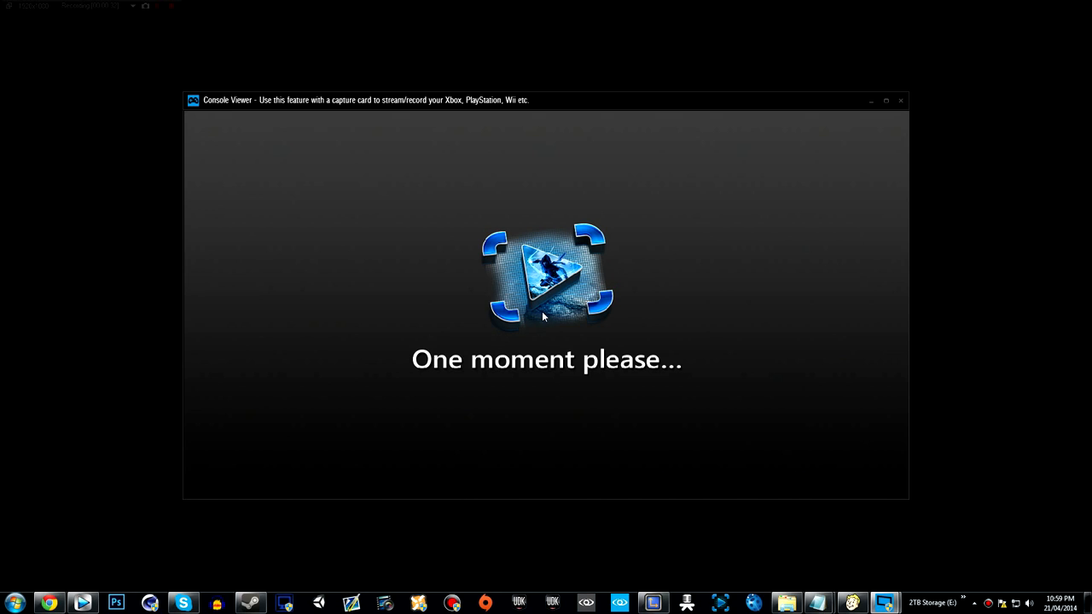
{"action": "mouse_move", "coordinate": [428, 196]}
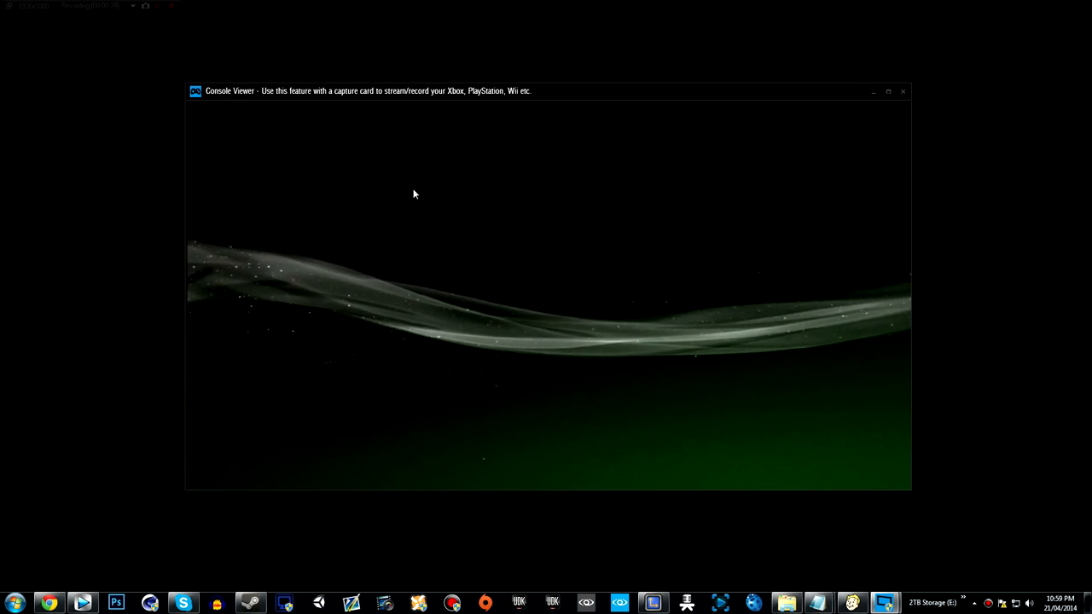
{"action": "mouse_move", "coordinate": [498, 168]}
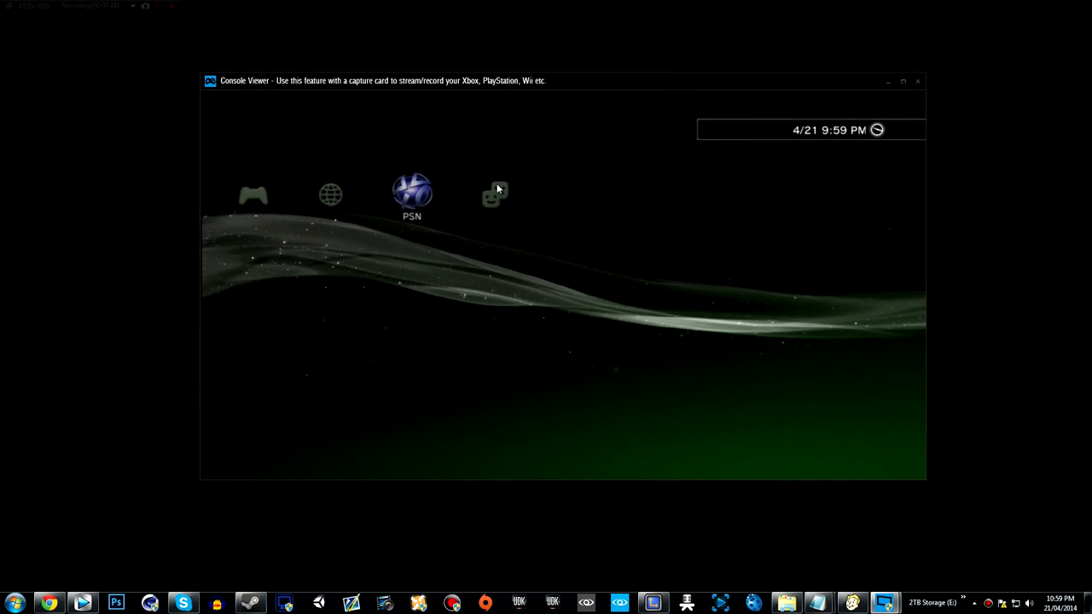
{"action": "left_click", "coordinate": [415, 195]}
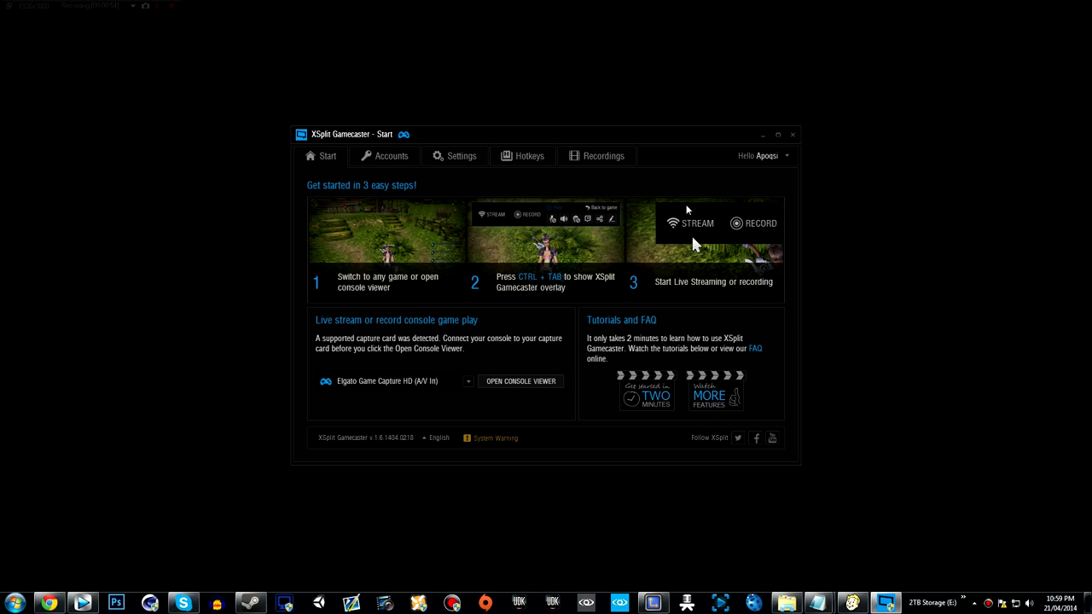
{"action": "mouse_move", "coordinate": [500, 245]}
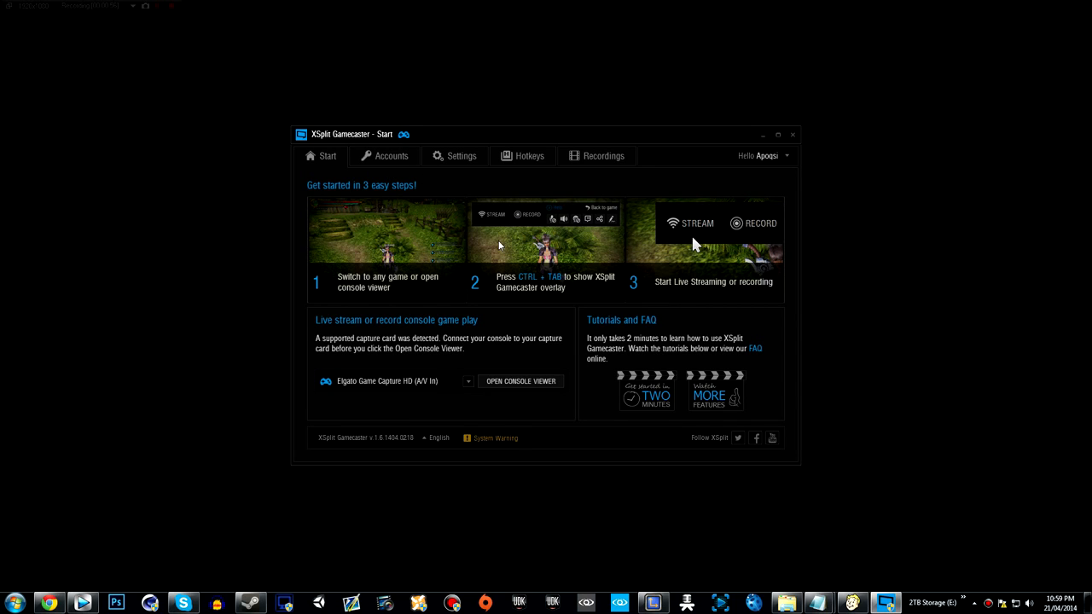
{"action": "mouse_move", "coordinate": [631, 328]}
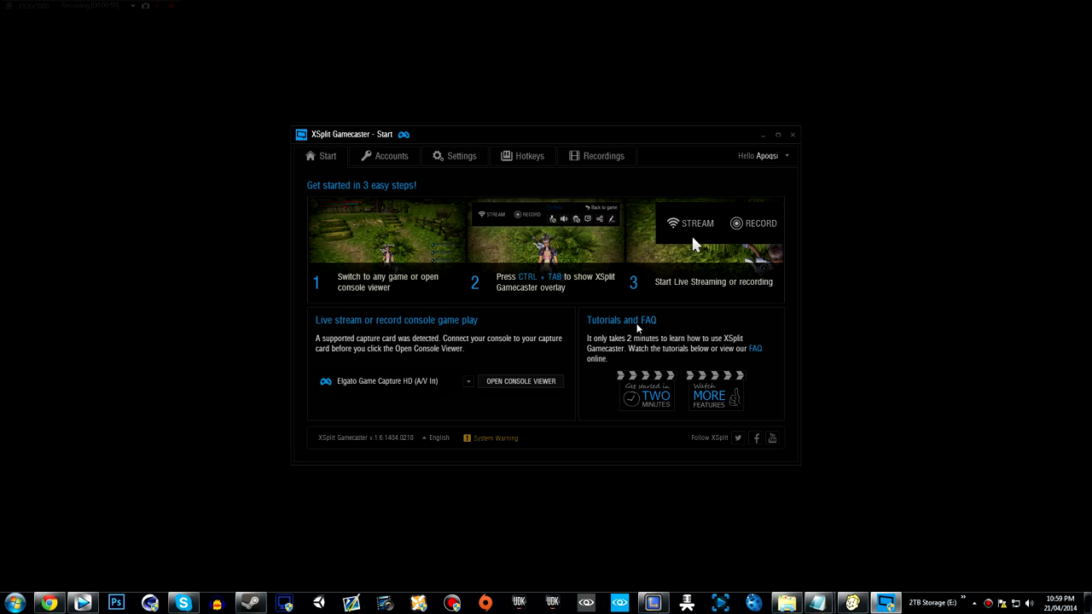
{"action": "mouse_move", "coordinate": [684, 337]}
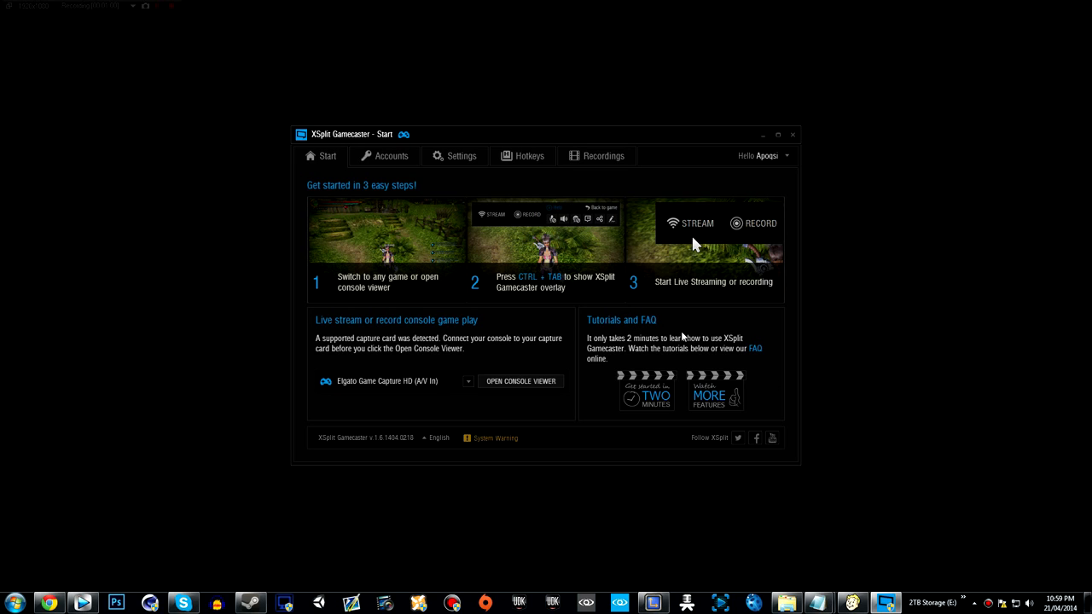
{"action": "mouse_move", "coordinate": [668, 393]}
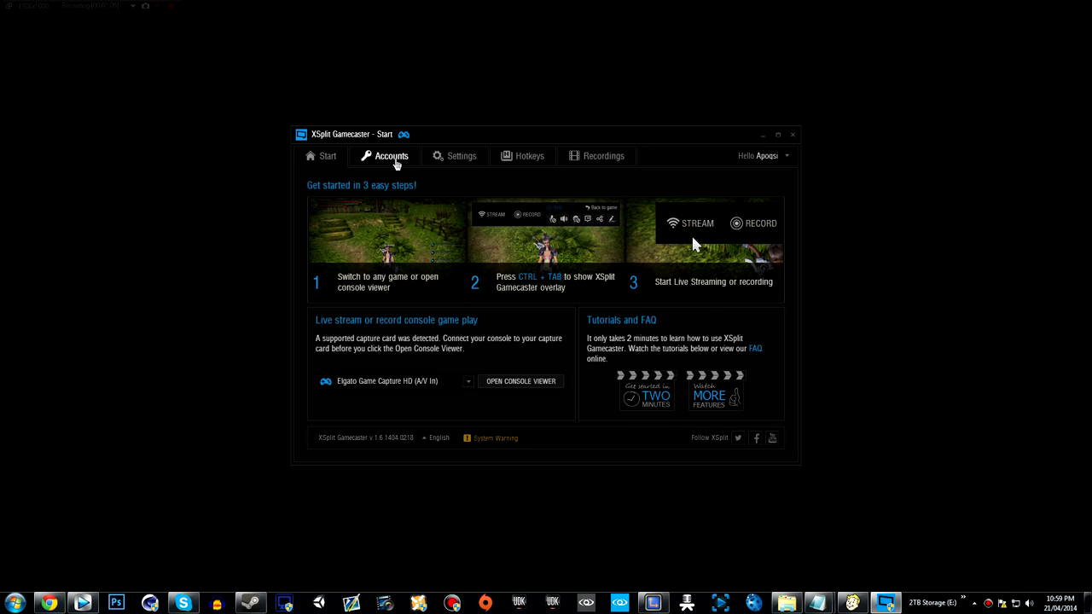
{"action": "mouse_move", "coordinate": [398, 258]}
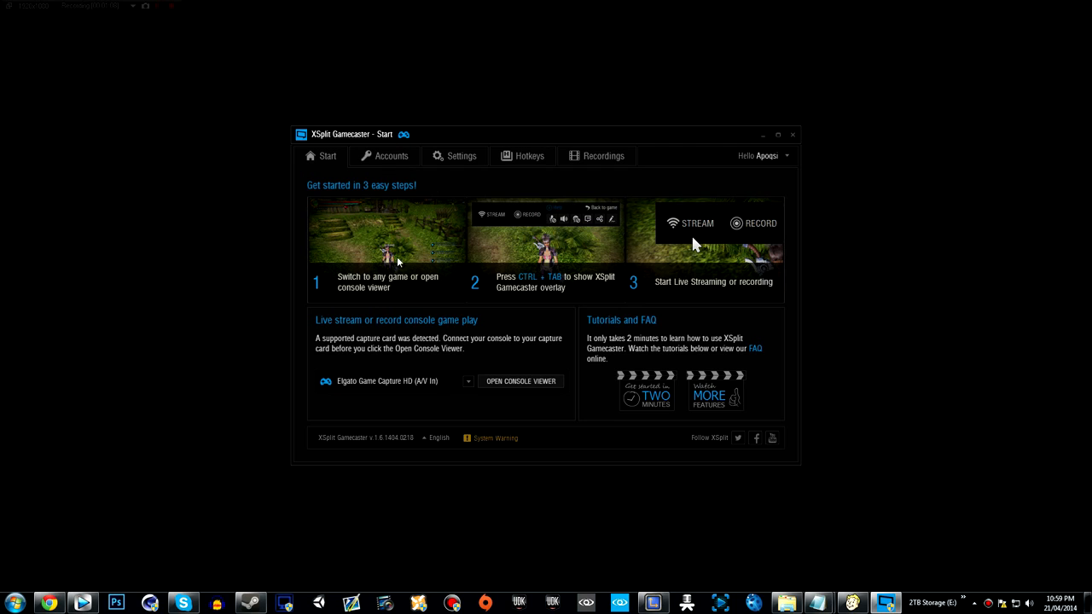
{"action": "mouse_move", "coordinate": [621, 260]}
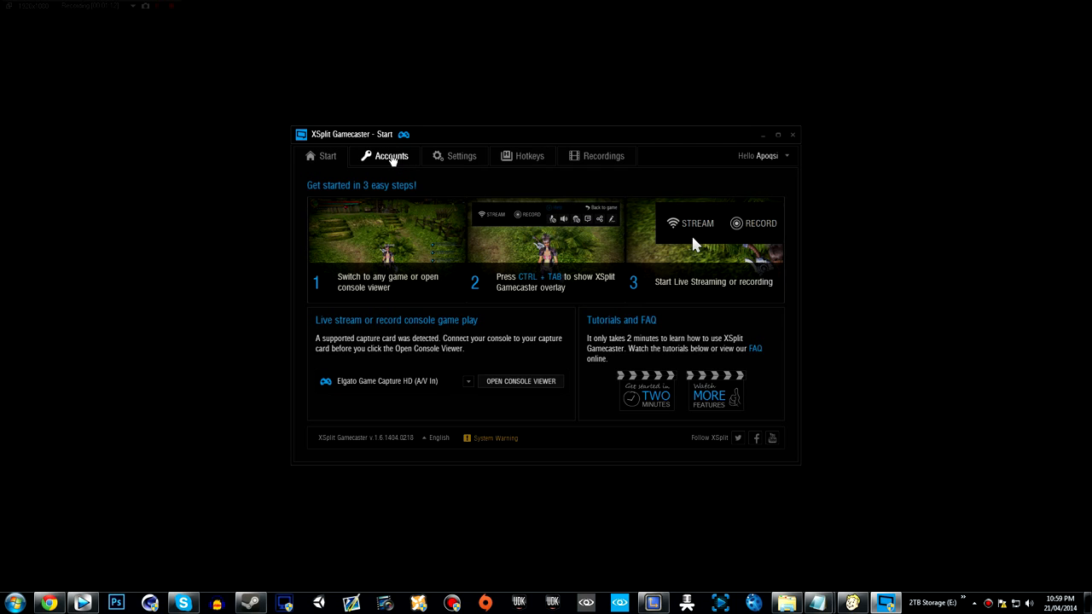
{"action": "left_click", "coordinate": [391, 156]}
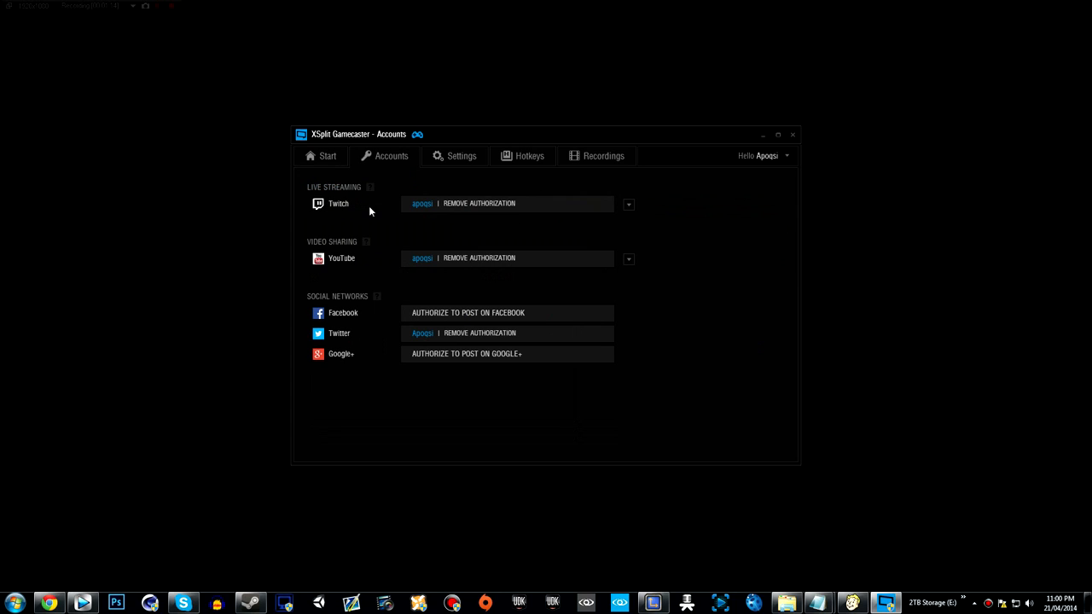
{"action": "left_click", "coordinate": [628, 205]}
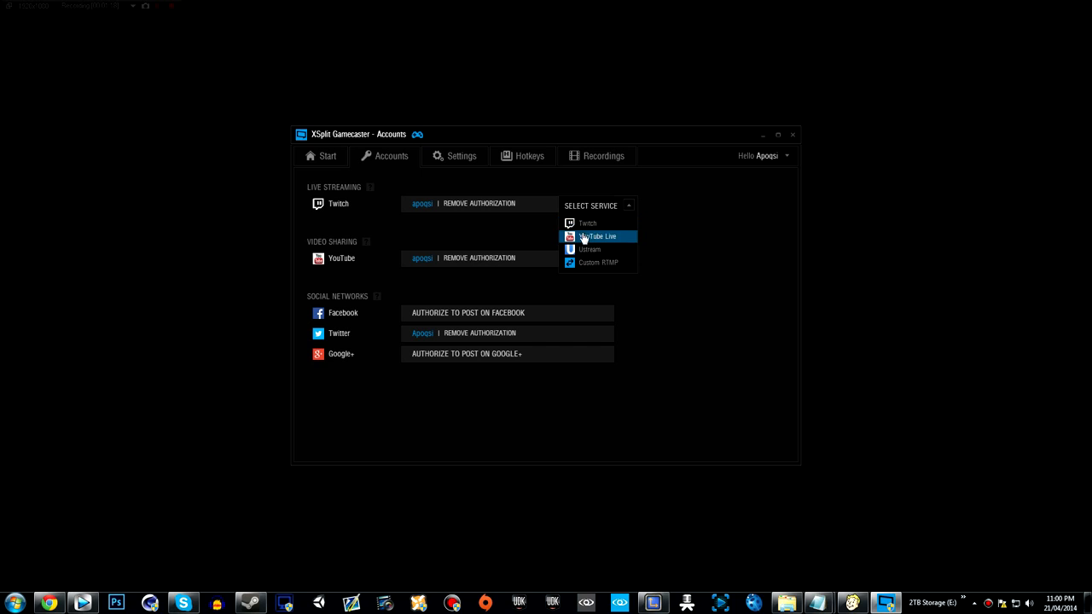
{"action": "mouse_move", "coordinate": [604, 262]}
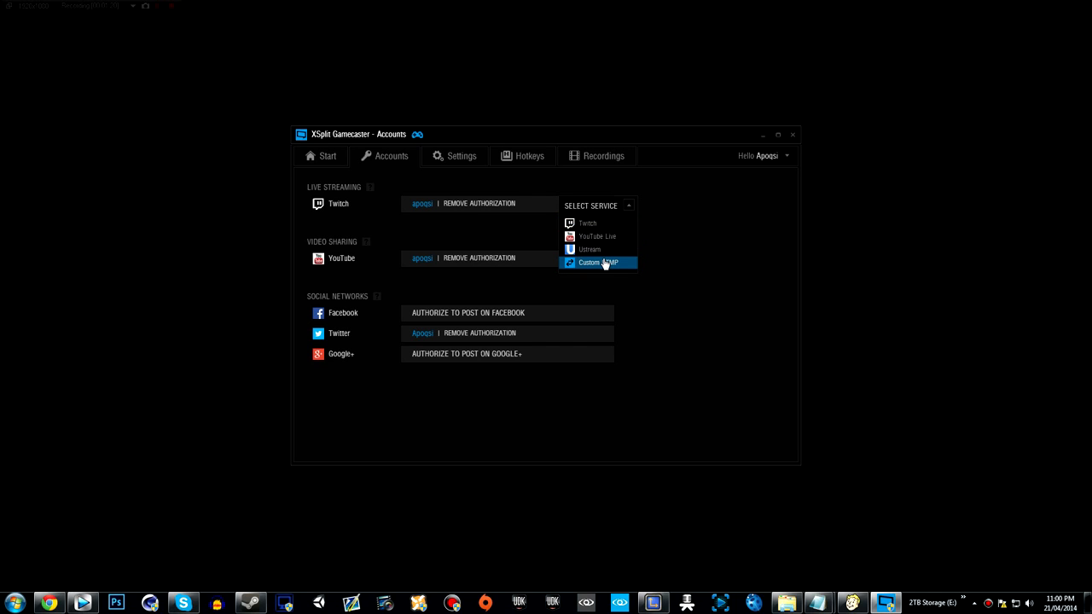
{"action": "mouse_move", "coordinate": [630, 234]}
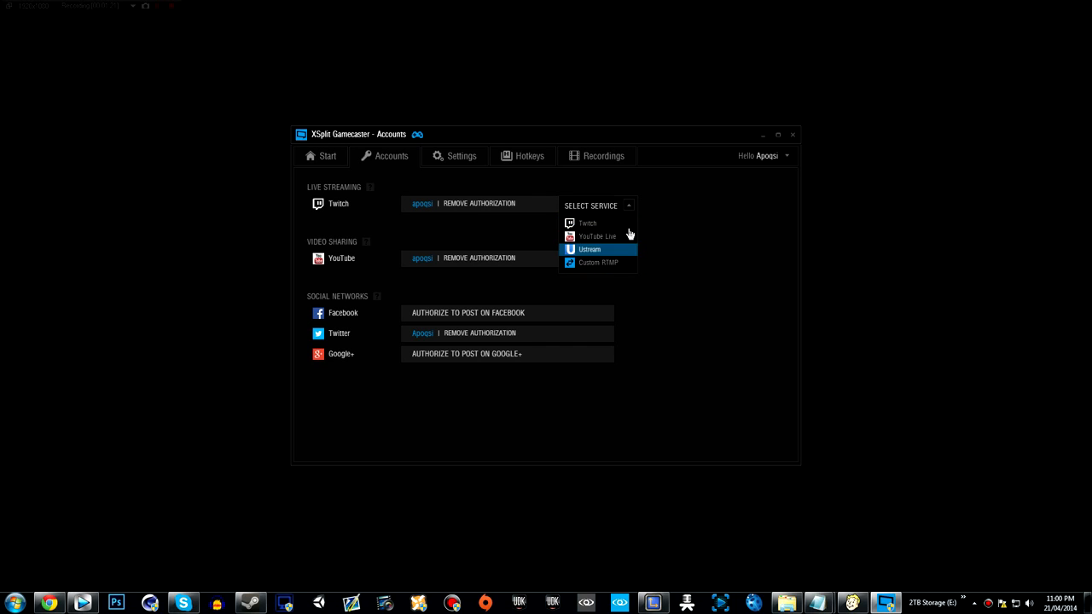
{"action": "left_click", "coordinate": [609, 205]}
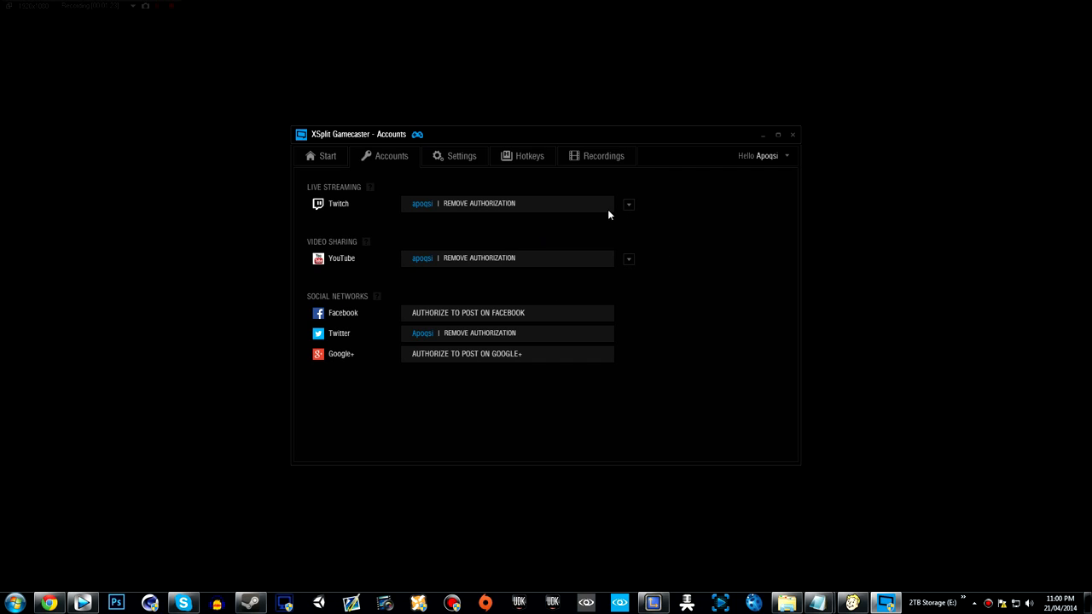
{"action": "left_click", "coordinate": [628, 204]}
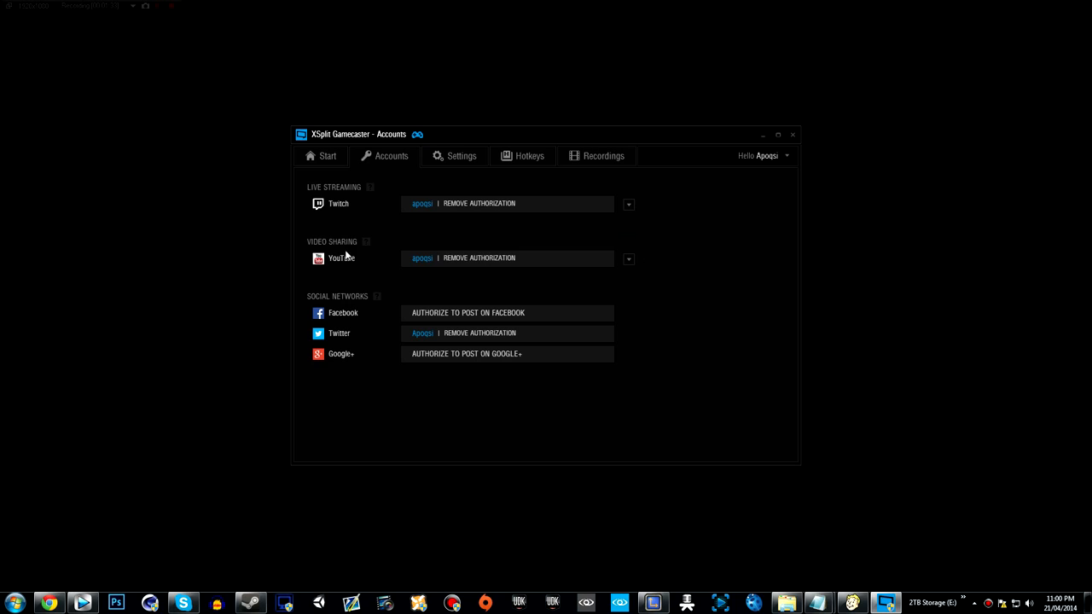
{"action": "left_click", "coordinate": [628, 258]}
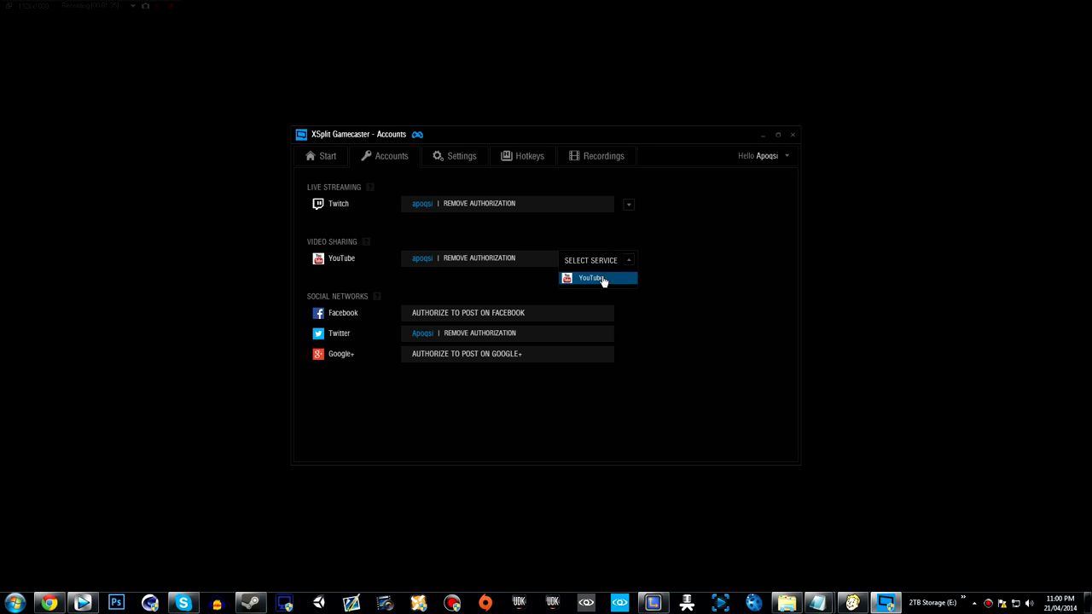
{"action": "left_click", "coordinate": [597, 278]}
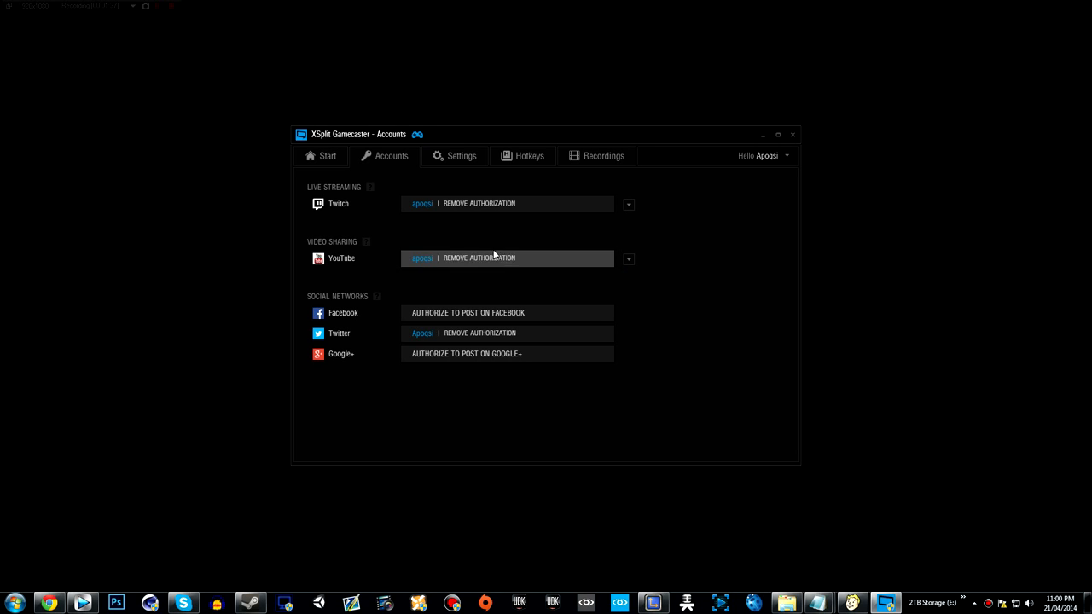
{"action": "mouse_move", "coordinate": [637, 271]}
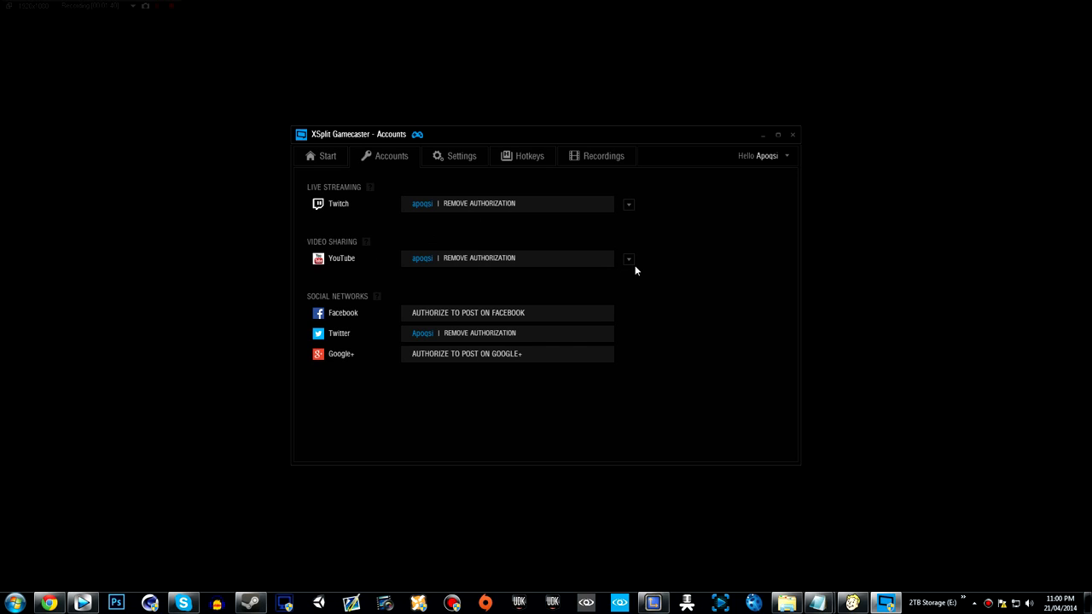
{"action": "mouse_move", "coordinate": [504, 237]}
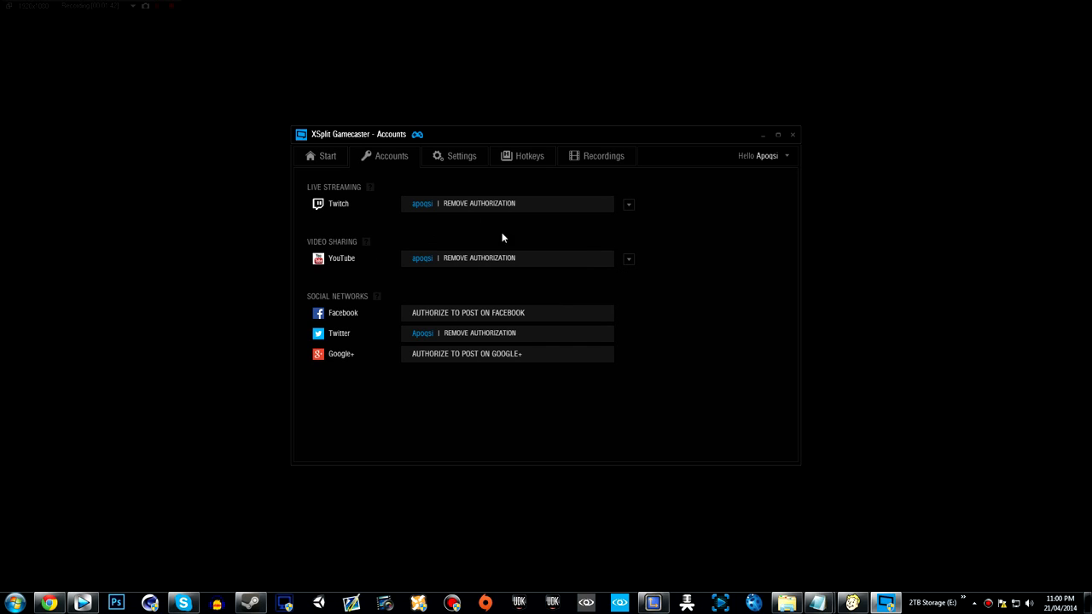
{"action": "mouse_move", "coordinate": [706, 282]}
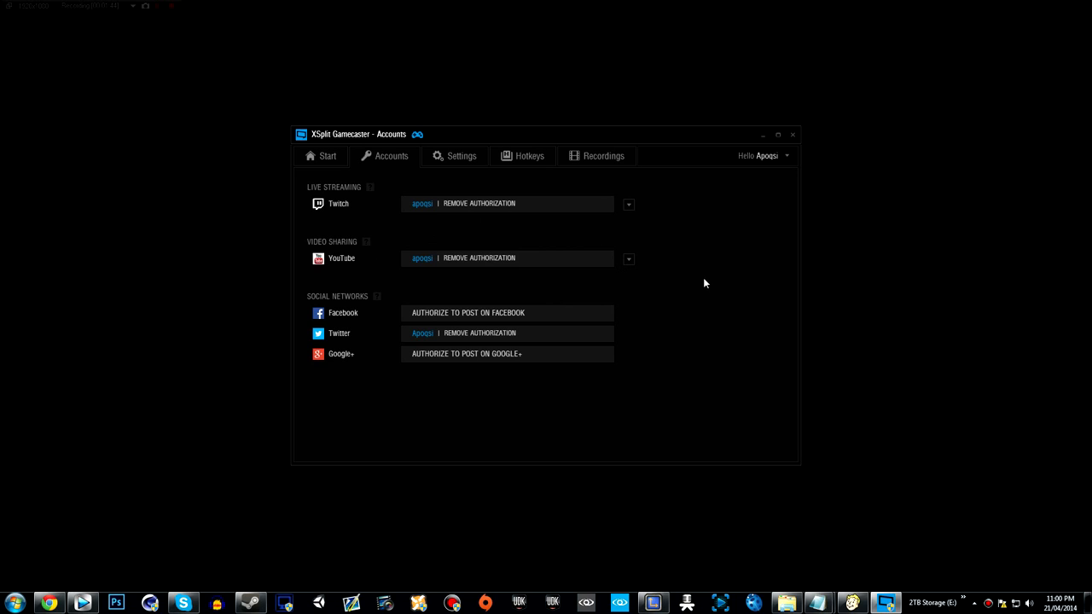
{"action": "mouse_move", "coordinate": [342, 300]}
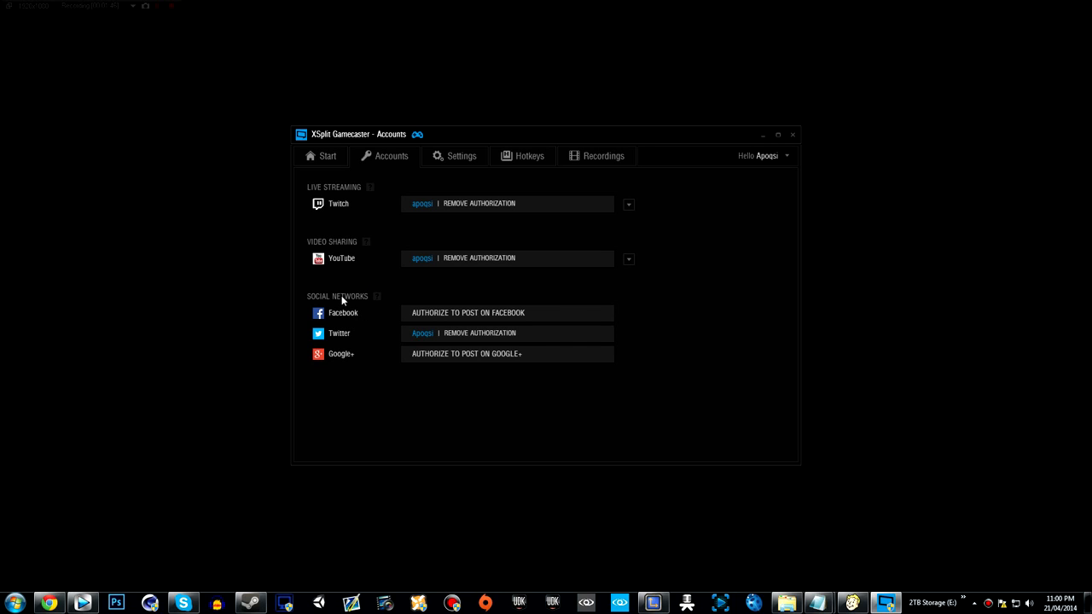
{"action": "mouse_move", "coordinate": [403, 313]}
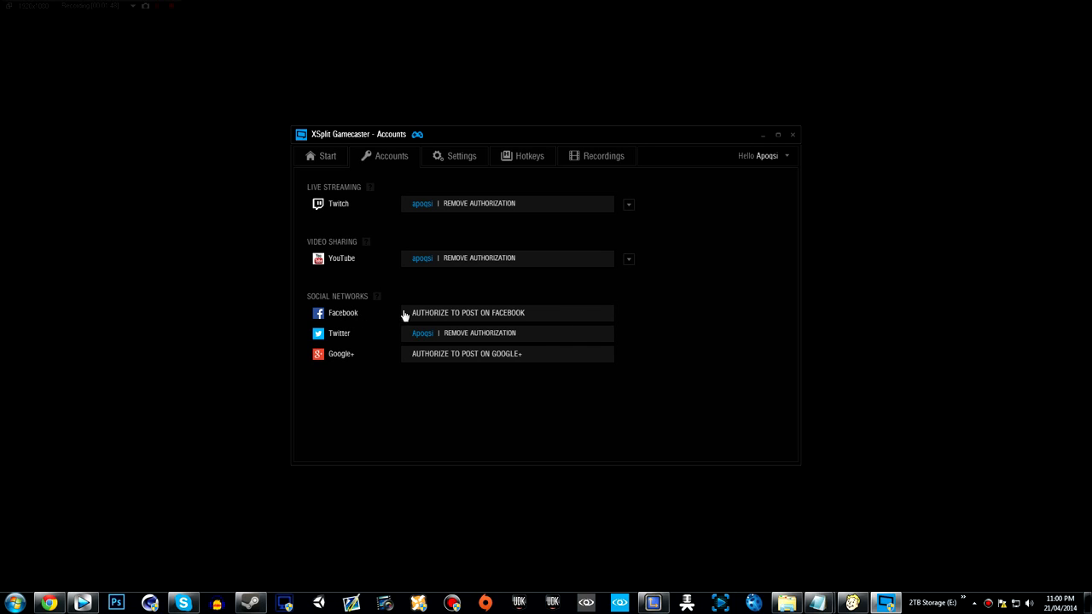
{"action": "mouse_move", "coordinate": [516, 316]}
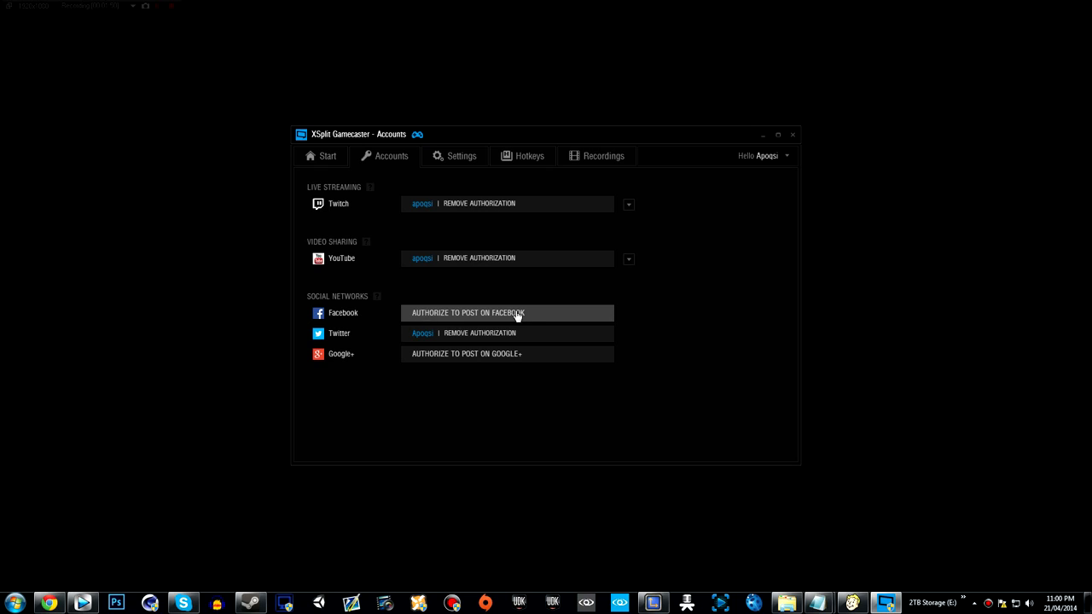
{"action": "mouse_move", "coordinate": [715, 291]}
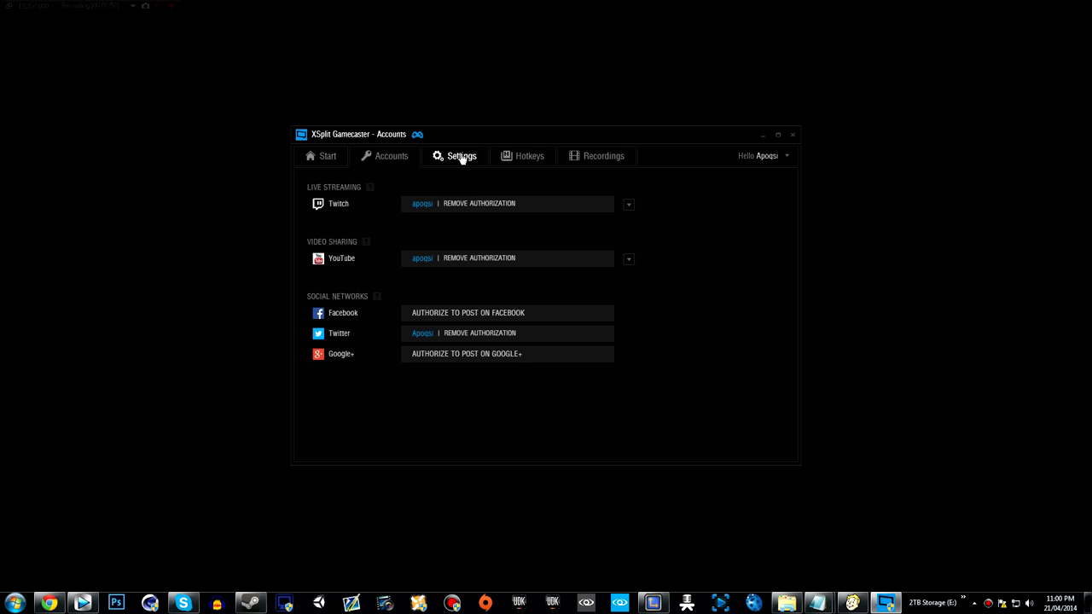
Show Settings: stream 720p HD, recording 1080p Full HD, Turtle Beach mic, LifeCam camera
{"action": "left_click", "coordinate": [459, 155]}
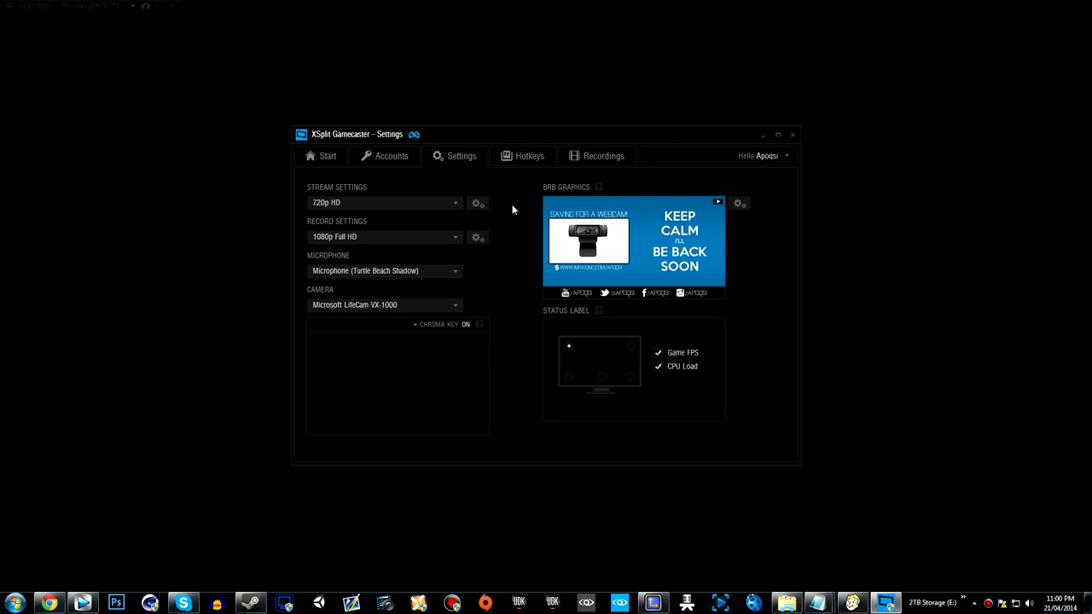
{"action": "mouse_move", "coordinate": [508, 232]}
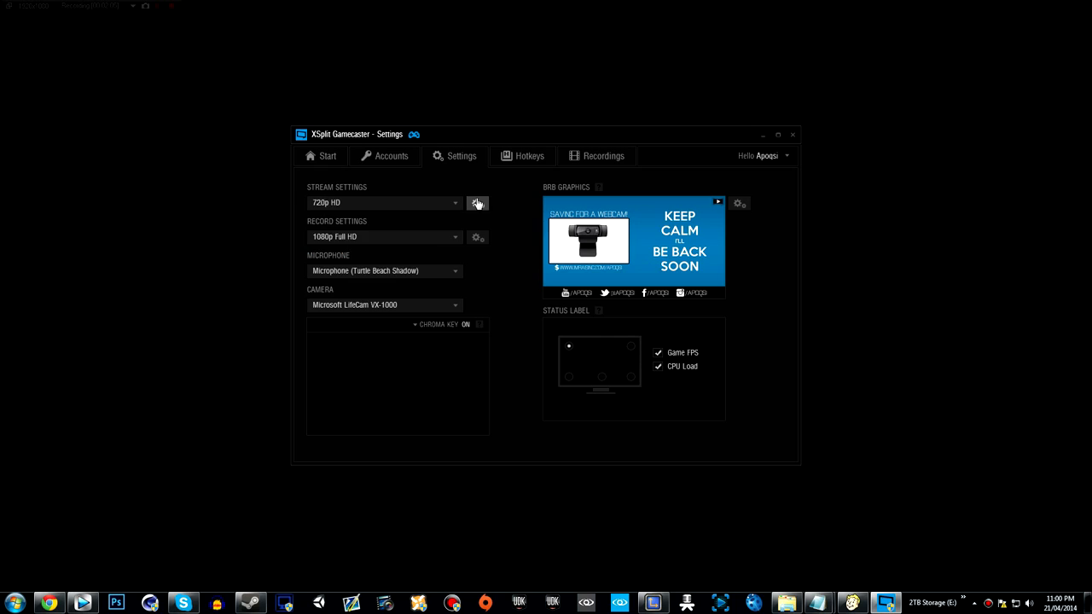
{"action": "left_click", "coordinate": [478, 203]}
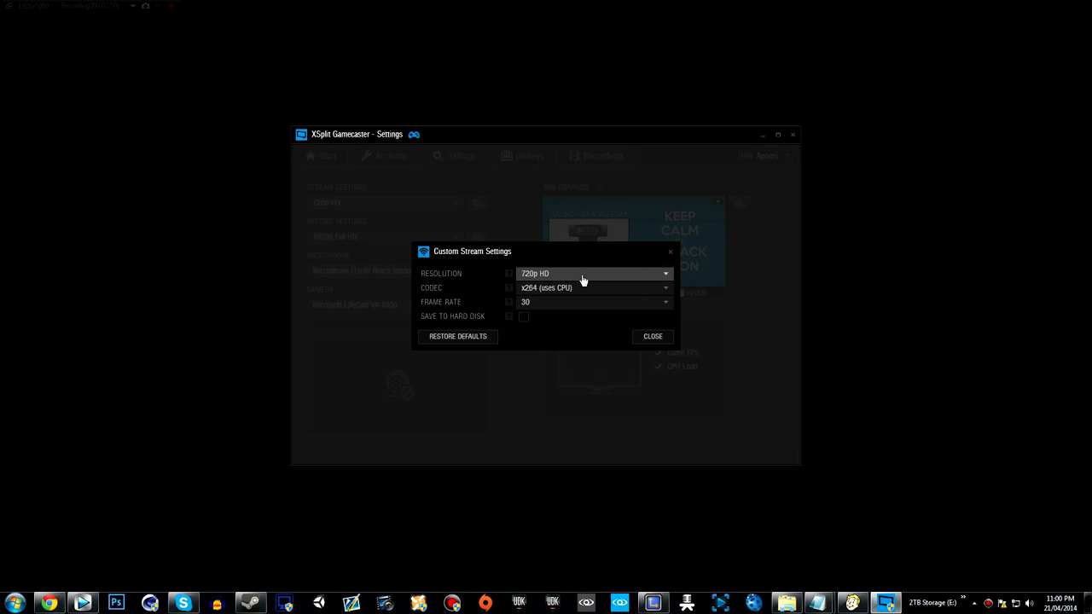
{"action": "mouse_move", "coordinate": [558, 289]}
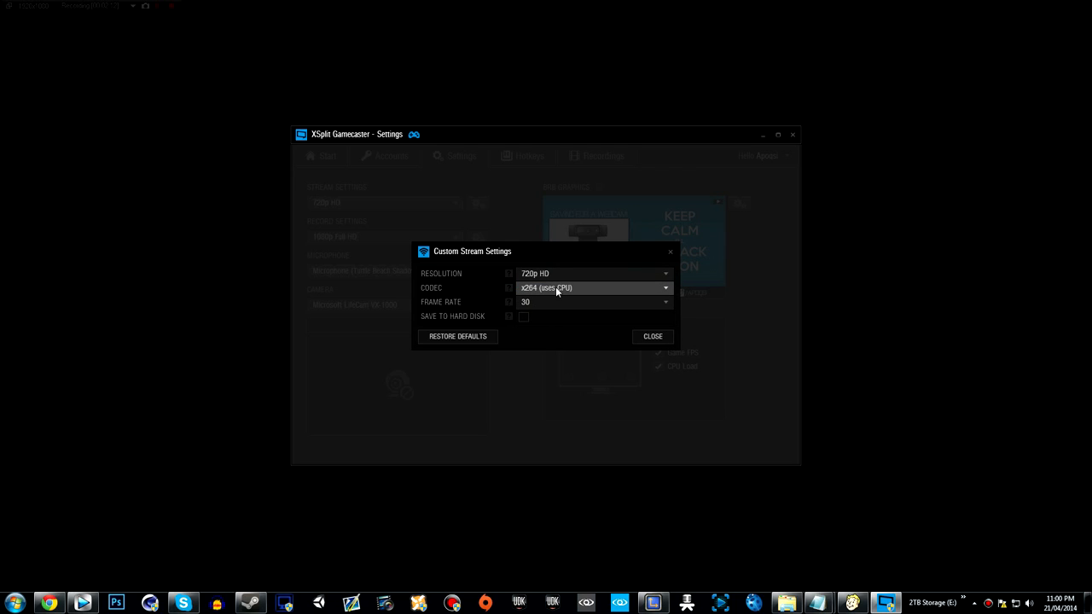
{"action": "left_click", "coordinate": [593, 287]}
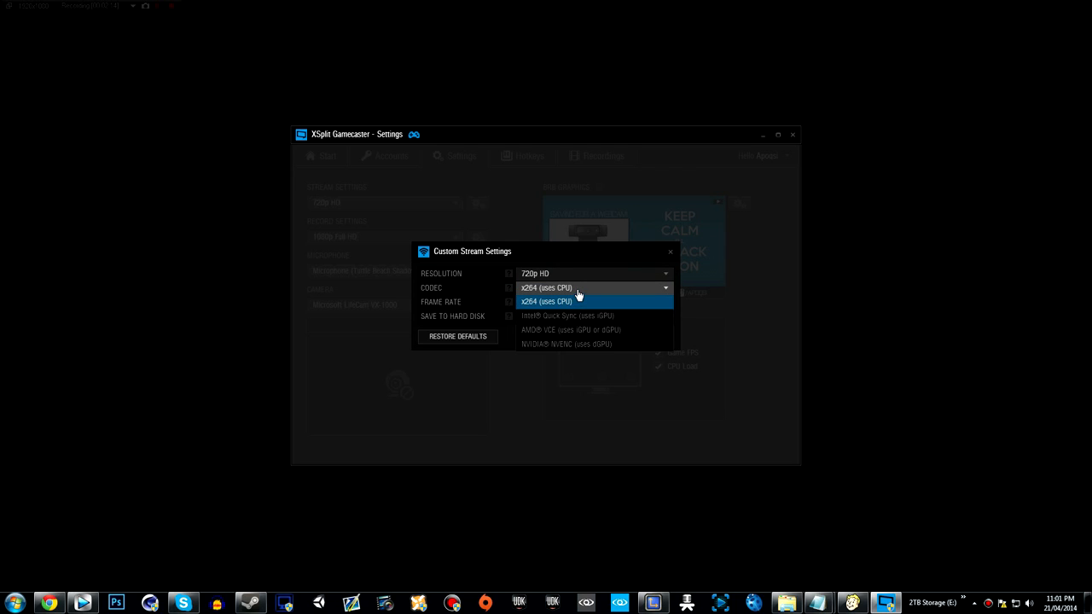
{"action": "left_click", "coordinate": [593, 301]}
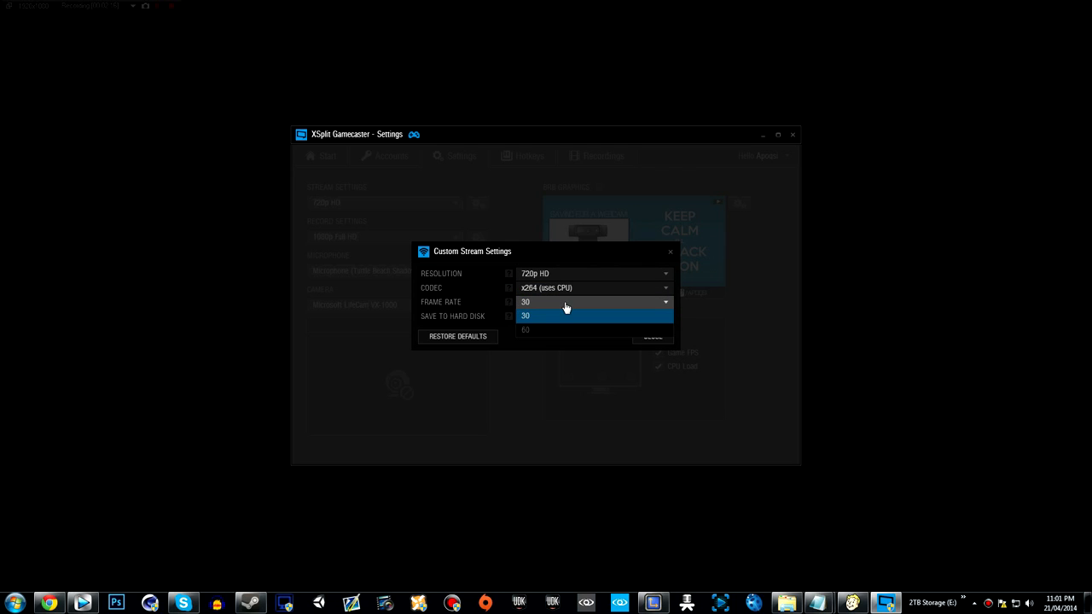
{"action": "left_click", "coordinate": [526, 314]}
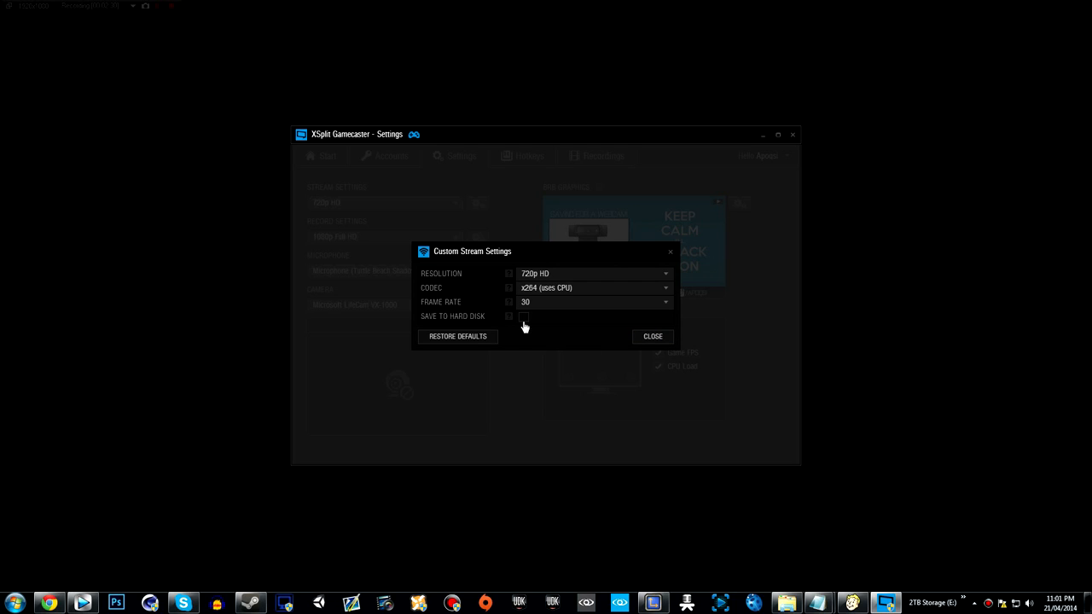
{"action": "left_click", "coordinate": [523, 316]}
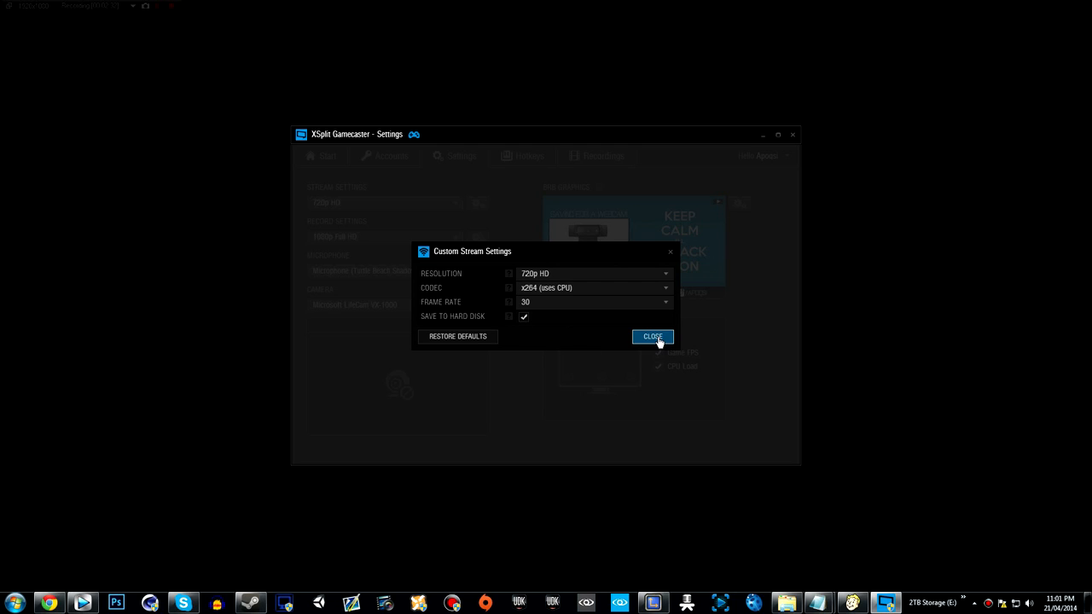
{"action": "left_click", "coordinate": [523, 316]}
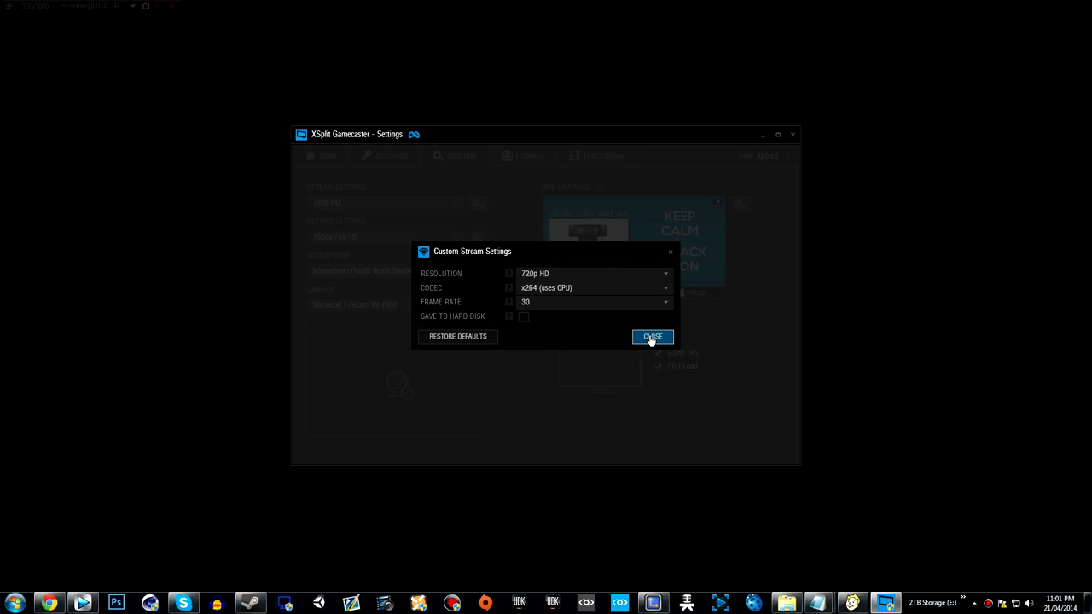
{"action": "left_click", "coordinate": [652, 336]}
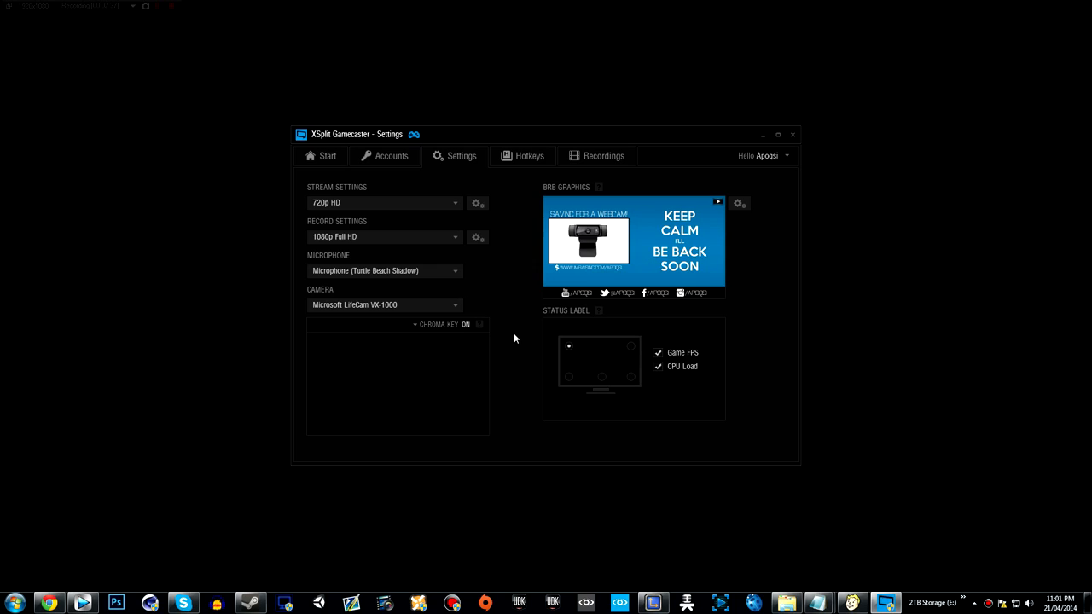
{"action": "mouse_move", "coordinate": [517, 336]}
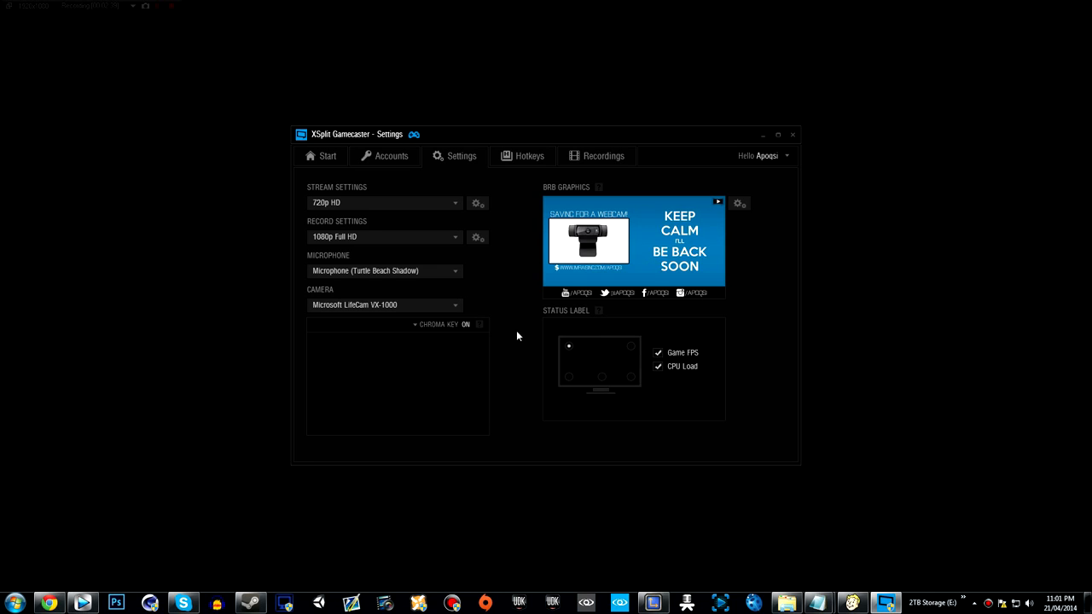
{"action": "mouse_move", "coordinate": [451, 238]}
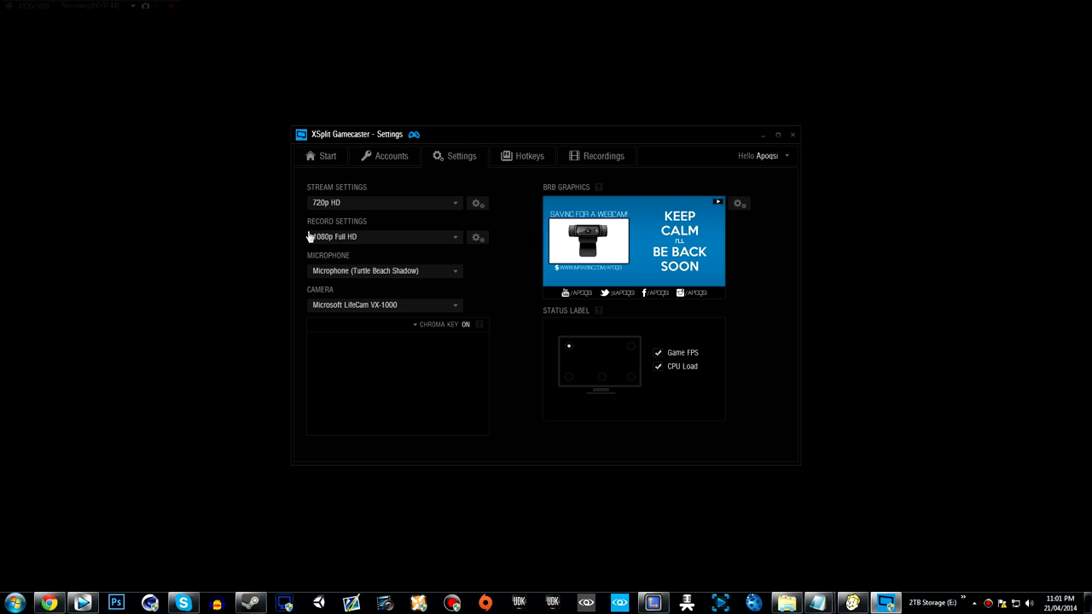
{"action": "left_click", "coordinate": [397, 236]}
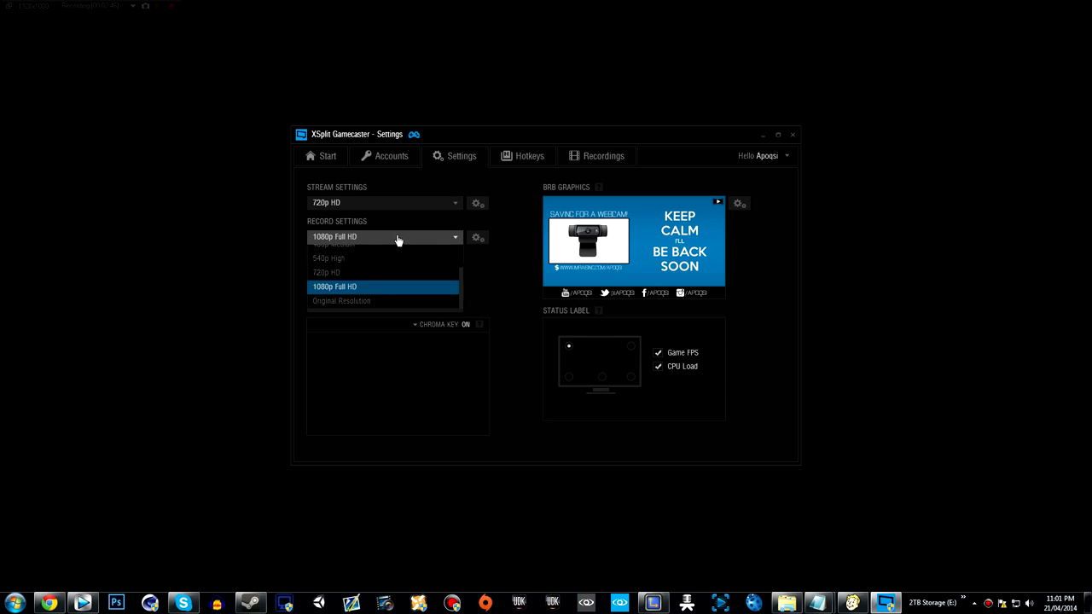
{"action": "mouse_move", "coordinate": [370, 272]}
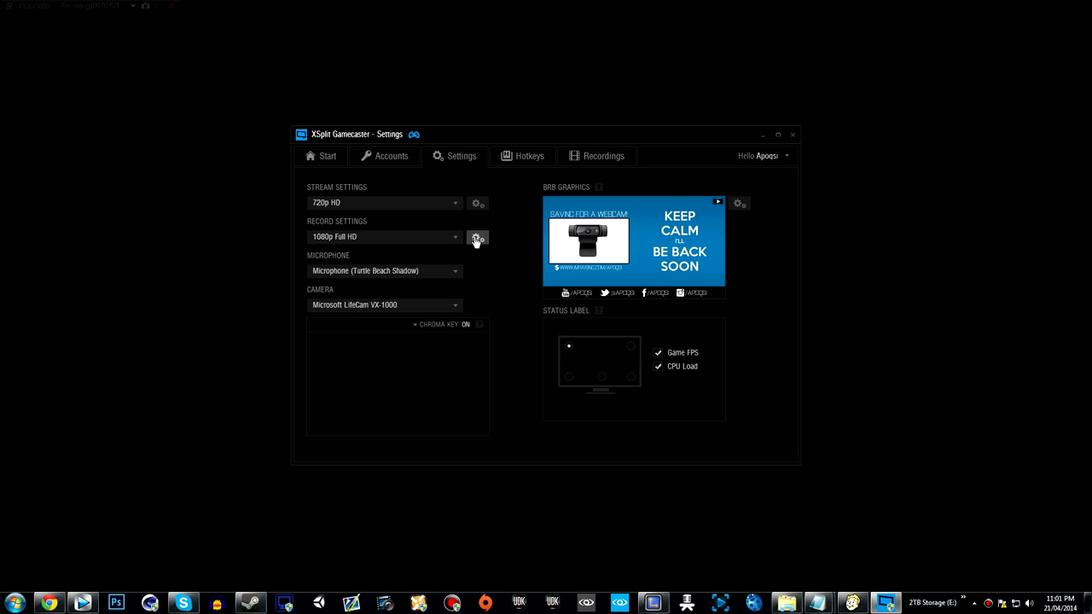
{"action": "left_click", "coordinate": [478, 238]}
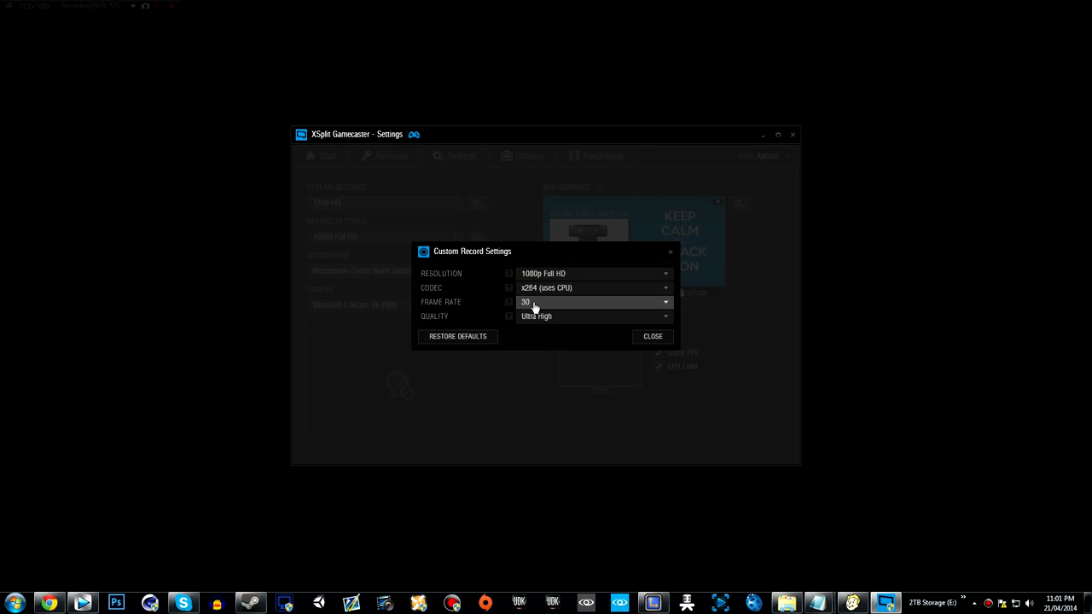
{"action": "left_click", "coordinate": [593, 315]}
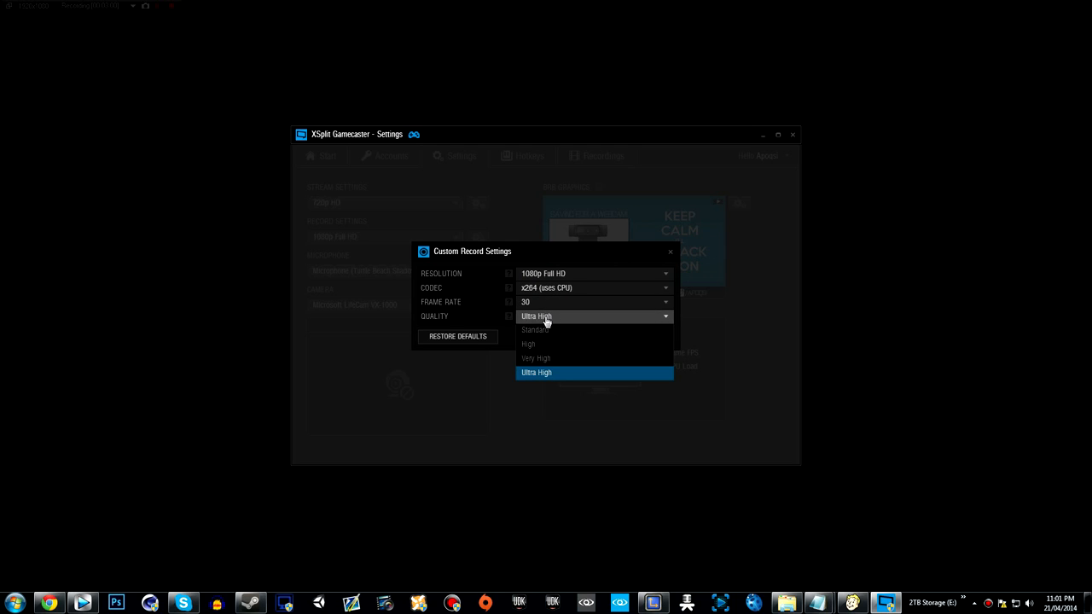
{"action": "mouse_move", "coordinate": [541, 336]}
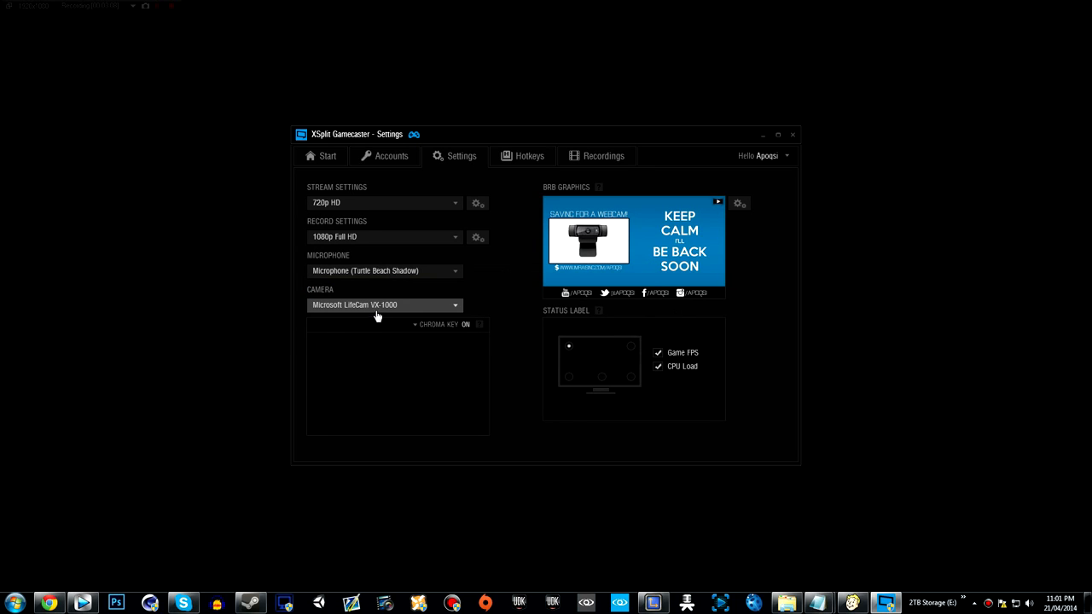
{"action": "mouse_move", "coordinate": [368, 333]}
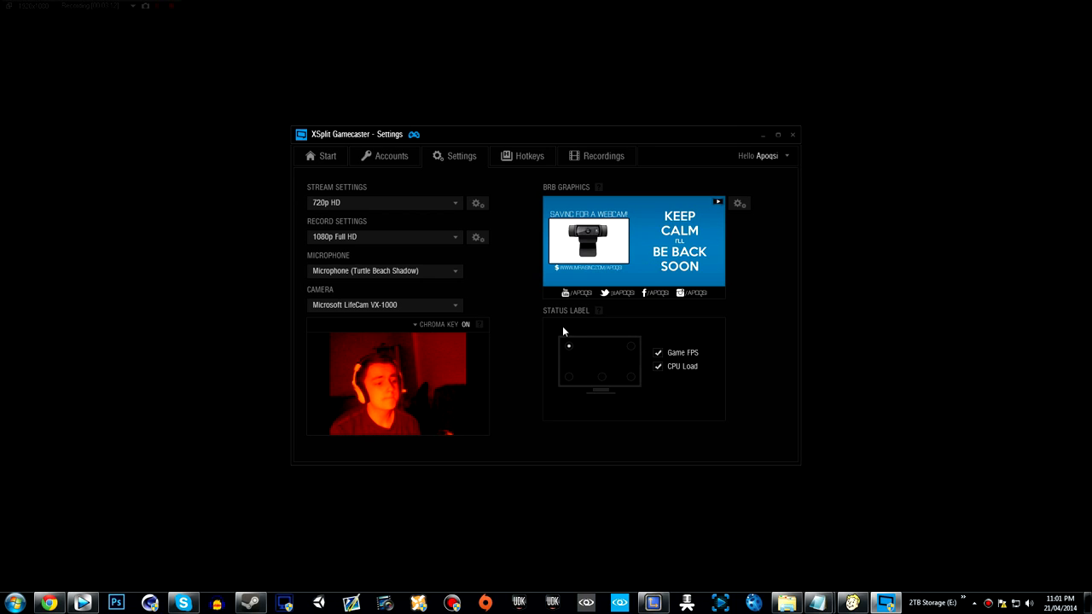
{"action": "mouse_move", "coordinate": [534, 311]}
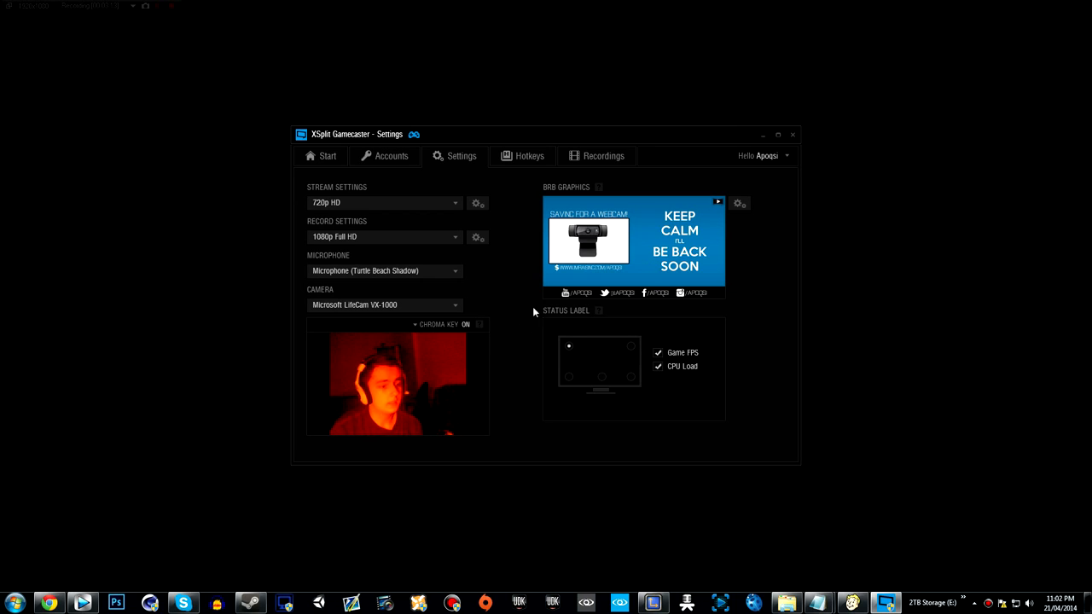
Toggle chroma keying off, on, then off again for the LifeCam VX-1000 preview
{"action": "left_click", "coordinate": [480, 324]}
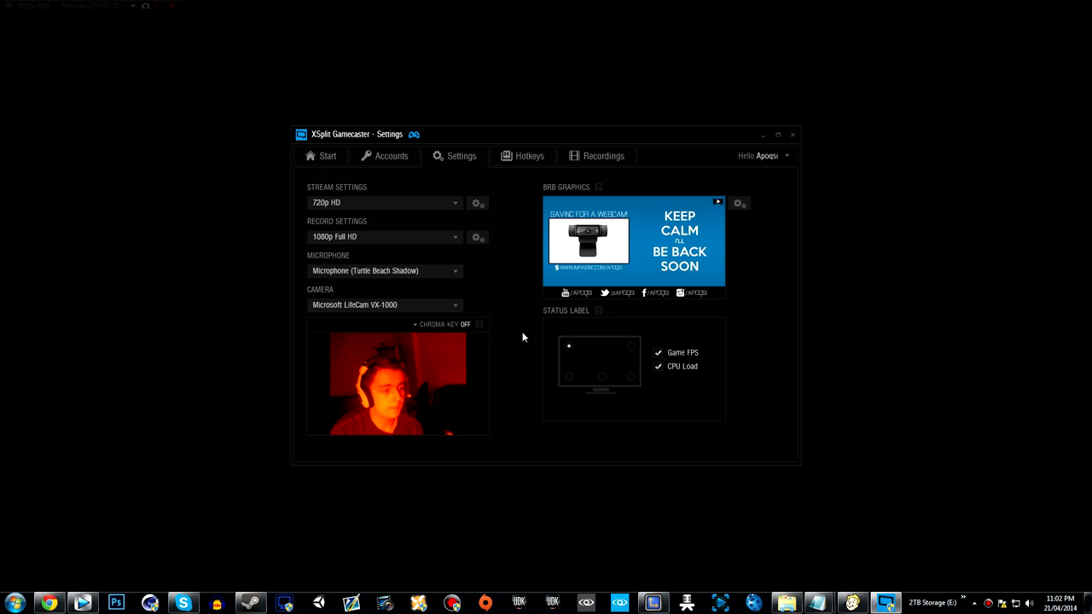
{"action": "mouse_move", "coordinate": [508, 346]}
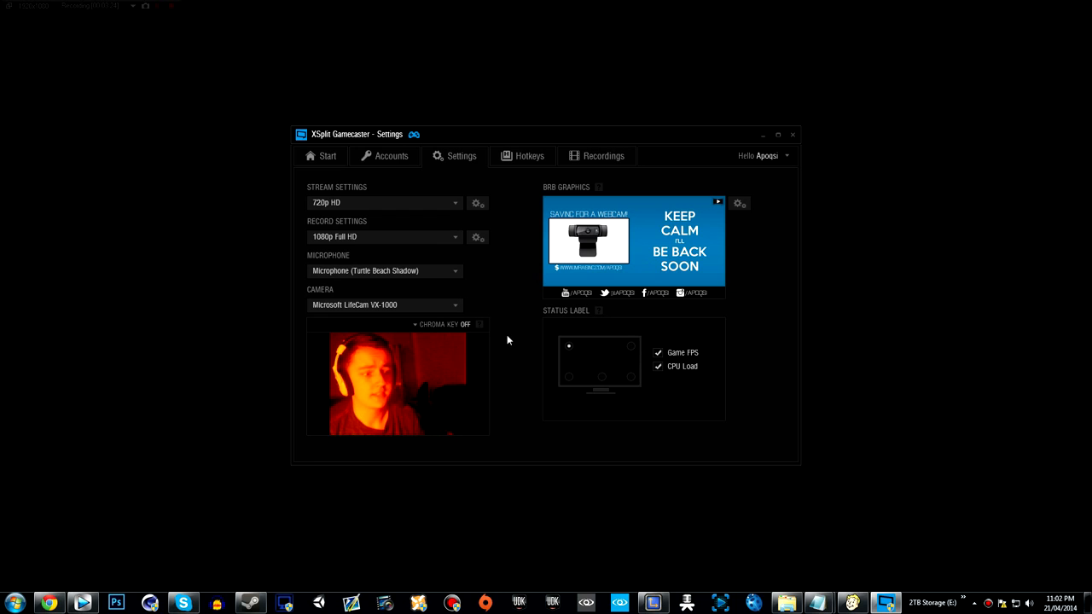
{"action": "mouse_move", "coordinate": [531, 391]}
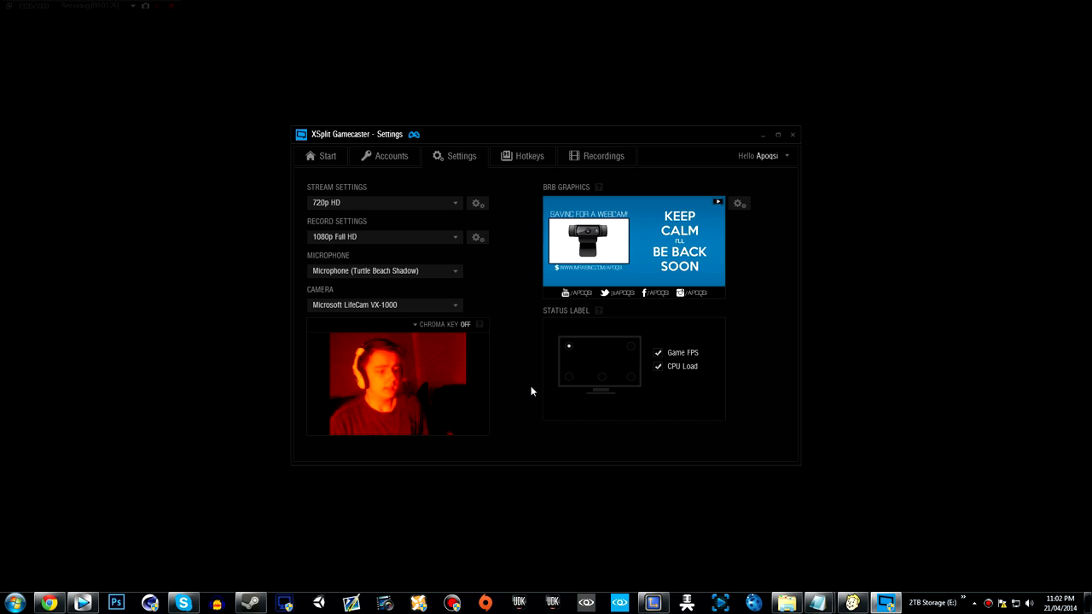
{"action": "left_click", "coordinate": [465, 324]}
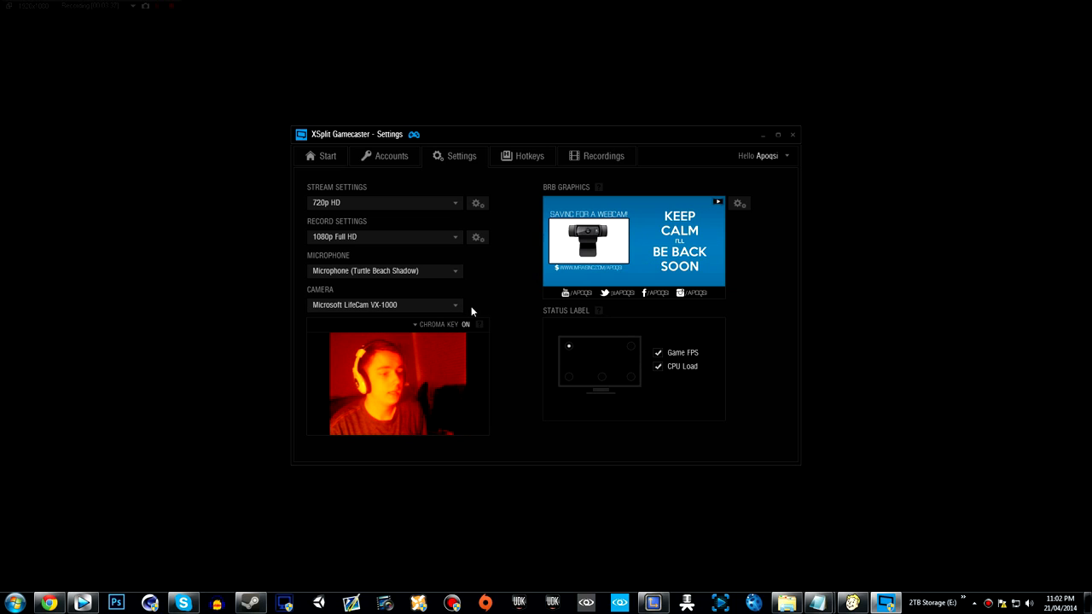
{"action": "left_click", "coordinate": [465, 324]}
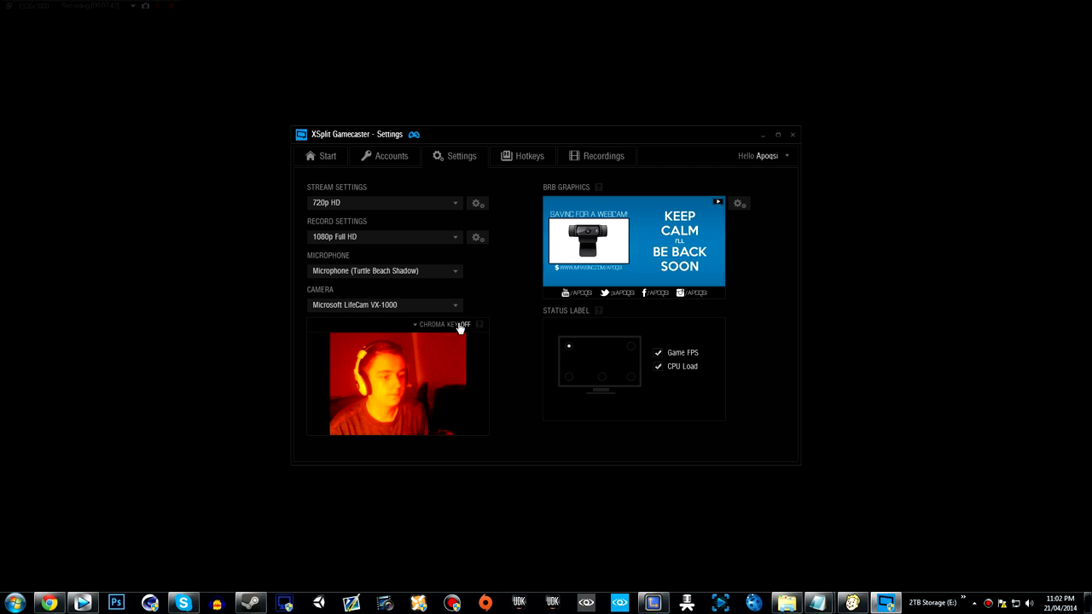
Drag the chroma key threshold to 0, back to about 49, then close the panel
{"action": "left_click", "coordinate": [459, 324]}
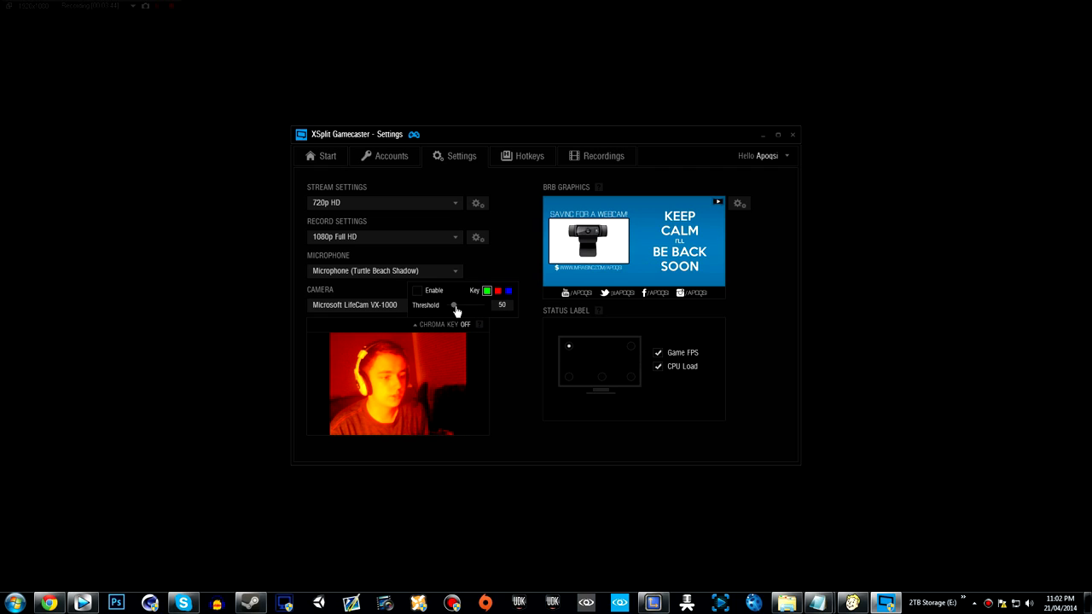
{"action": "left_click_drag", "start_coordinate": [455, 306], "coordinate": [447, 305]}
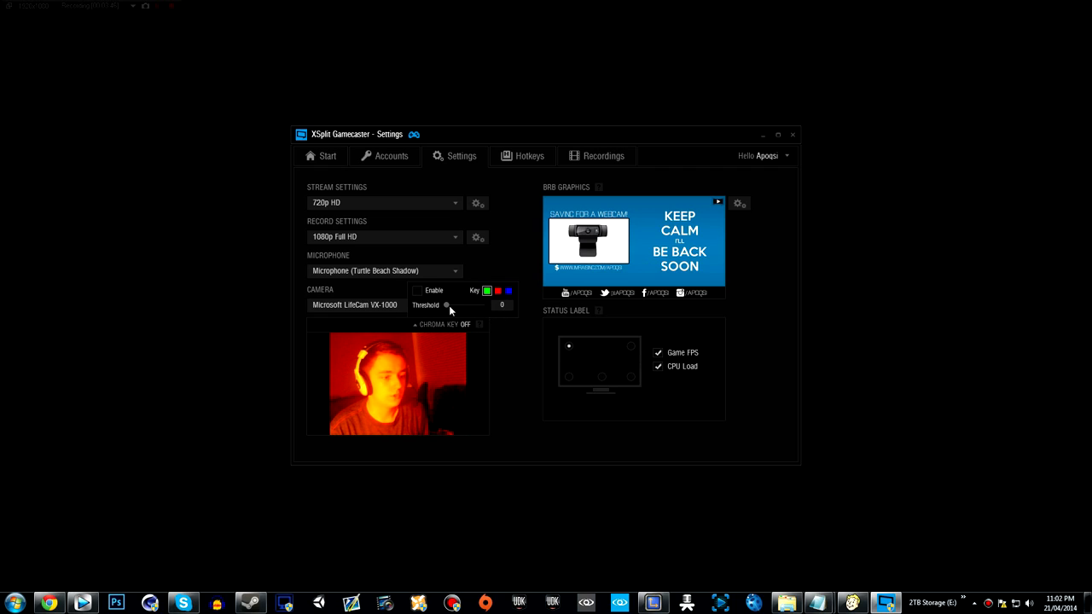
{"action": "left_click_drag", "start_coordinate": [445, 305], "coordinate": [455, 304]}
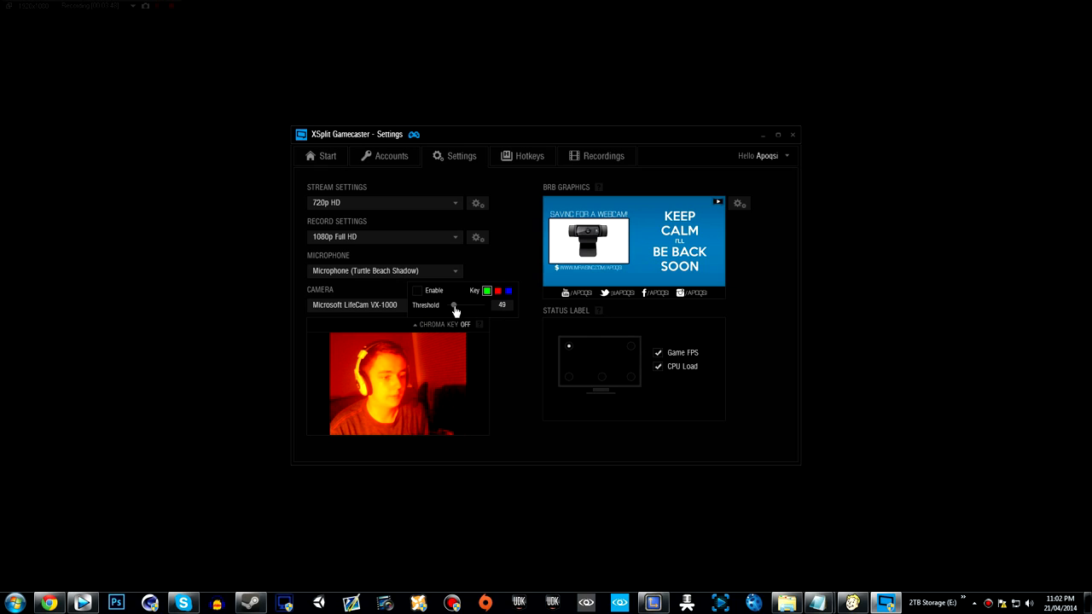
{"action": "left_click_drag", "start_coordinate": [455, 305], "coordinate": [460, 306]}
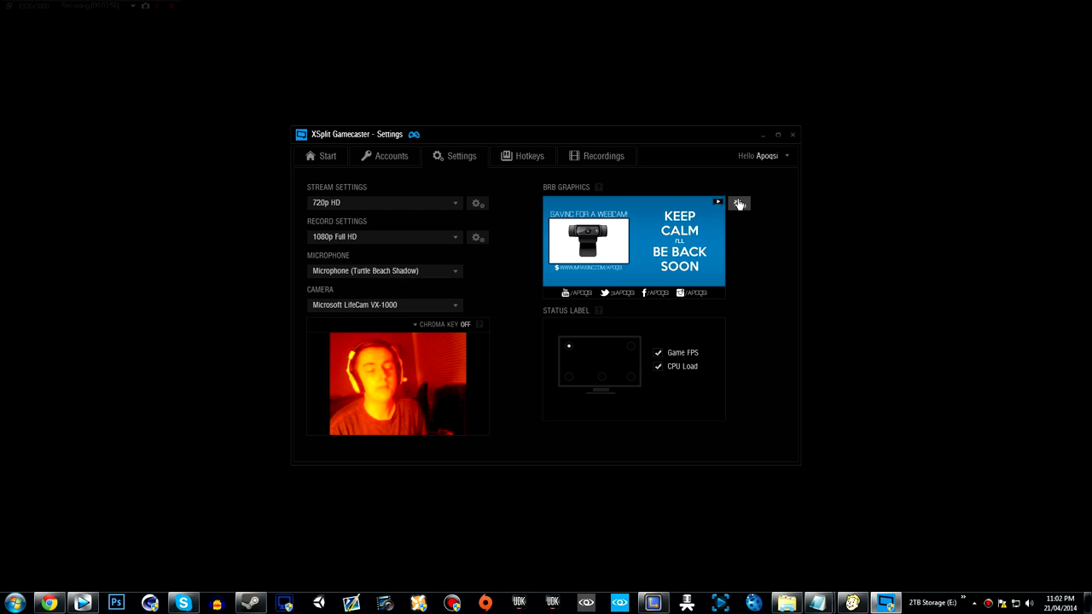
Open the 'Keep Calm I'll Be Back Soon' BRB graphic in the editor, then close it
{"action": "left_click", "coordinate": [739, 203]}
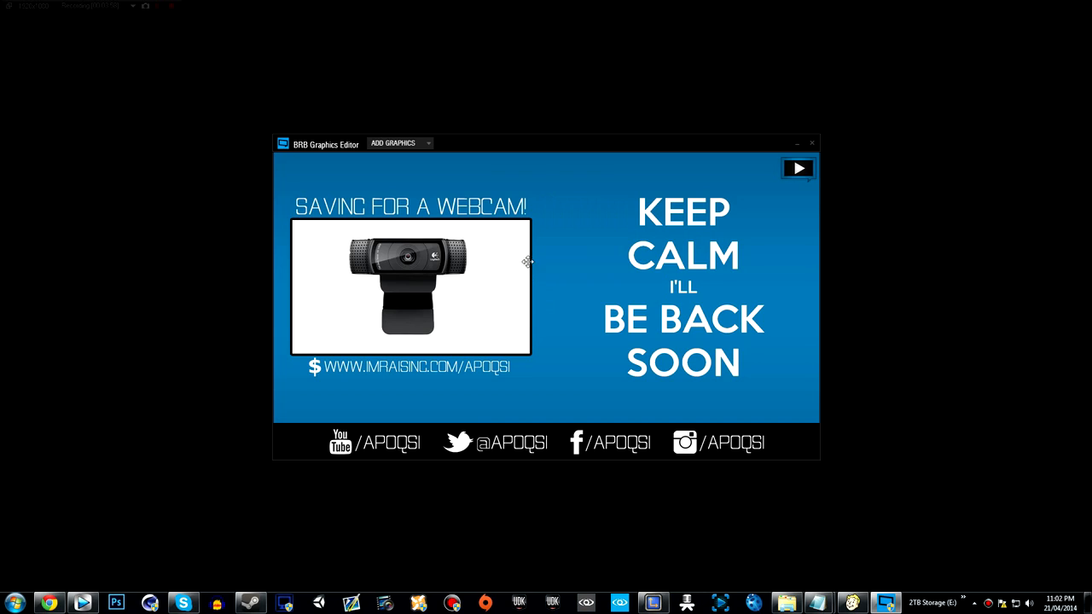
{"action": "mouse_move", "coordinate": [436, 394]}
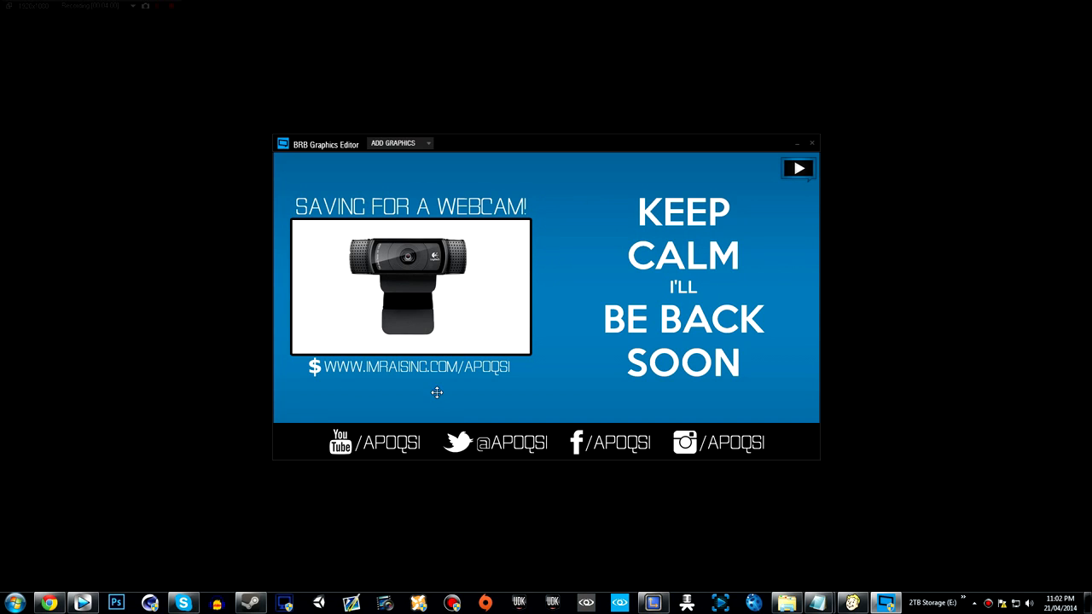
{"action": "mouse_move", "coordinate": [657, 196]}
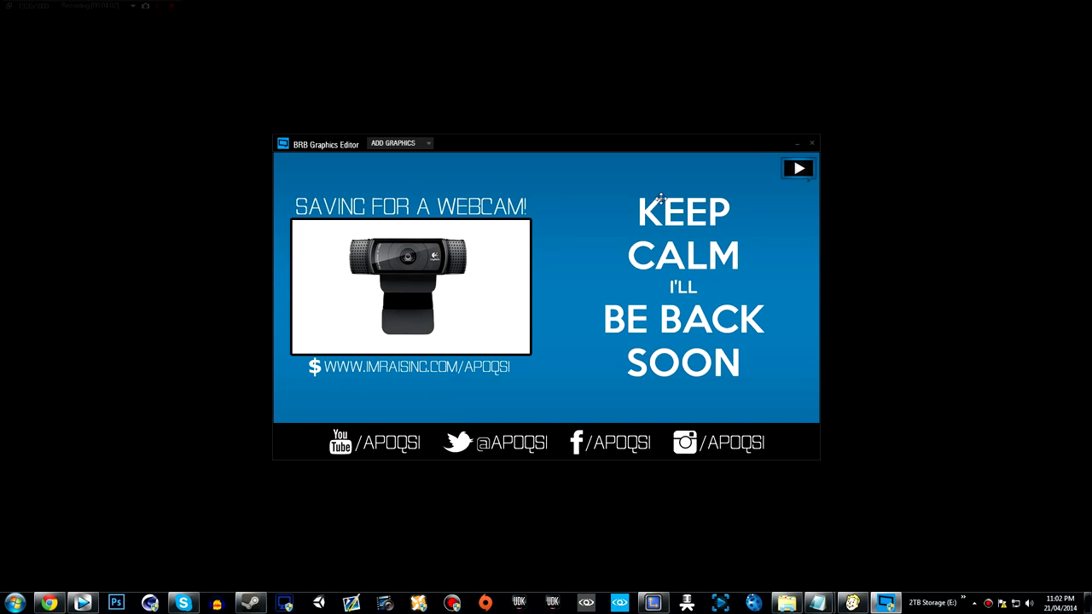
{"action": "mouse_move", "coordinate": [790, 167]}
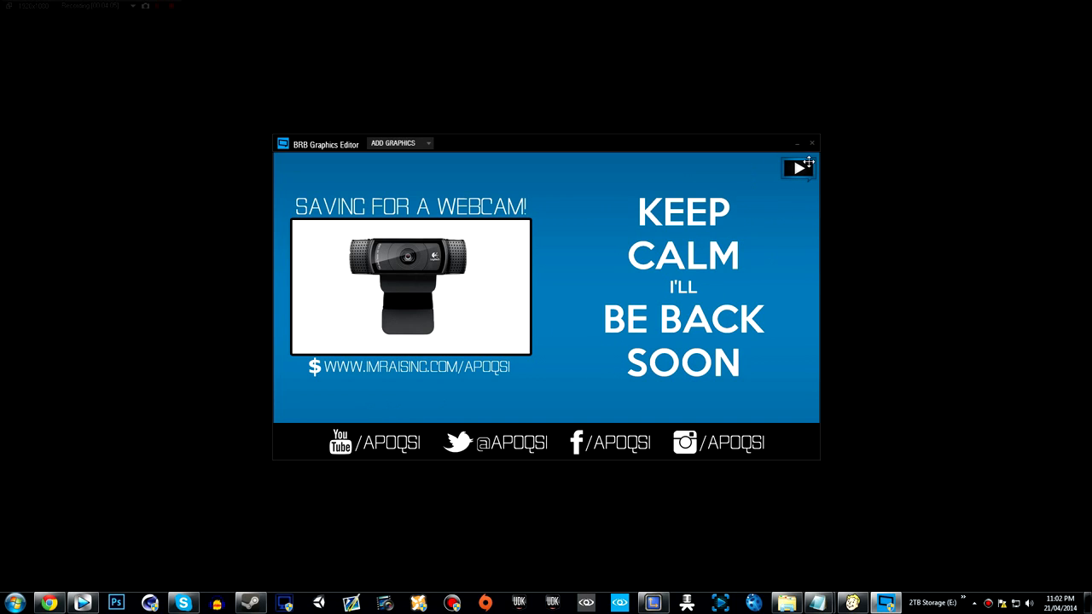
{"action": "mouse_move", "coordinate": [803, 182]}
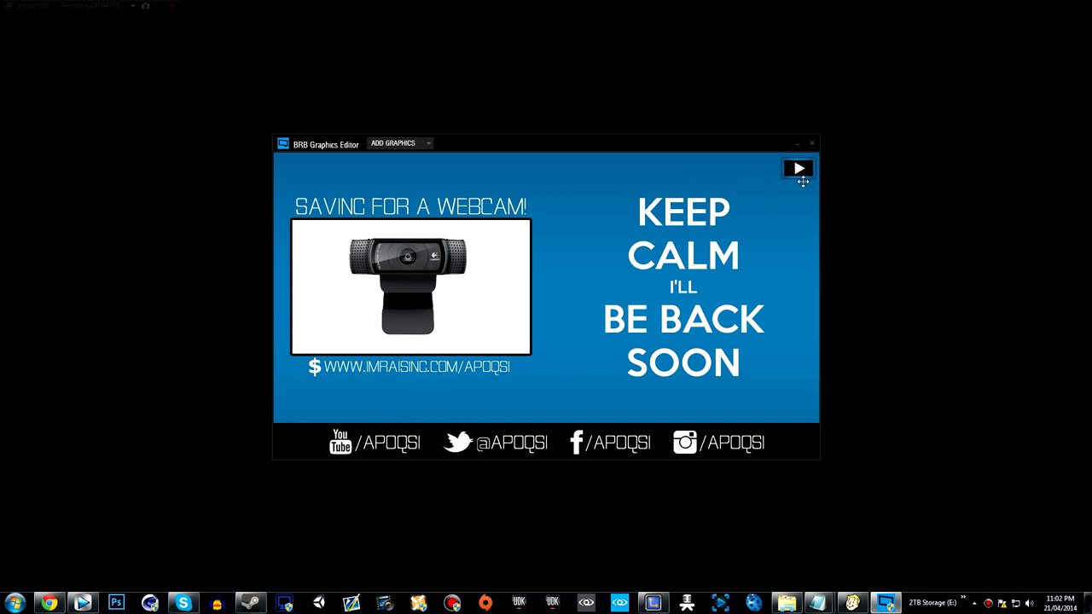
{"action": "mouse_move", "coordinate": [464, 293]}
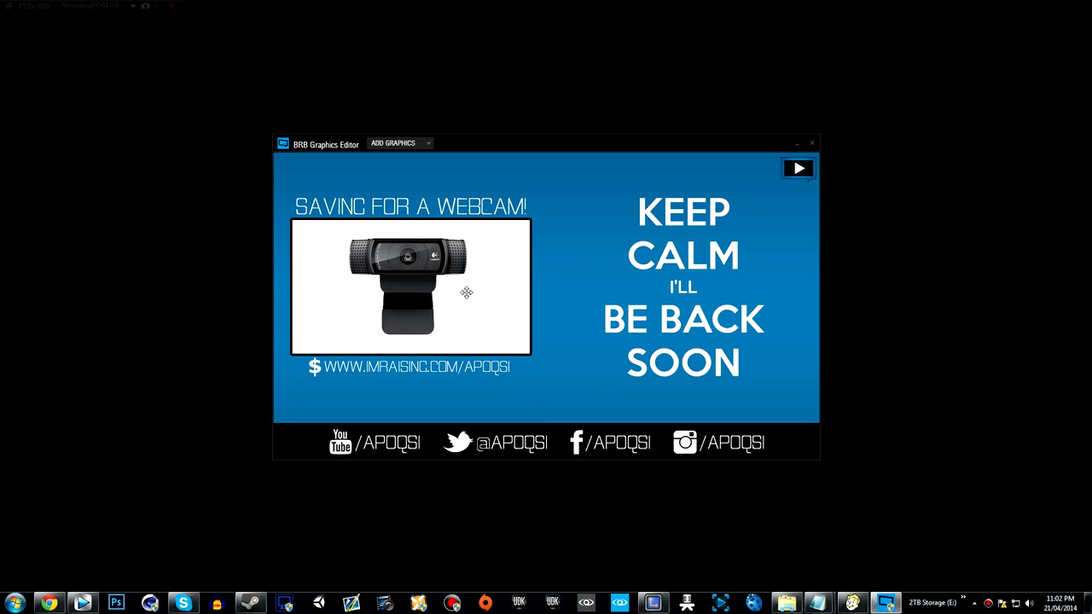
{"action": "left_click", "coordinate": [399, 142]}
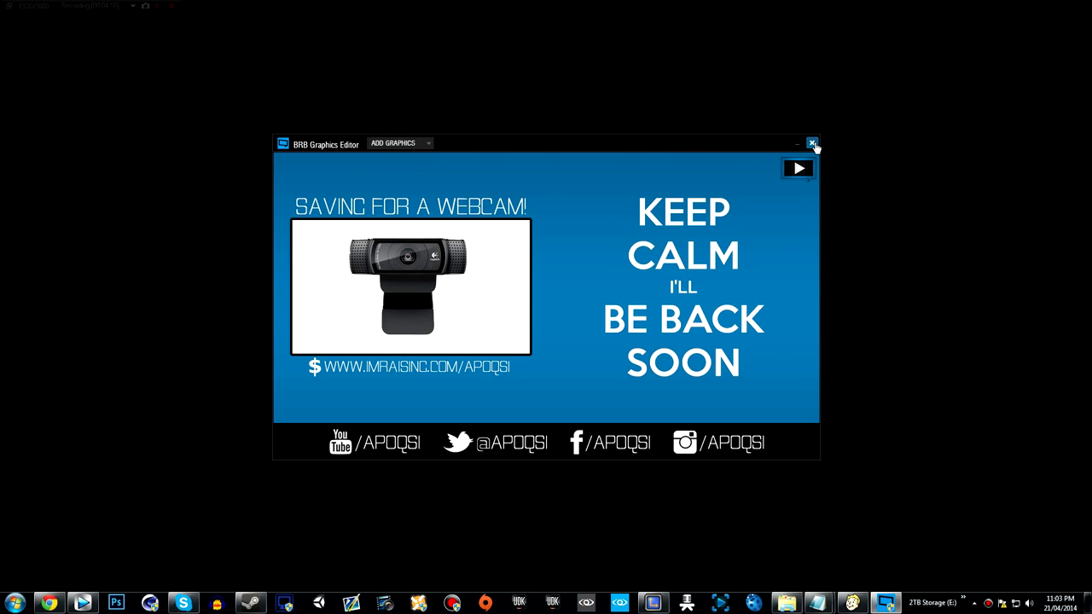
{"action": "left_click", "coordinate": [812, 143]}
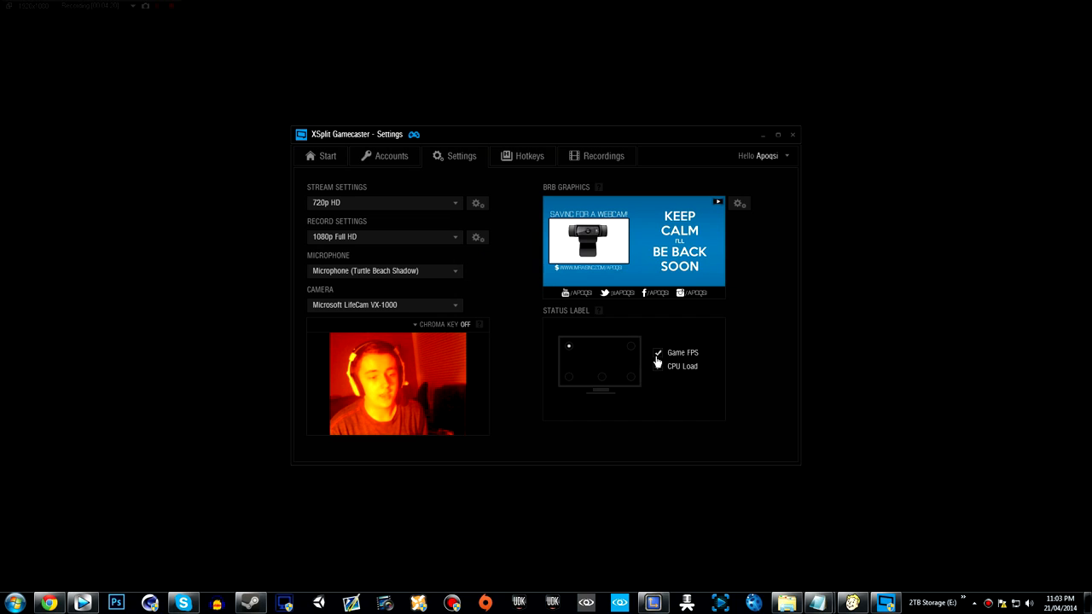
Add CPU Load to the Game FPS status label and show the hotkey assignments
{"action": "left_click", "coordinate": [658, 365]}
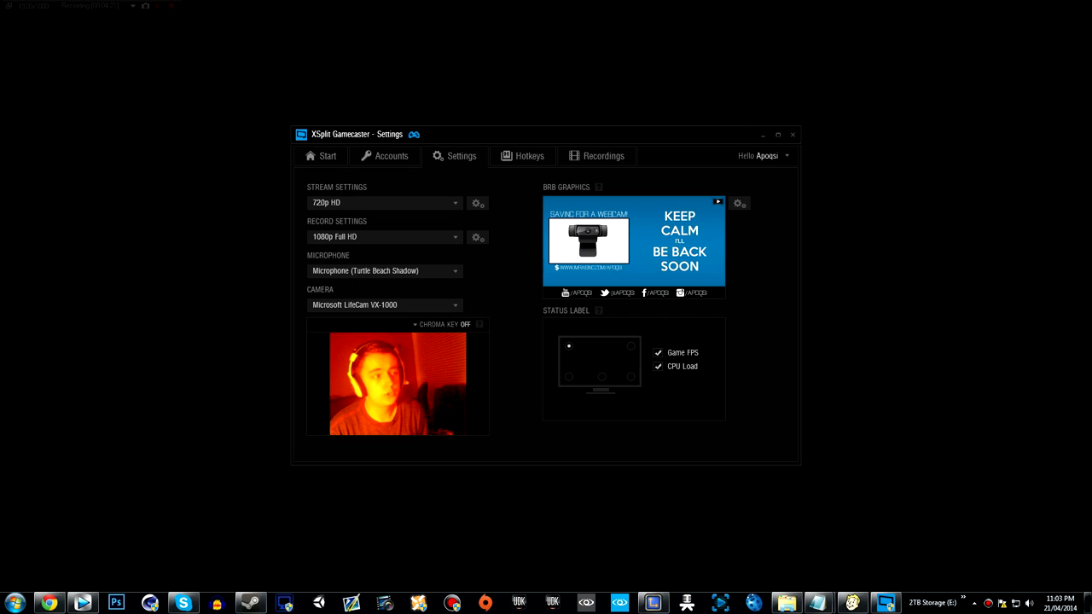
{"action": "mouse_move", "coordinate": [624, 364]}
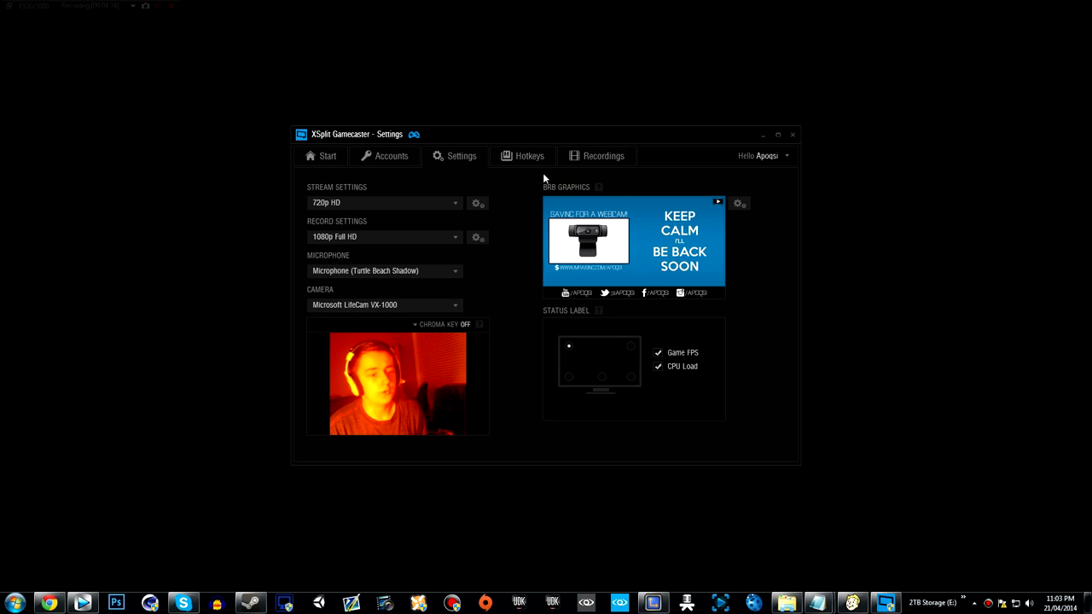
{"action": "left_click", "coordinate": [522, 155]}
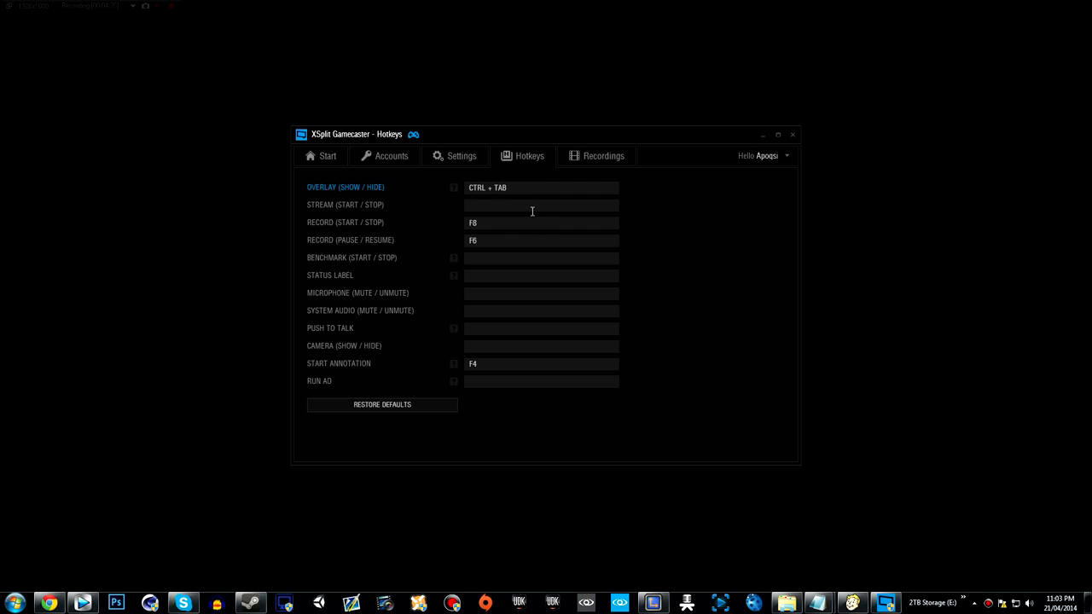
{"action": "left_click", "coordinate": [540, 187]}
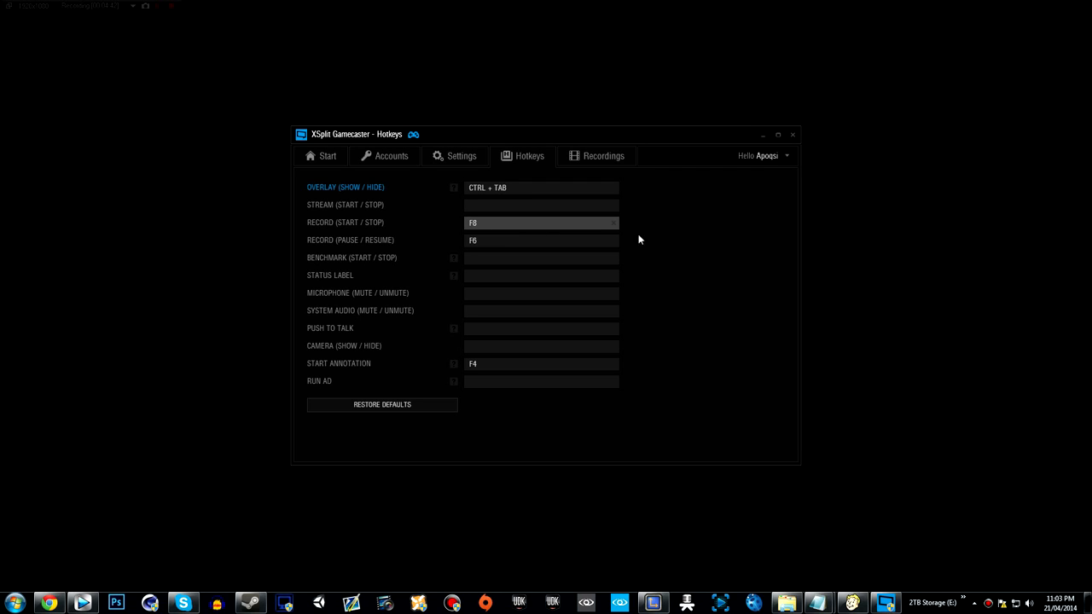
{"action": "mouse_move", "coordinate": [312, 227]}
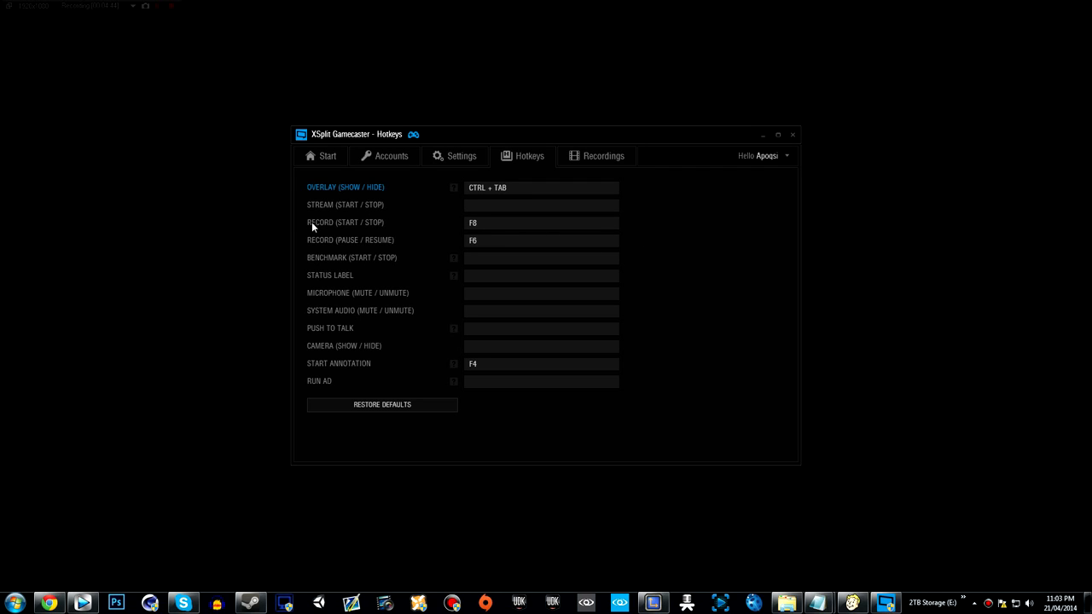
{"action": "mouse_move", "coordinate": [369, 249]}
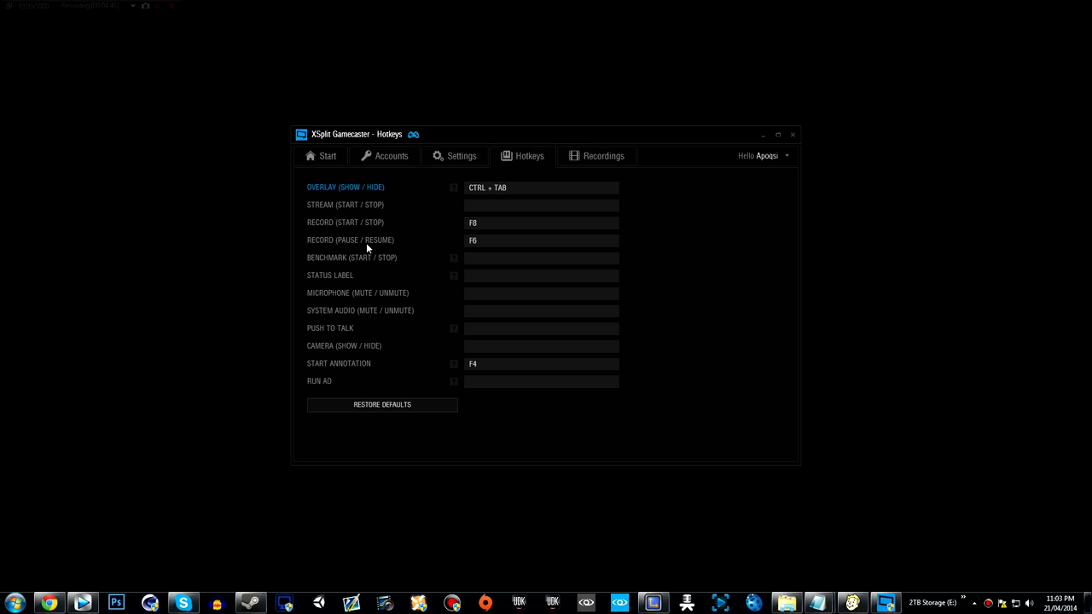
{"action": "mouse_move", "coordinate": [353, 265]}
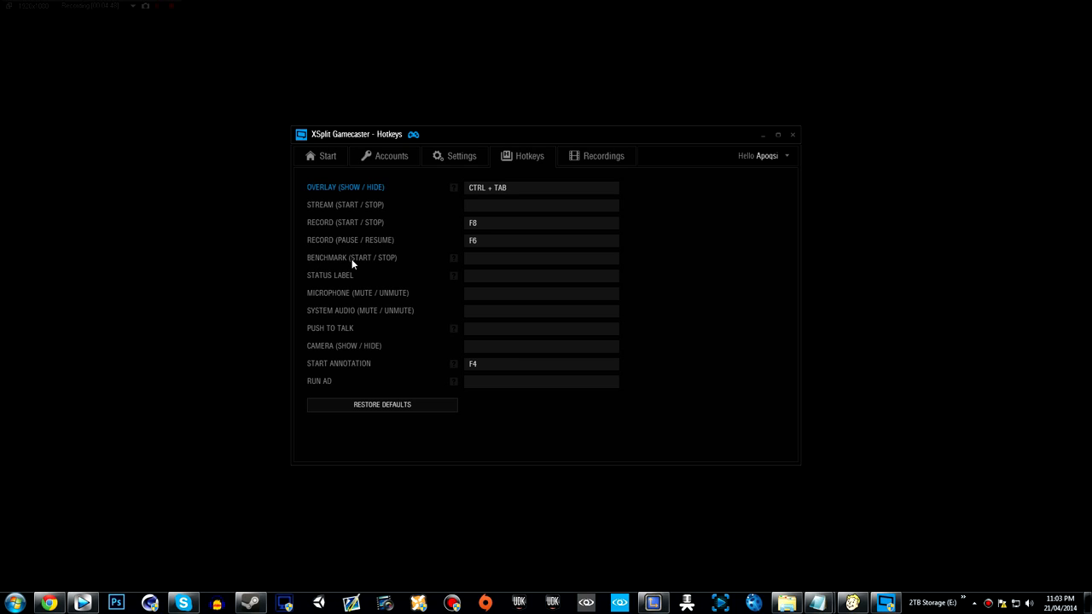
{"action": "mouse_move", "coordinate": [332, 304]}
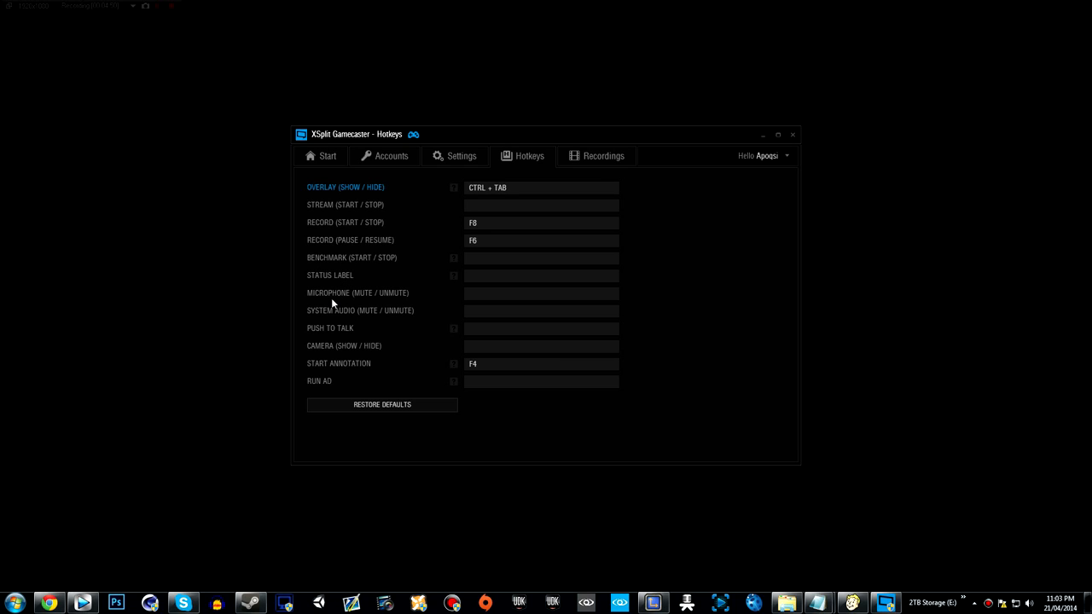
{"action": "mouse_move", "coordinate": [333, 316]}
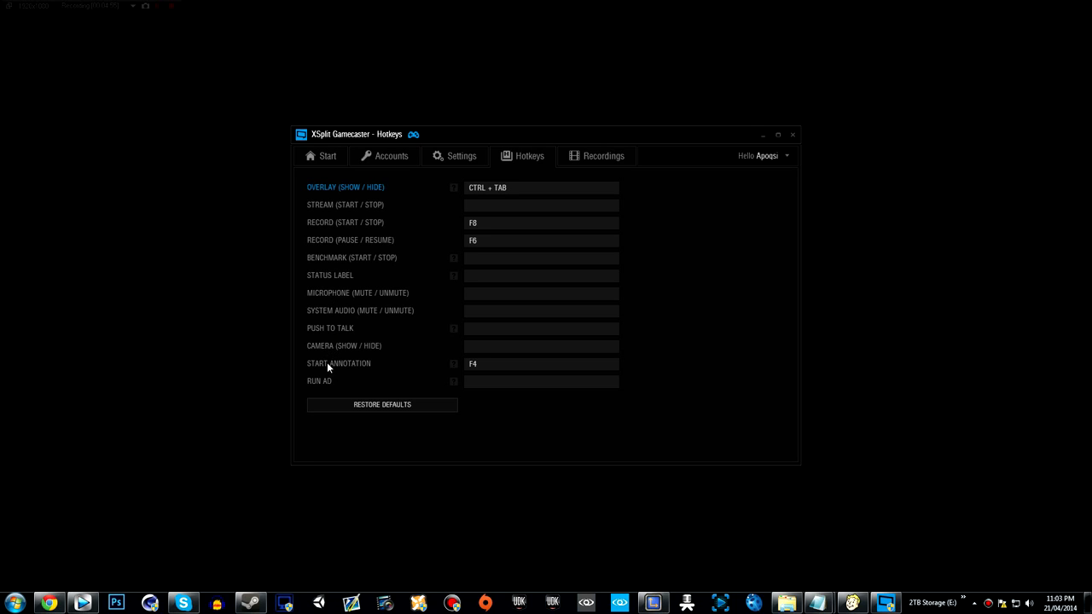
{"action": "mouse_move", "coordinate": [348, 395]}
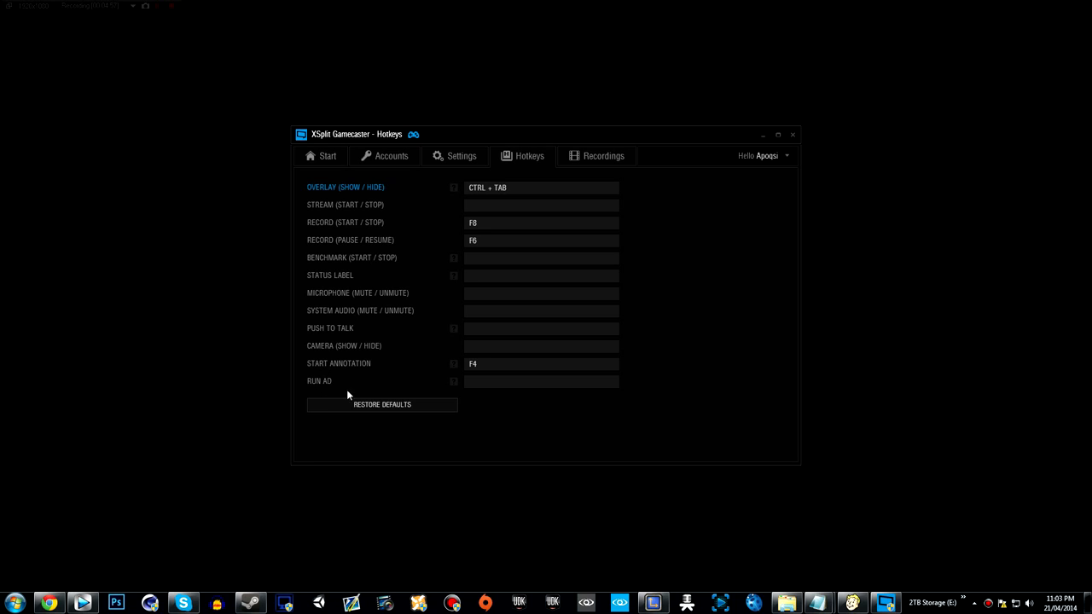
{"action": "mouse_move", "coordinate": [453, 381]}
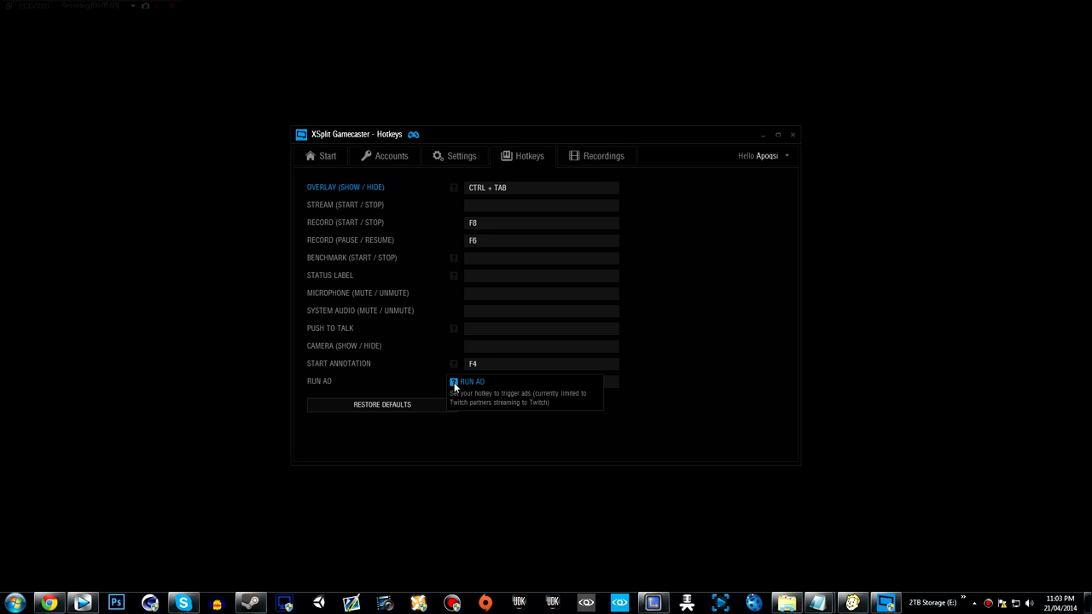
{"action": "mouse_move", "coordinate": [589, 169]}
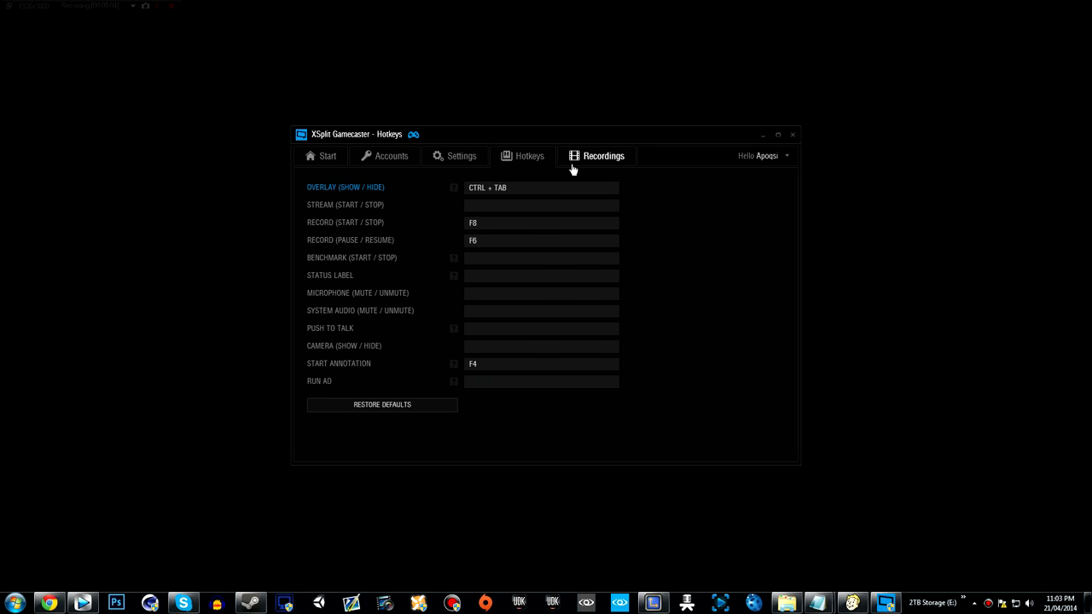
Review the Recordings list and open, then close, the E:\RECORDINGS folder
{"action": "left_click", "coordinate": [604, 155]}
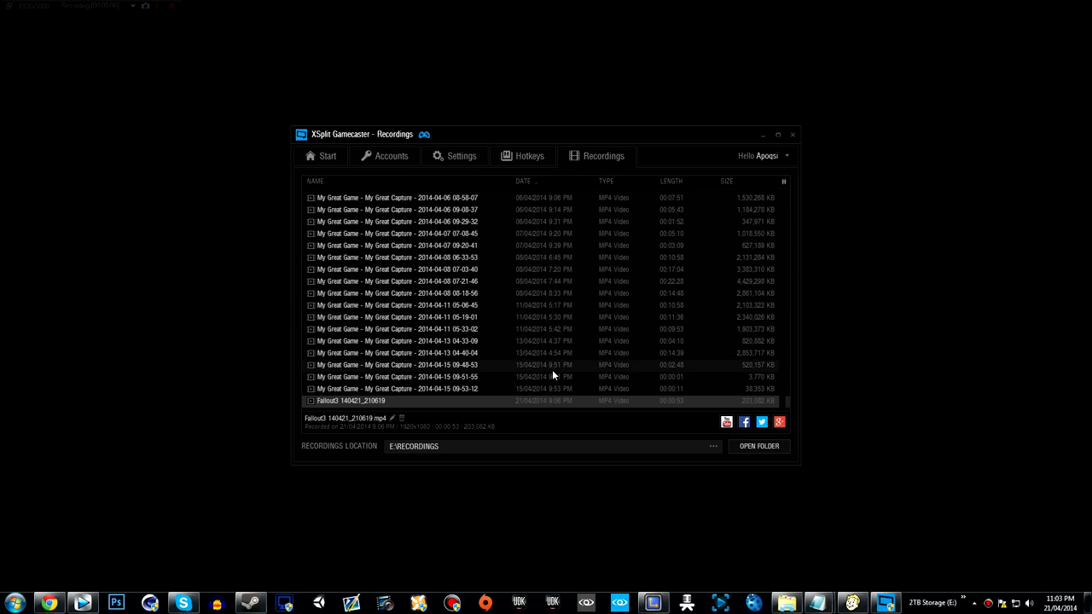
{"action": "mouse_move", "coordinate": [758, 446]}
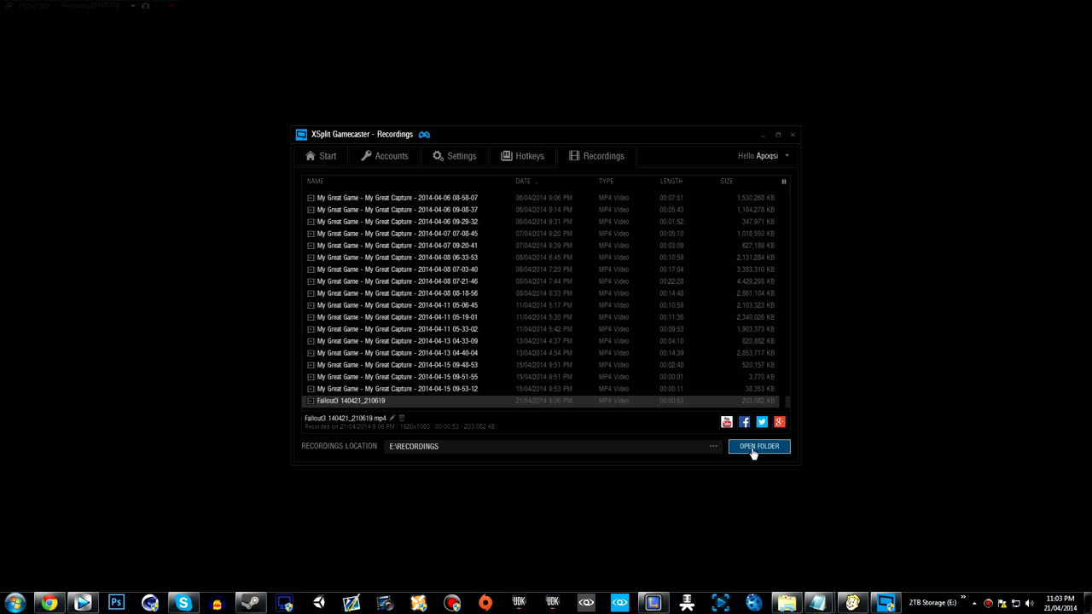
{"action": "left_click", "coordinate": [758, 446]}
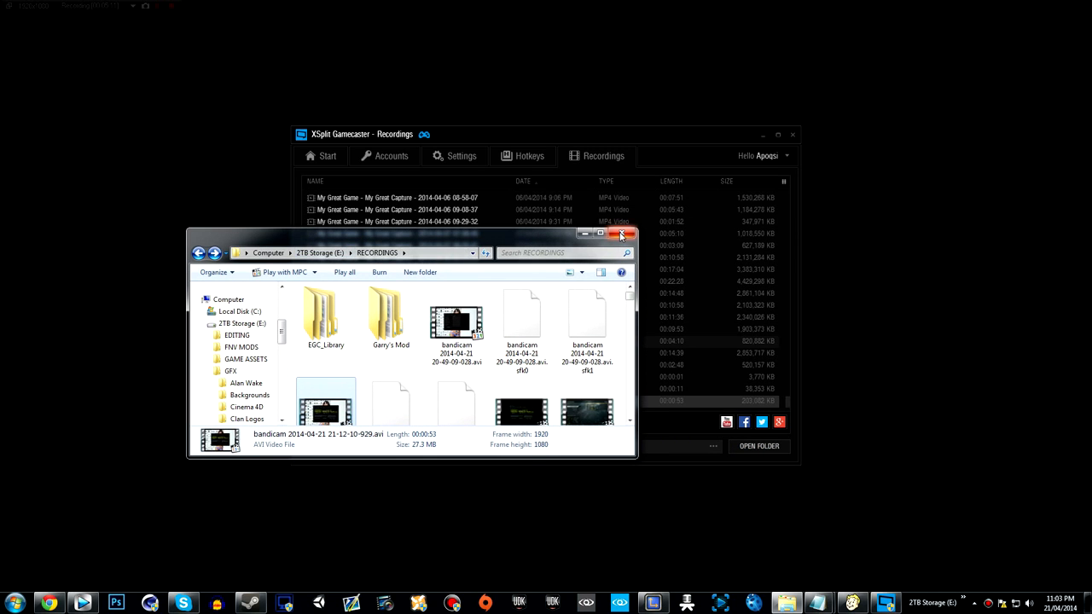
{"action": "left_click", "coordinate": [620, 235]}
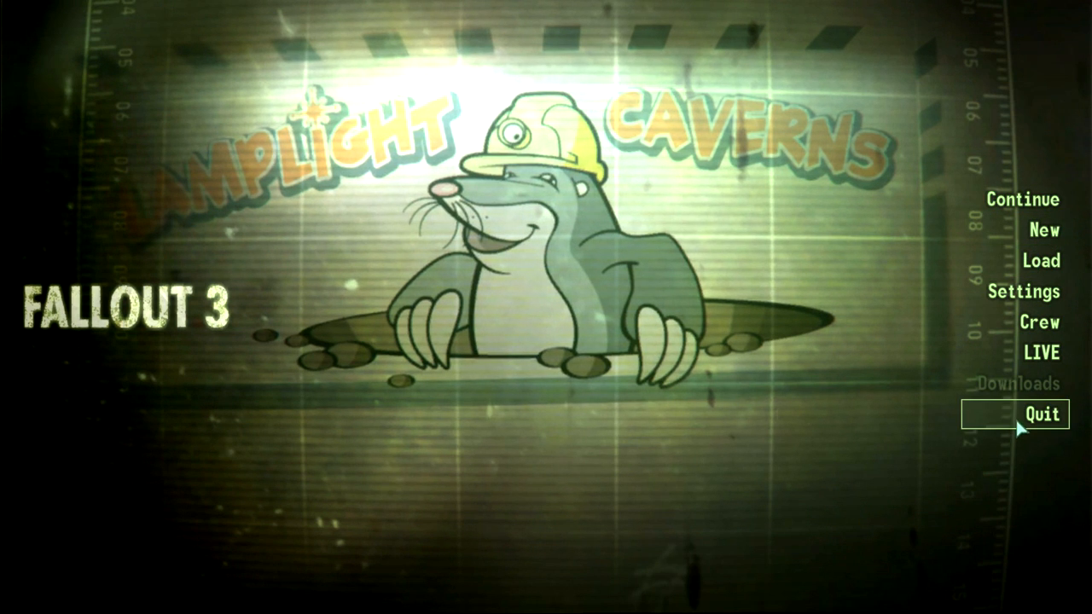
Quit Fallout 3 from its main menu and use Steam's top-right window controls
{"action": "left_click", "coordinate": [1041, 413]}
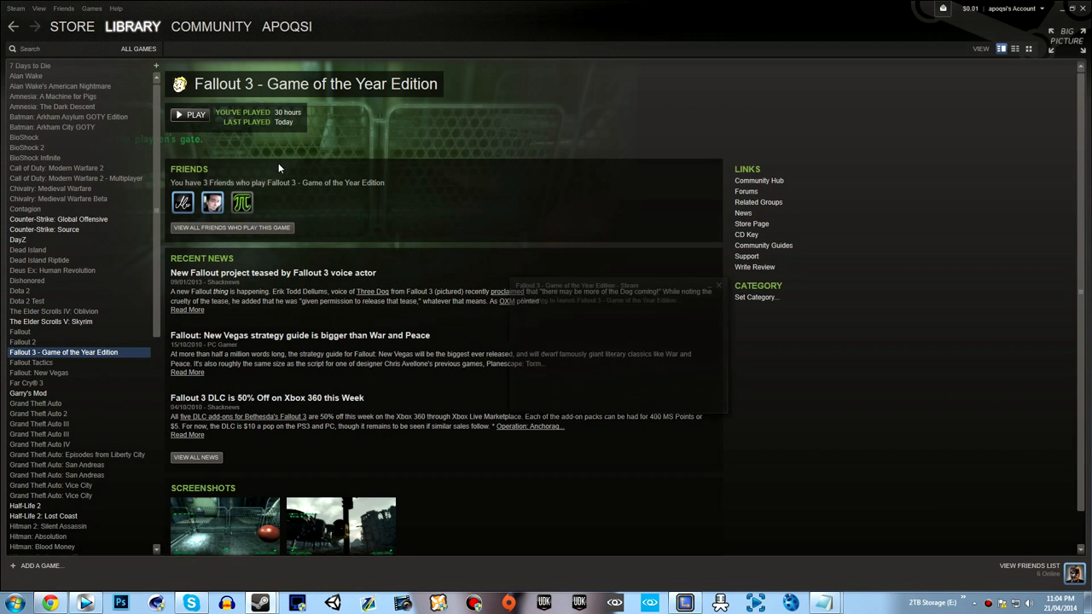
{"action": "left_click", "coordinate": [191, 115]}
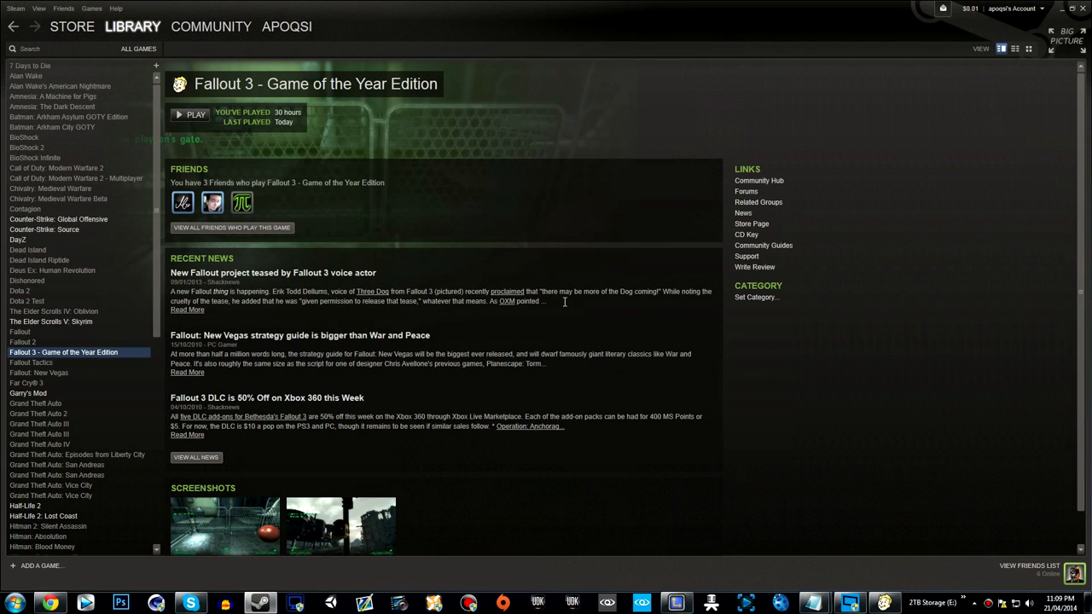
{"action": "mouse_move", "coordinate": [1067, 18]}
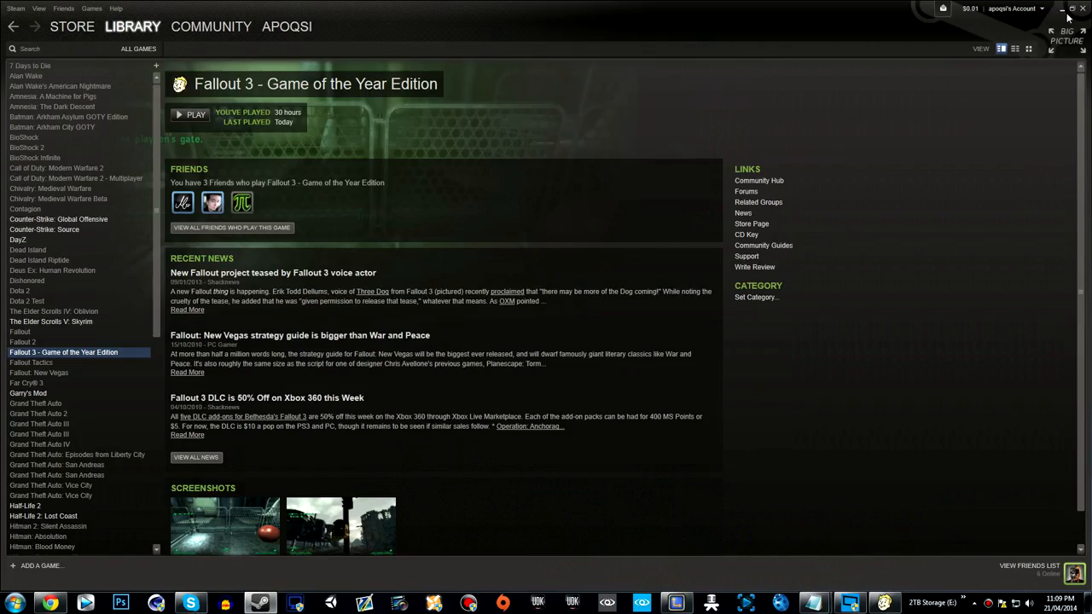
{"action": "left_click", "coordinate": [187, 116]}
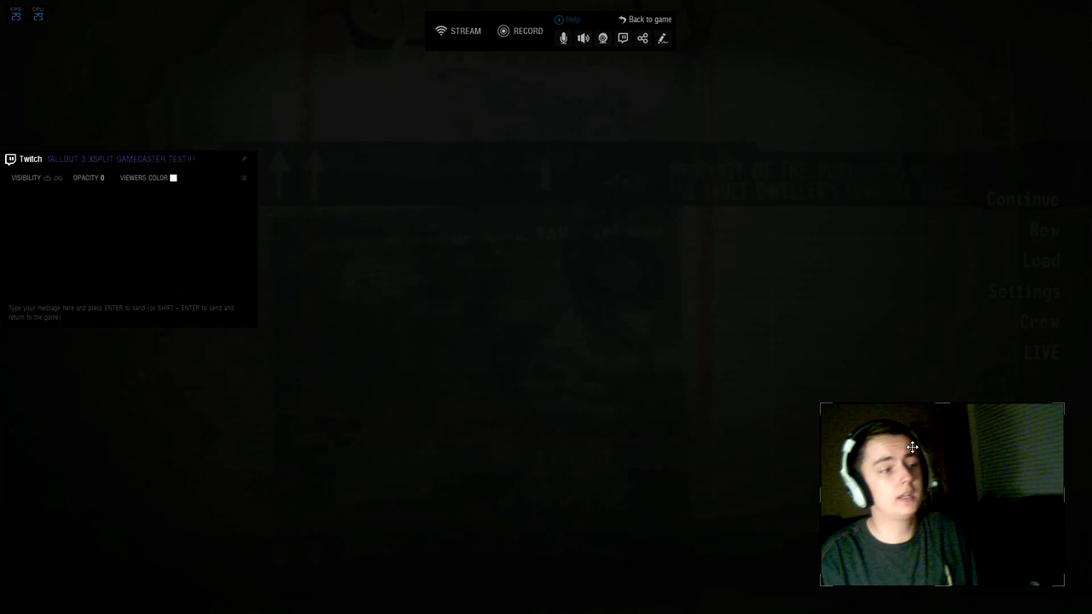
Drag within the Fallout 3 overlay, leaving the Twitch chat panel and webcam feed hidden
{"action": "left_click_drag", "start_coordinate": [941, 493], "coordinate": [157, 455]}
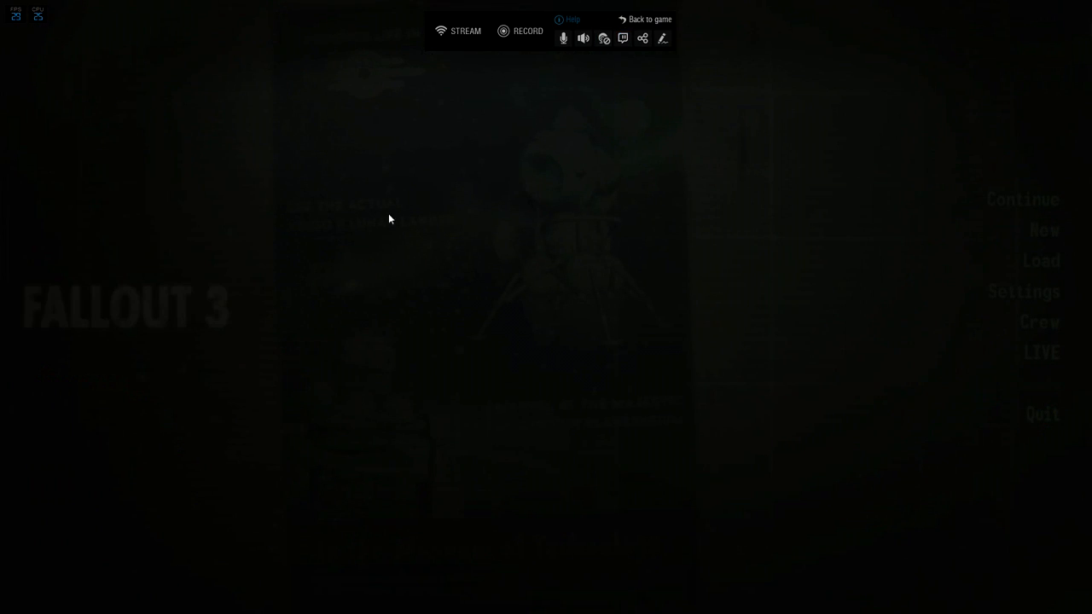
{"action": "mouse_move", "coordinate": [466, 34]}
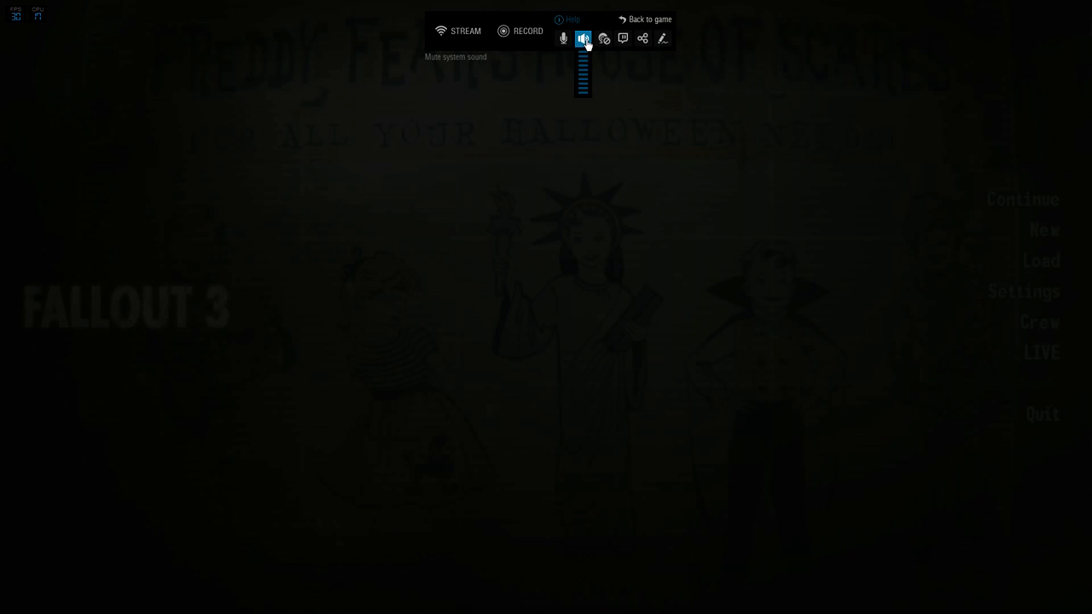
{"action": "left_click", "coordinate": [605, 38]}
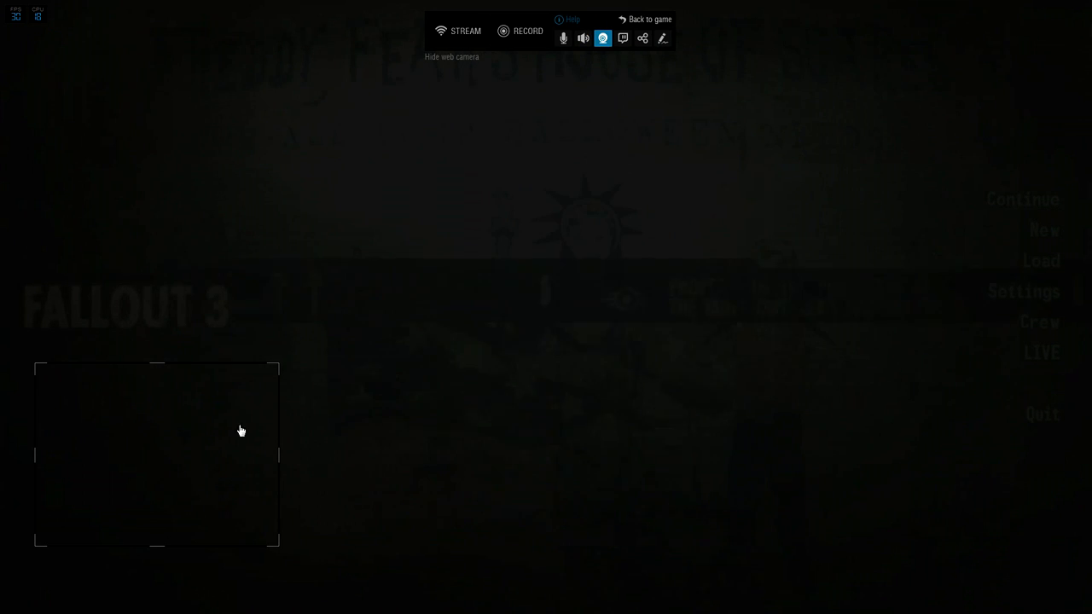
{"action": "left_click", "coordinate": [605, 38]}
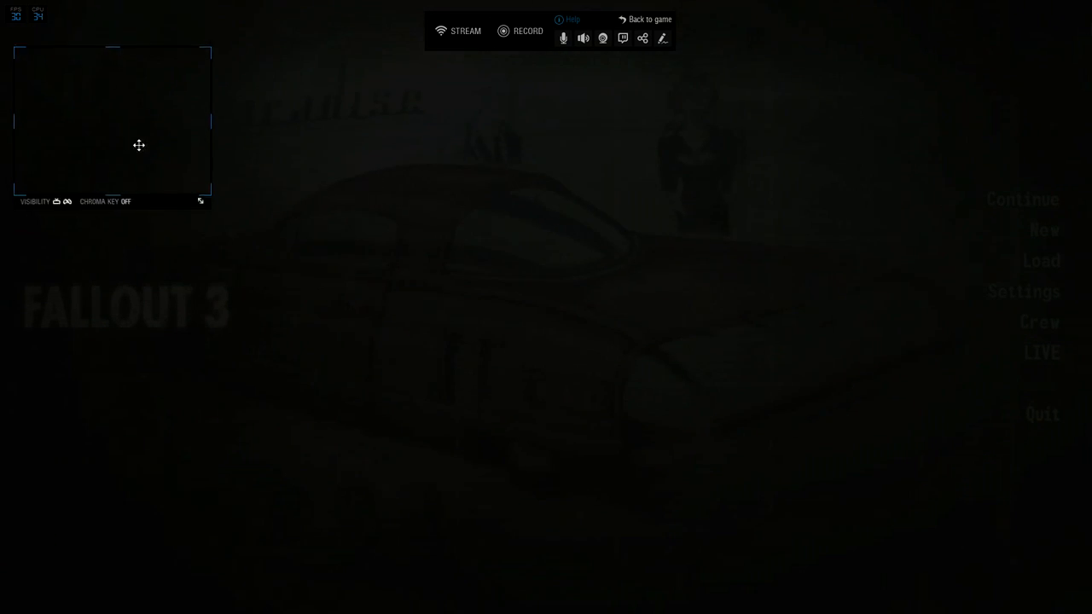
{"action": "left_click_drag", "start_coordinate": [139, 145], "coordinate": [796, 156]}
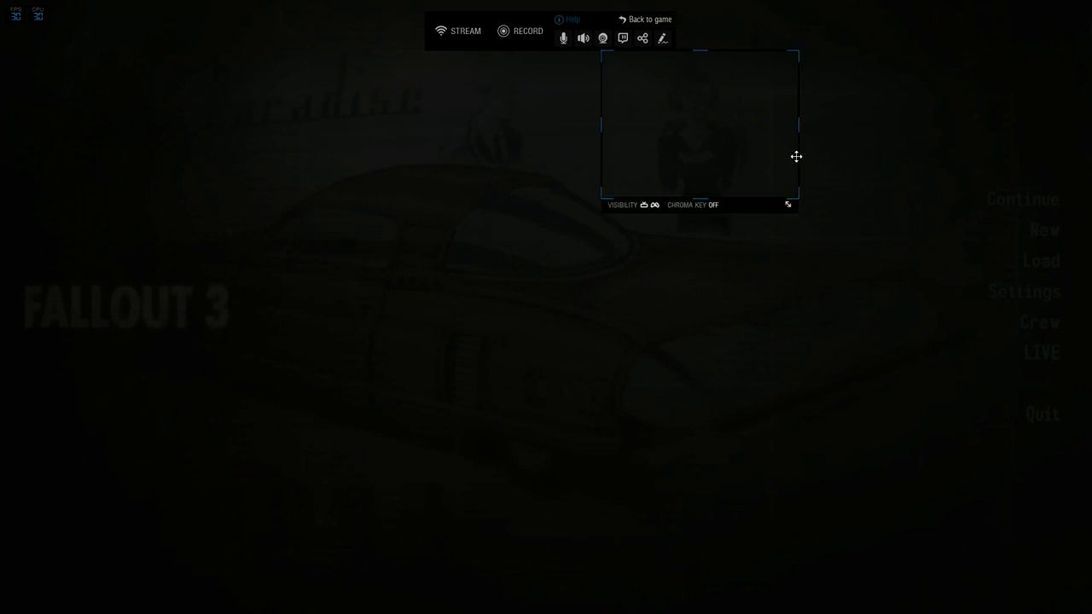
{"action": "left_click_drag", "start_coordinate": [699, 123], "coordinate": [985, 82]}
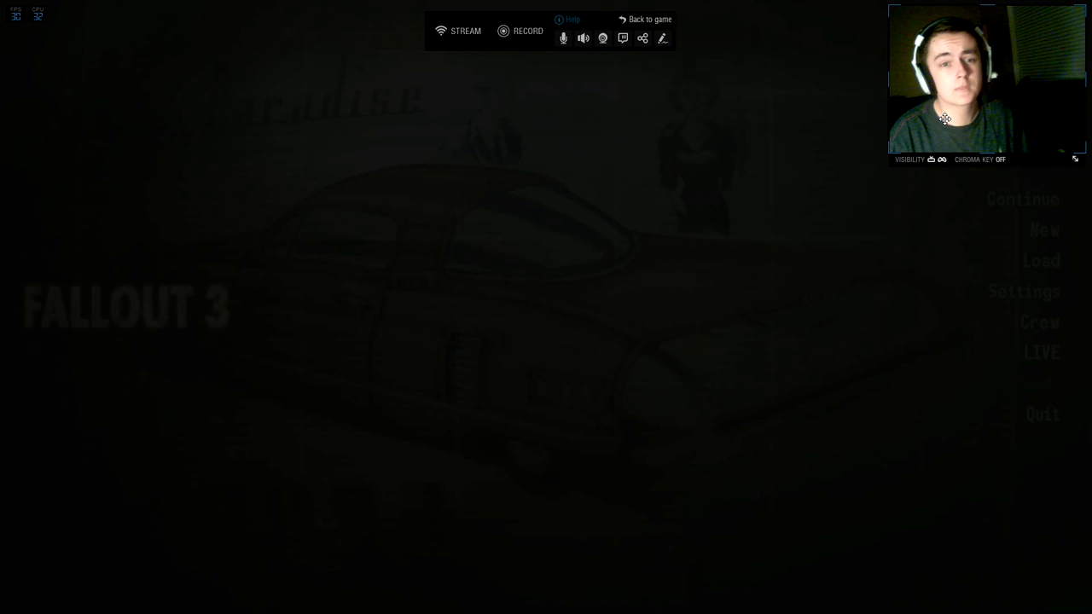
{"action": "left_click", "coordinate": [930, 160]}
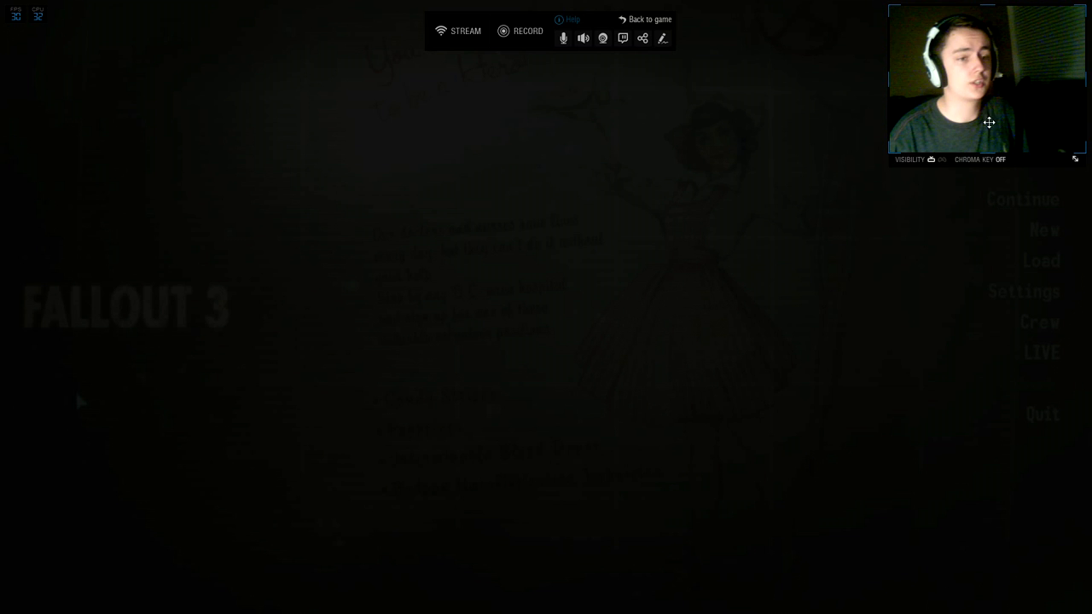
Toggle the webcam's In Game HUD and In Stream/Recording visibility options
{"action": "left_click", "coordinate": [932, 159]}
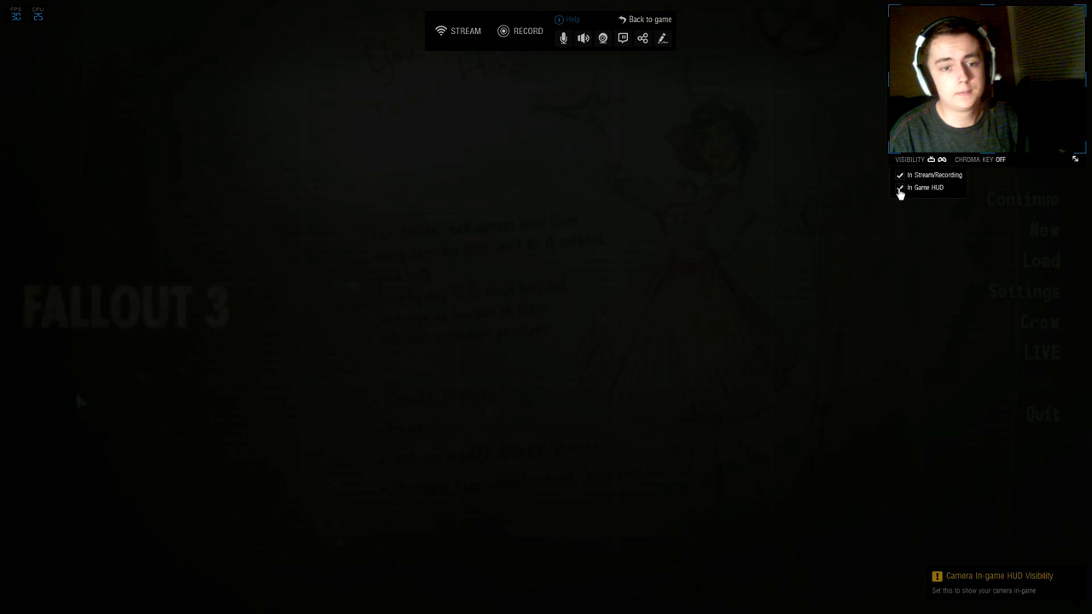
{"action": "left_click", "coordinate": [899, 174]}
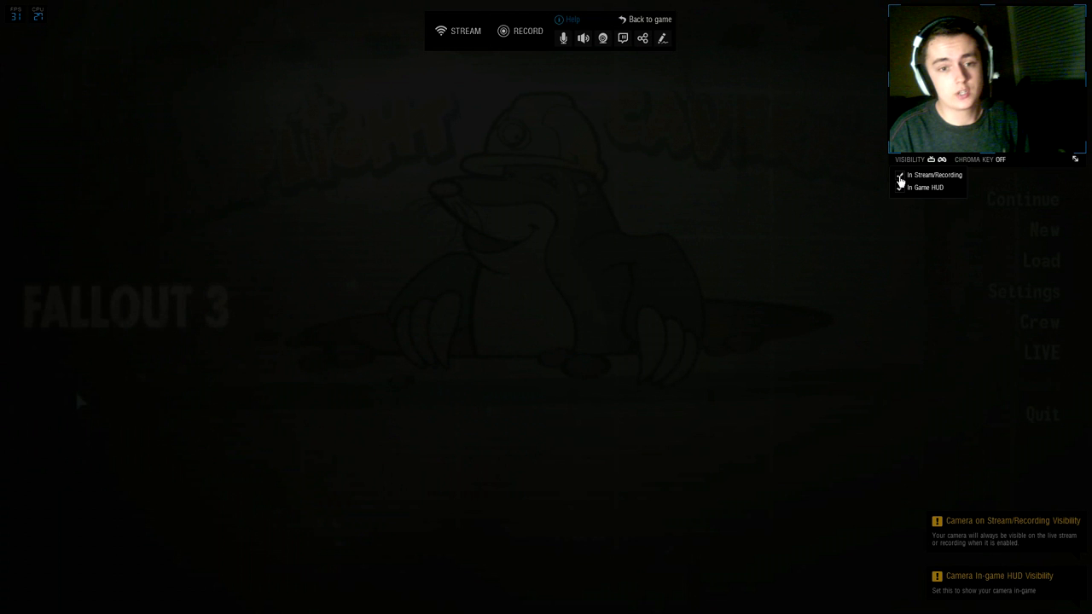
{"action": "left_click", "coordinate": [990, 159]}
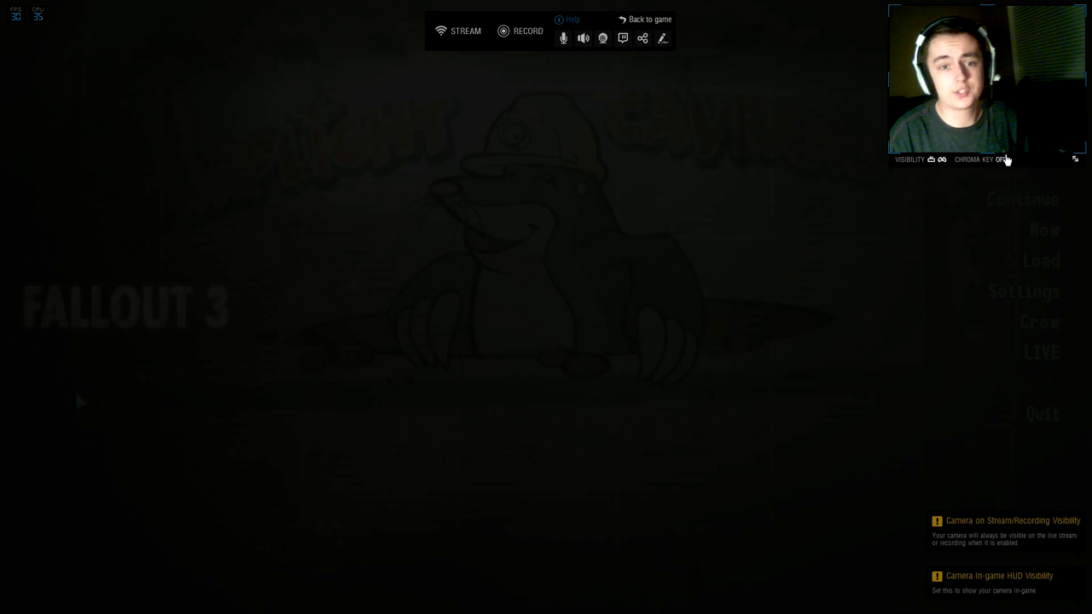
{"action": "left_click", "coordinate": [979, 159]}
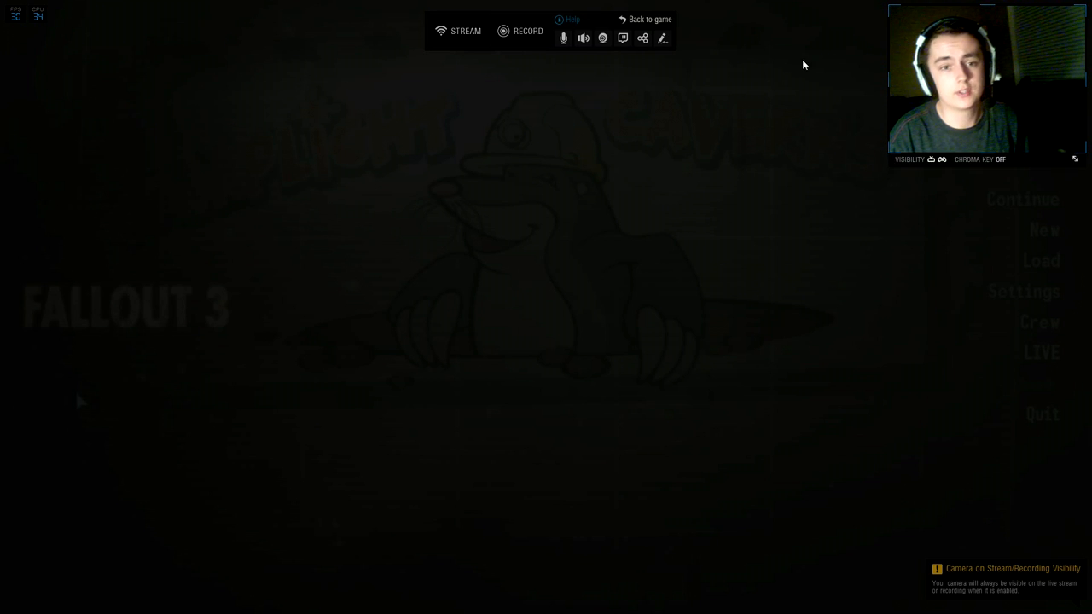
{"action": "mouse_move", "coordinate": [621, 38]}
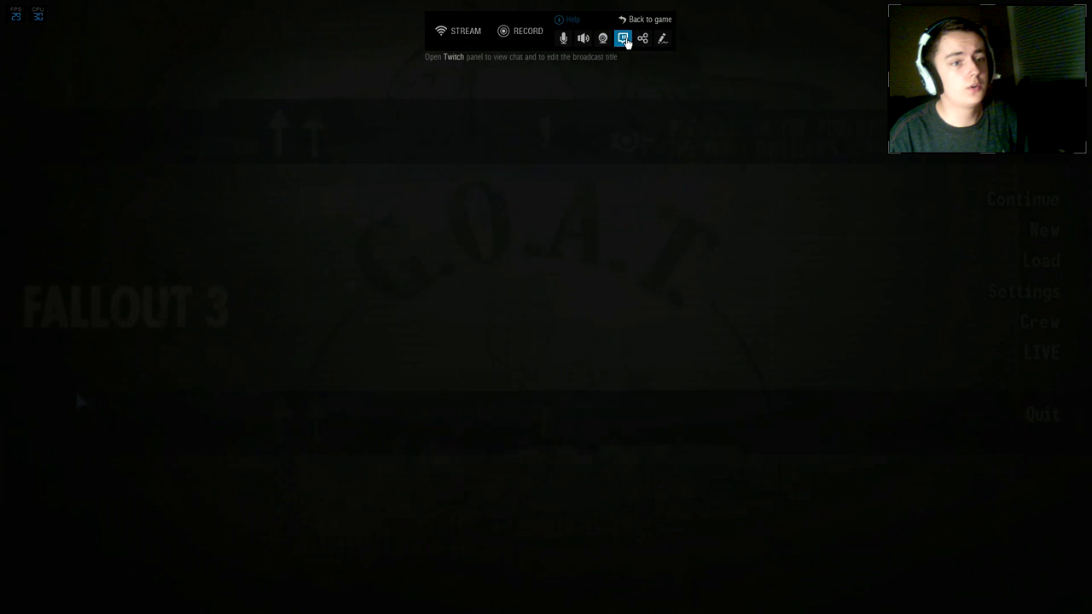
Title the Twitch broadcast 'Fallout 3 Test!!' and raise chat opacity to 15
{"action": "left_click", "coordinate": [623, 38]}
{"action": "type", "text": "F"}
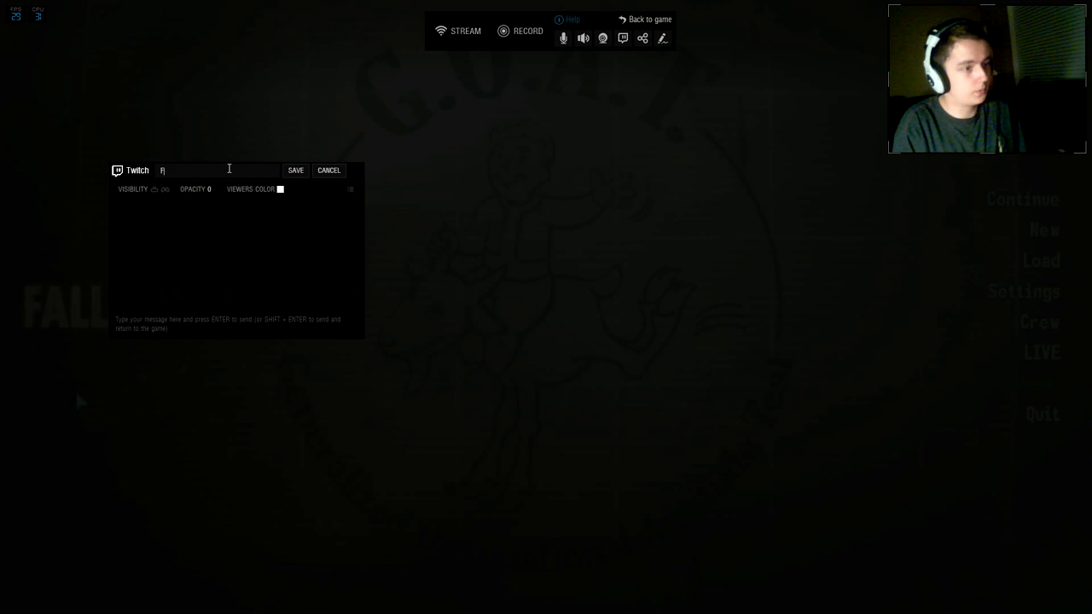
{"action": "left_click", "coordinate": [295, 170]}
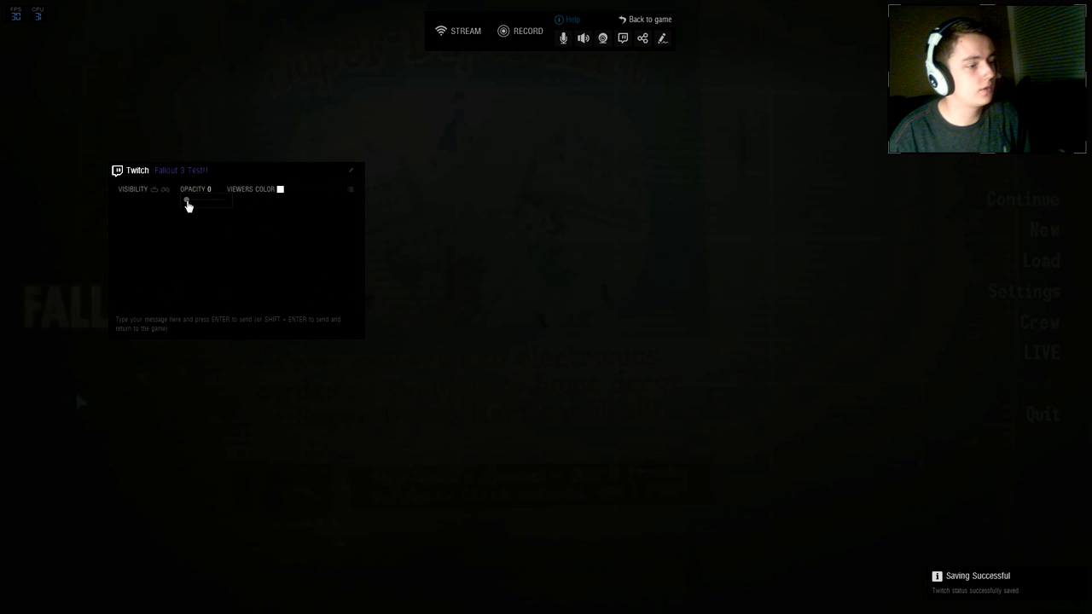
{"action": "left_click_drag", "start_coordinate": [187, 200], "coordinate": [193, 199]}
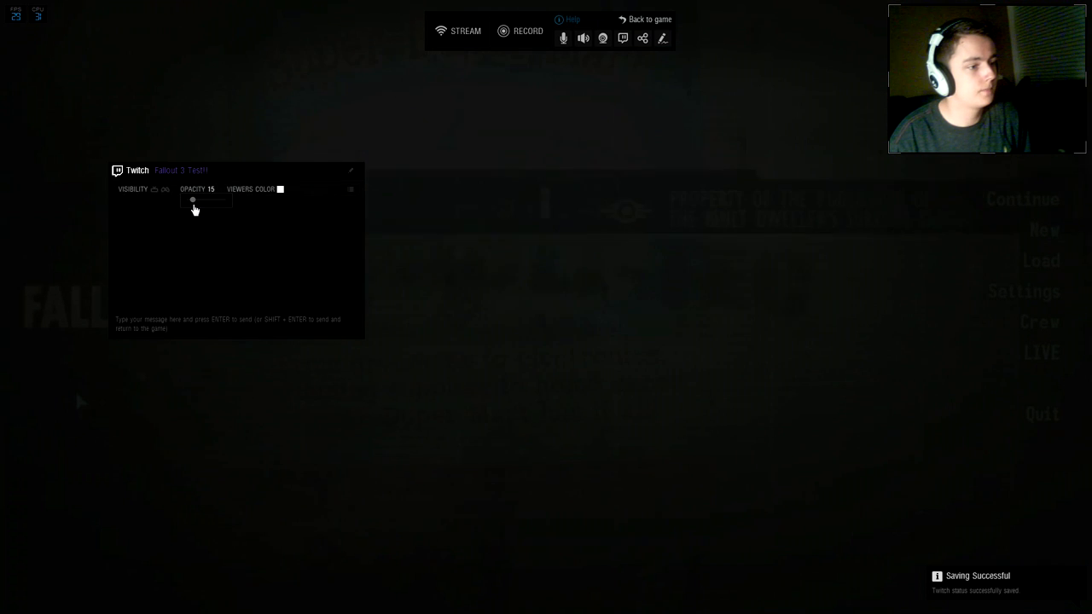
Show the Twitch chat in the In Game HUD and move the panel right
{"action": "left_click", "coordinate": [154, 188]}
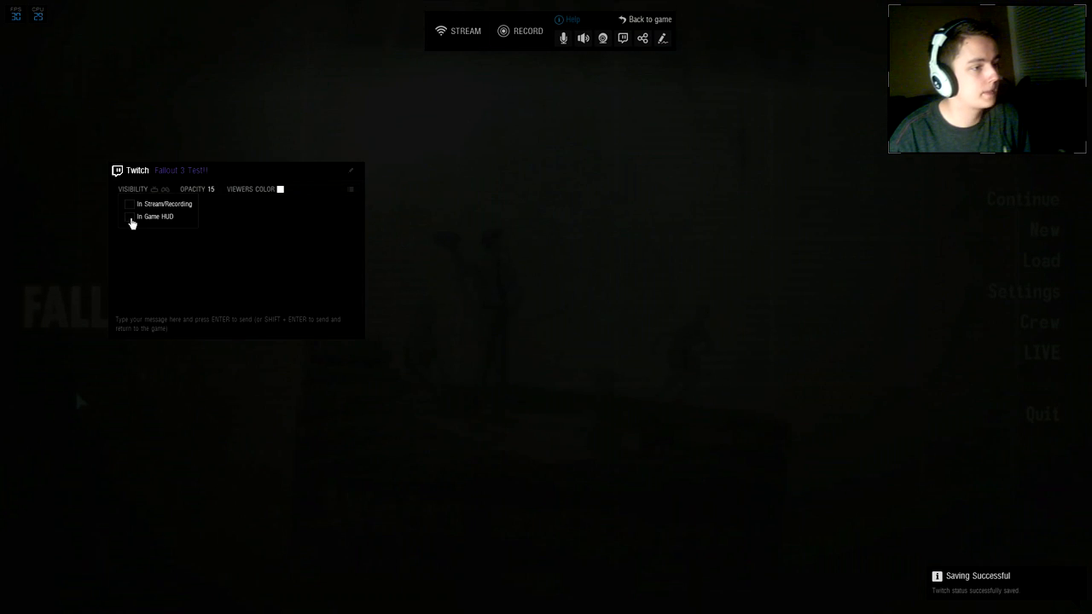
{"action": "left_click", "coordinate": [130, 216]}
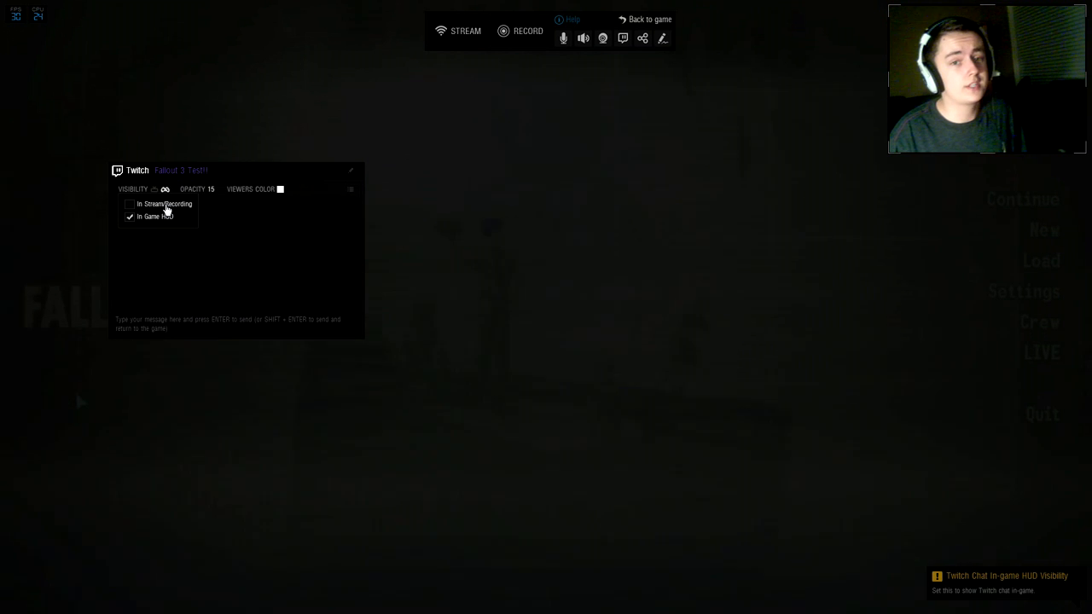
{"action": "left_click_drag", "start_coordinate": [239, 170], "coordinate": [759, 202]}
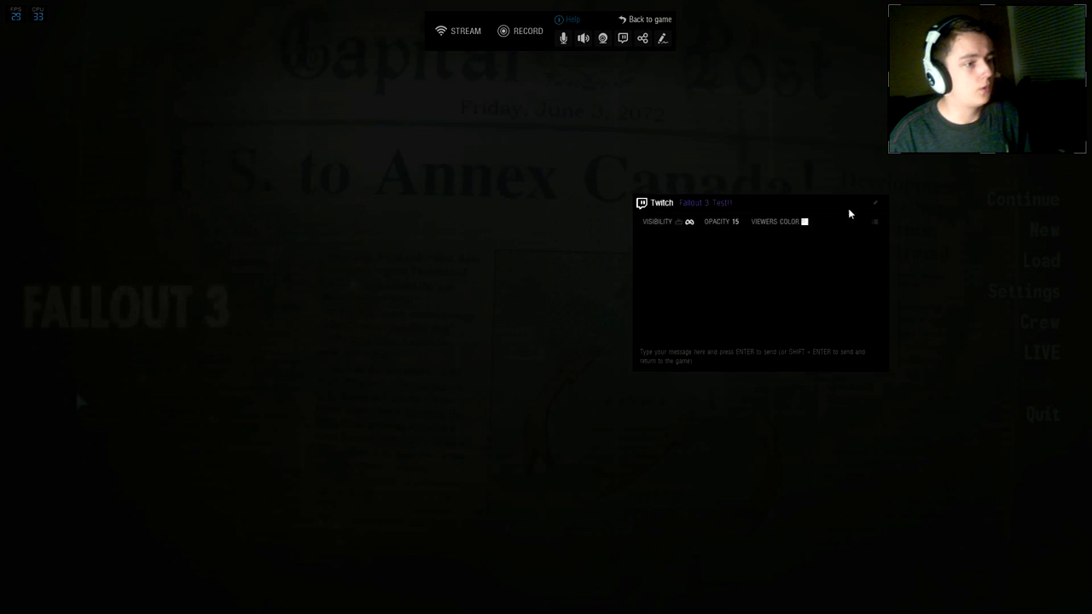
Place the Twitch chat panel in the bottom-right corner and go back to the game
{"action": "left_click_drag", "start_coordinate": [759, 202], "coordinate": [955, 385]}
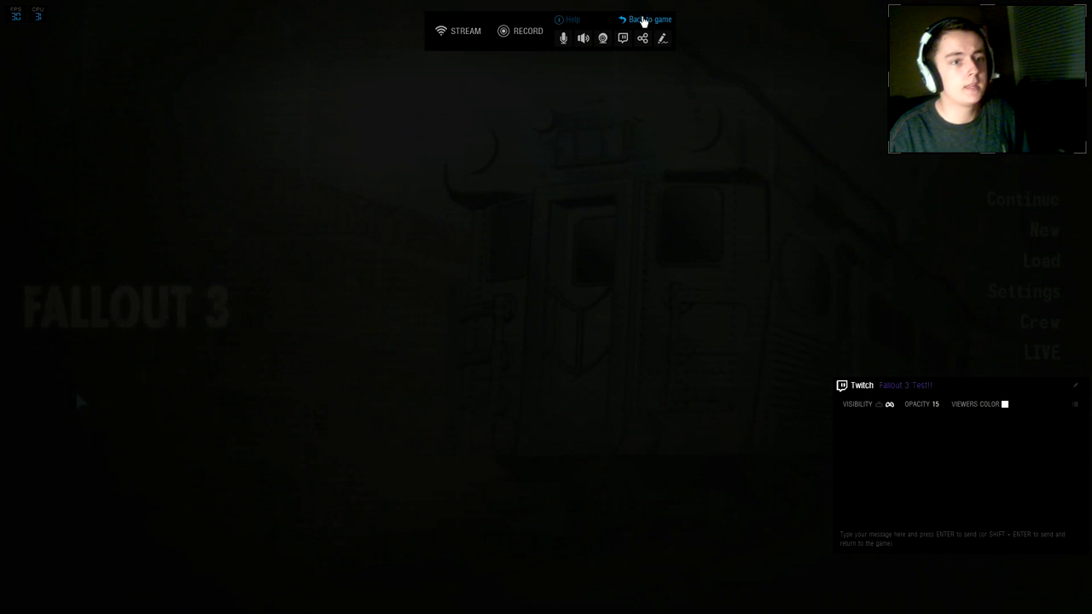
{"action": "mouse_move", "coordinate": [602, 37]}
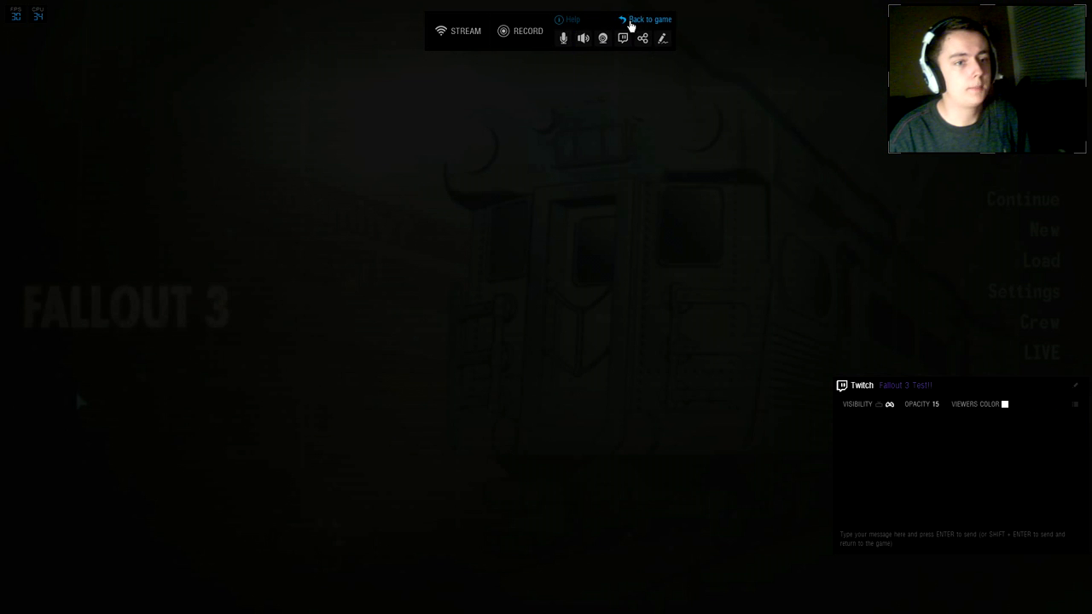
{"action": "left_click", "coordinate": [649, 19]}
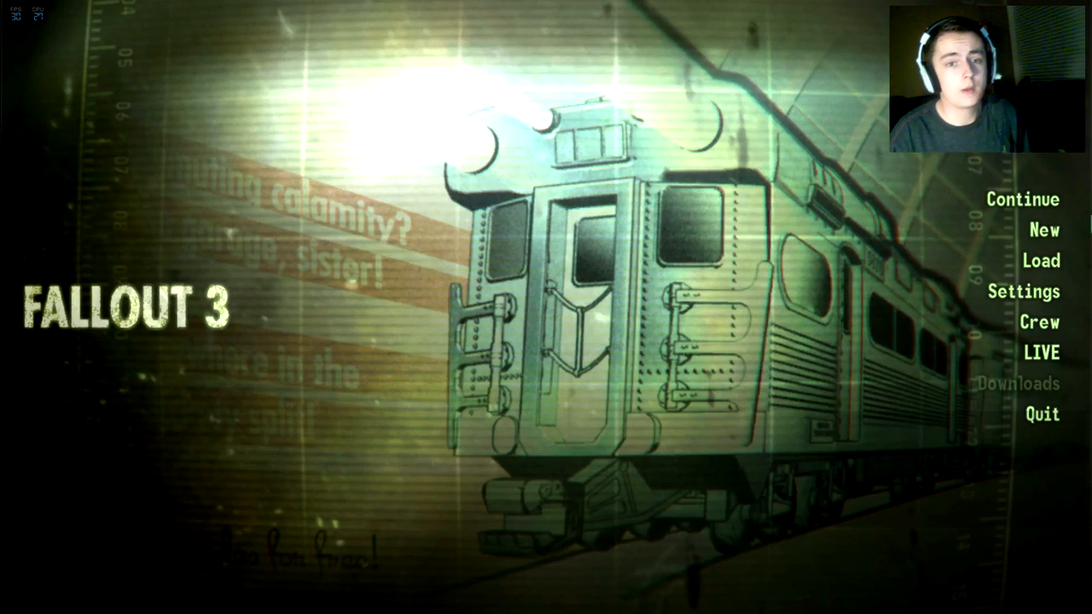
Load the AUTO The Mall save from Fallout 3's main menu
{"action": "left_click", "coordinate": [1029, 261]}
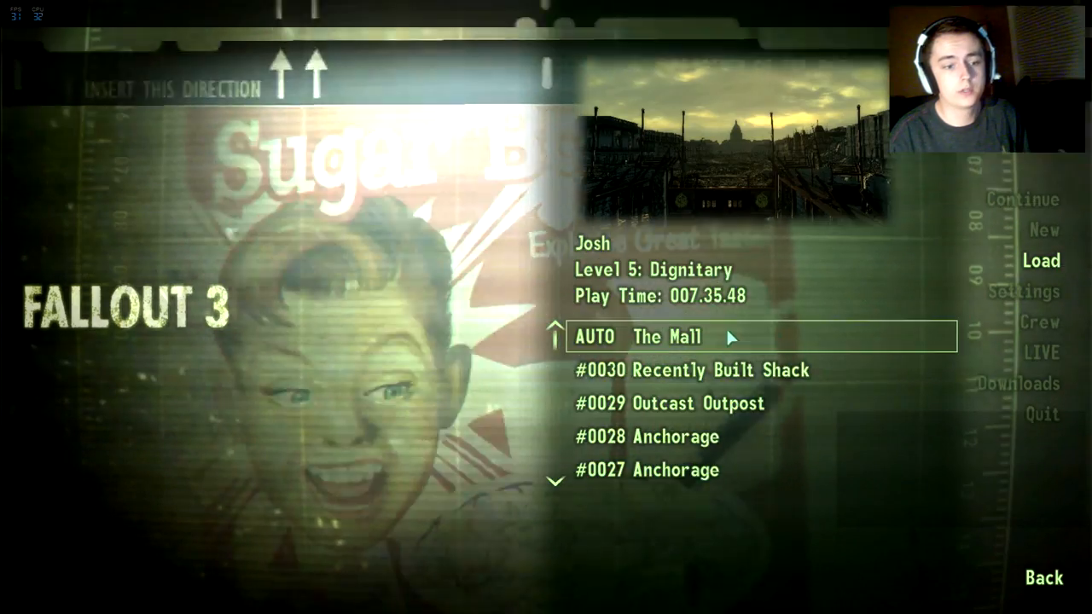
{"action": "left_click", "coordinate": [640, 338]}
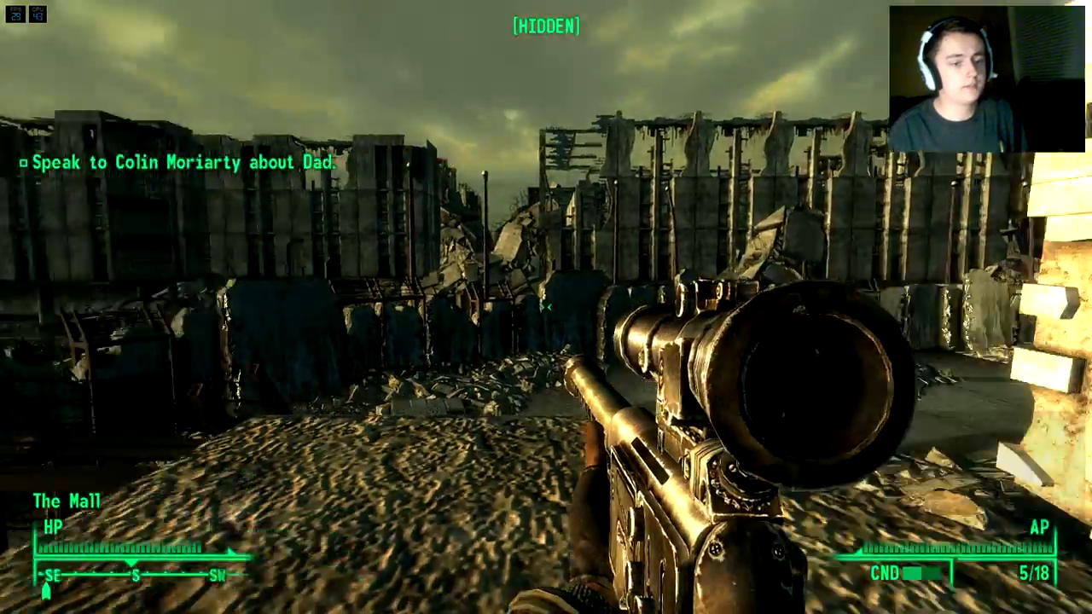
{"action": "right_click", "coordinate": [546, 307]}
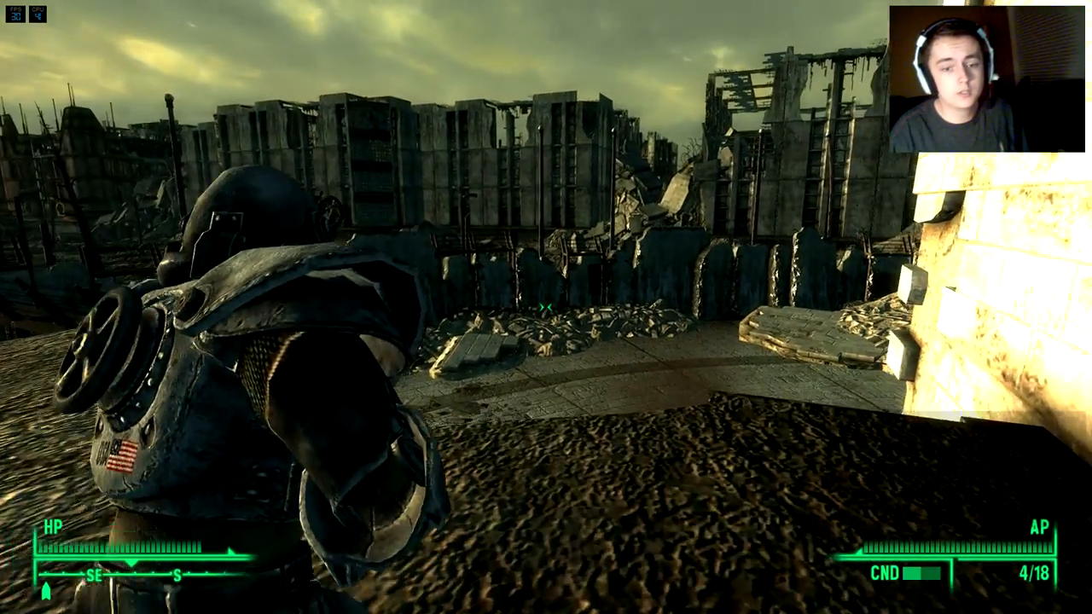
{"action": "mouse_move", "coordinate": [546, 307]}
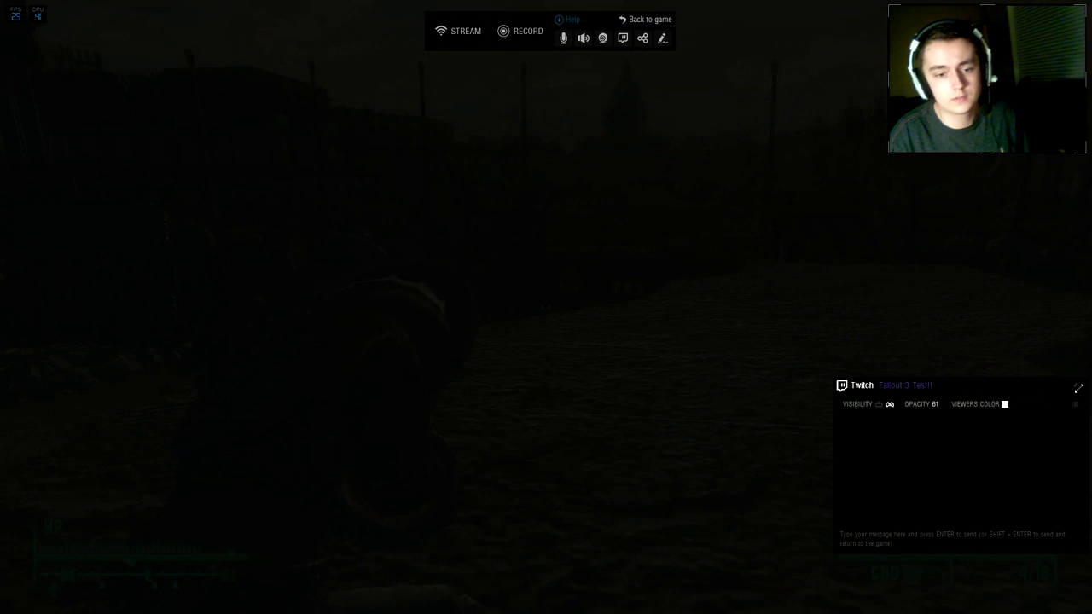
Resize the Twitch chat panel taller over gameplay, with opacity at 61
{"action": "left_click", "coordinate": [646, 19]}
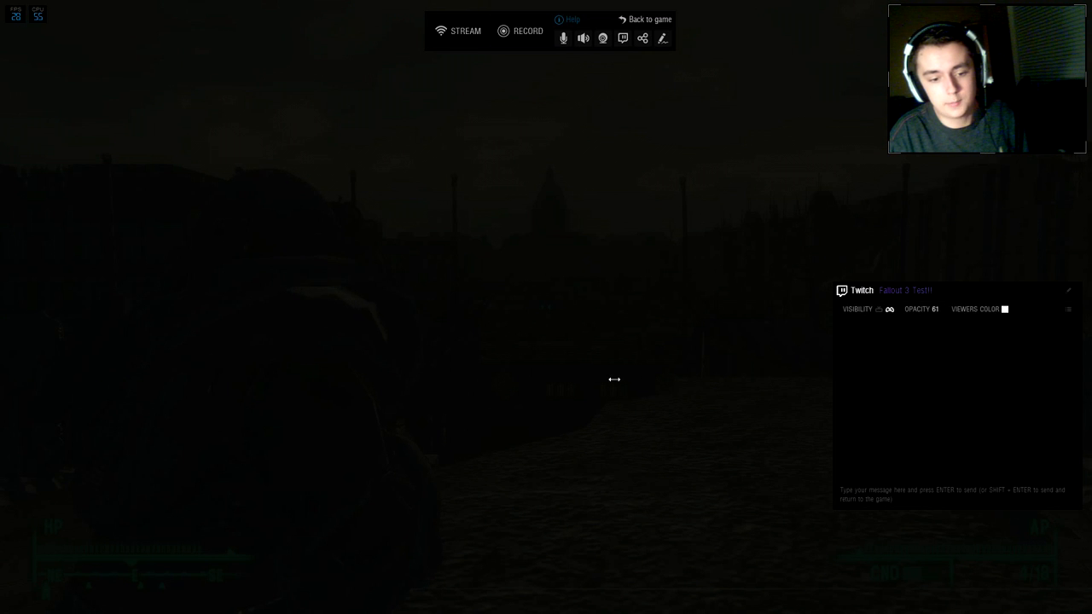
{"action": "mouse_move", "coordinate": [948, 319]}
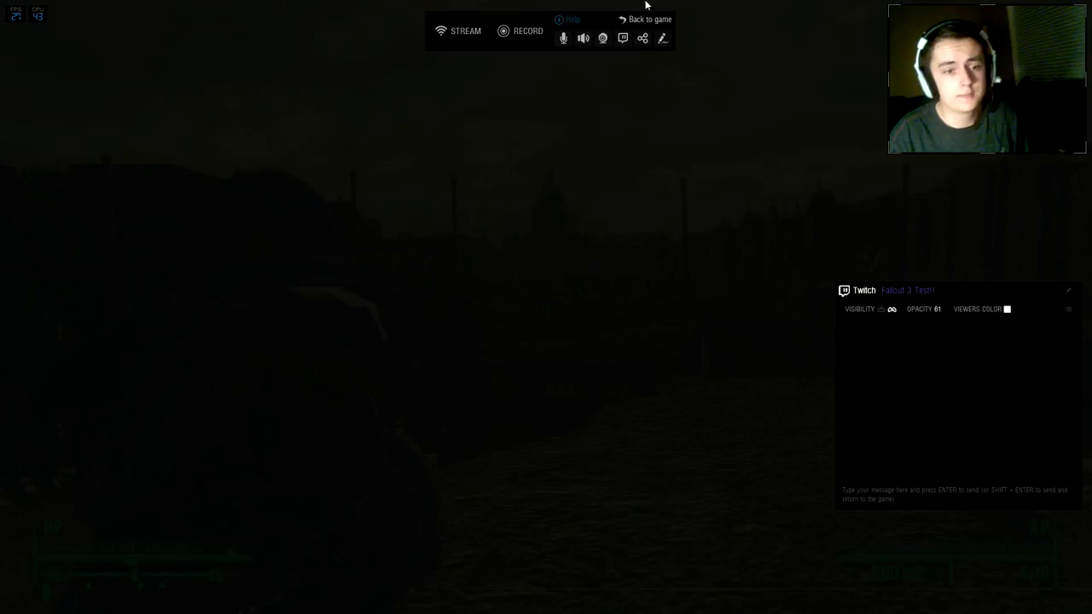
{"action": "left_click", "coordinate": [645, 19]}
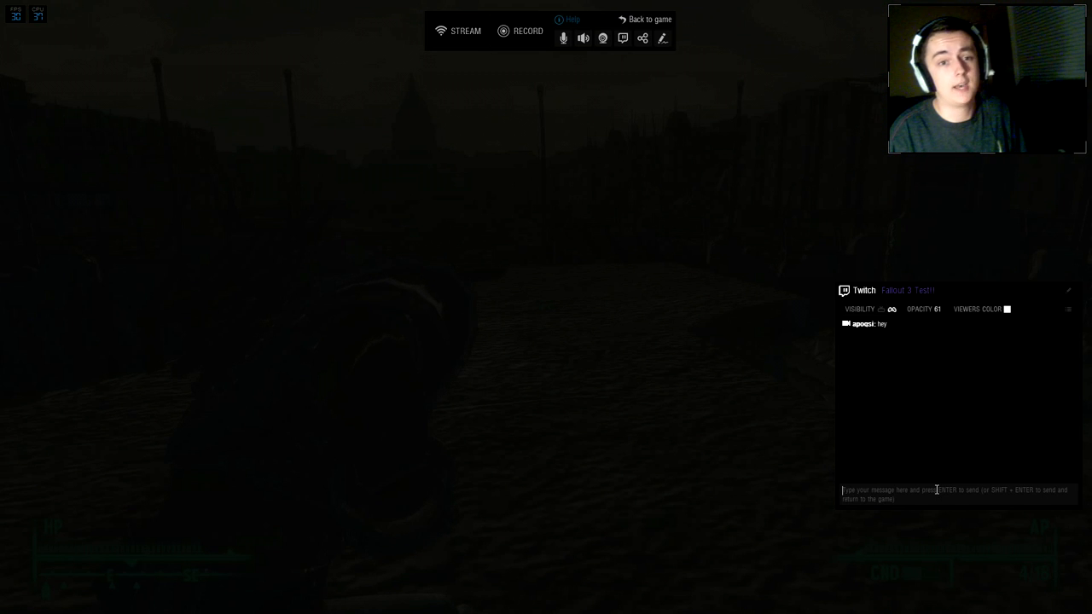
Record Fallout 3 gameplay, pausing and resuming once, then stop the recording
{"action": "left_click", "coordinate": [520, 31]}
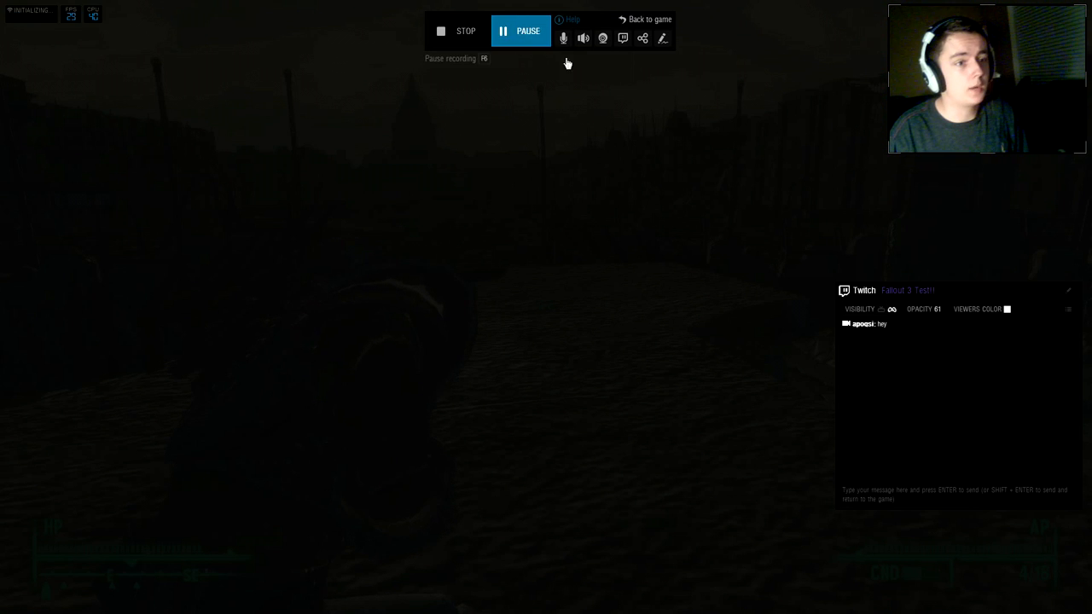
{"action": "left_click", "coordinate": [653, 19]}
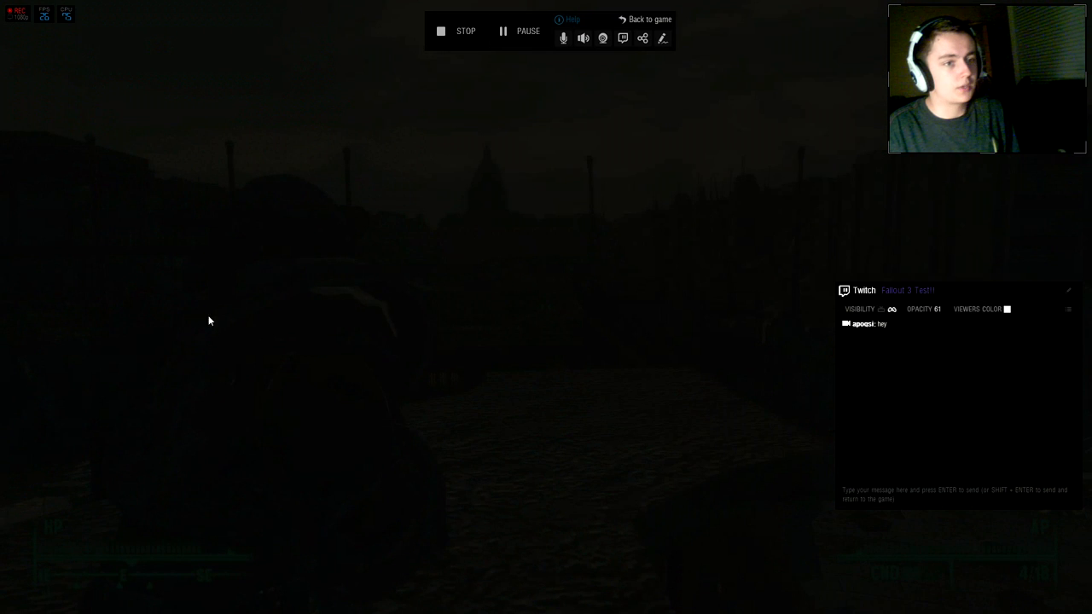
{"action": "mouse_move", "coordinate": [527, 36]}
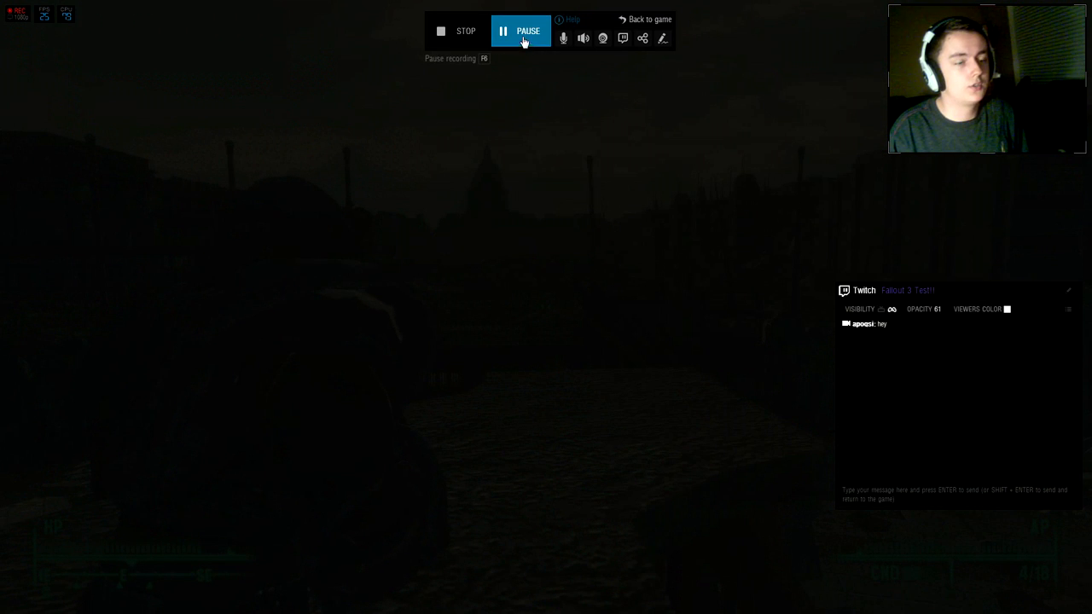
{"action": "left_click", "coordinate": [522, 31]}
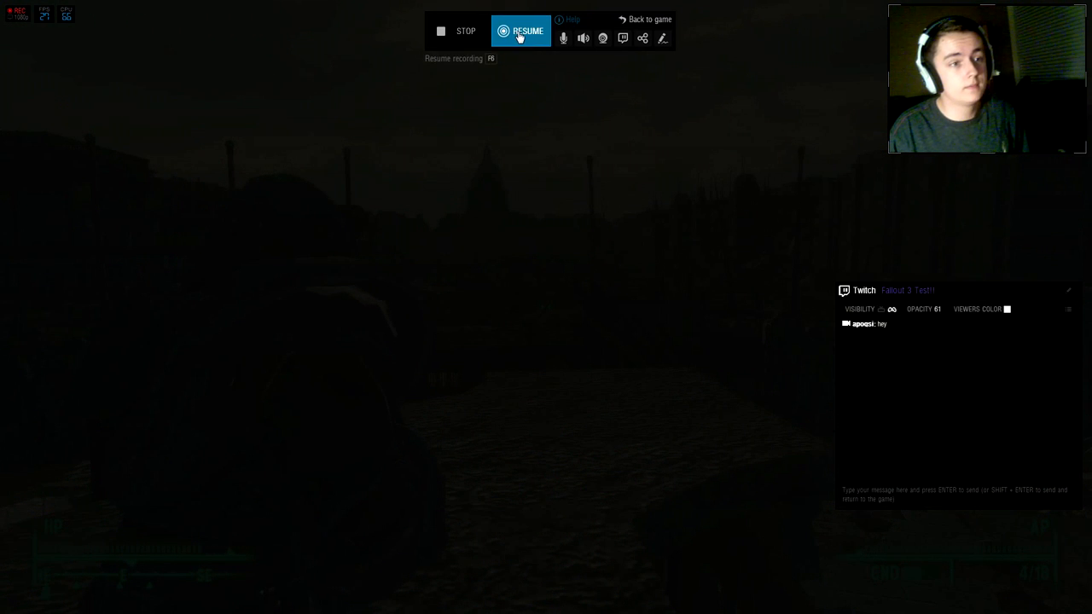
{"action": "left_click", "coordinate": [518, 32]}
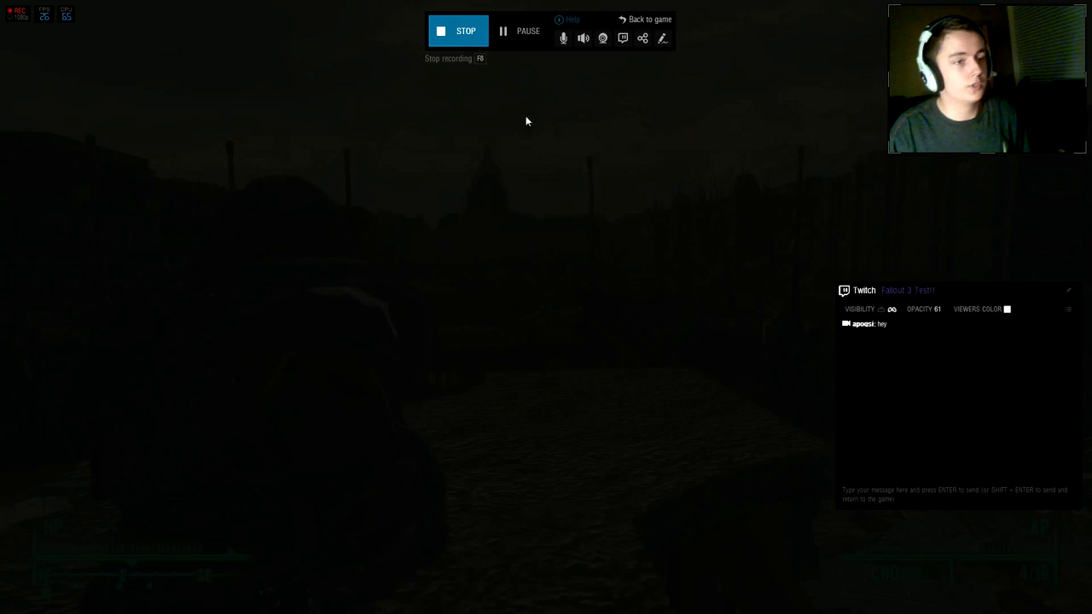
{"action": "left_click", "coordinate": [461, 31]}
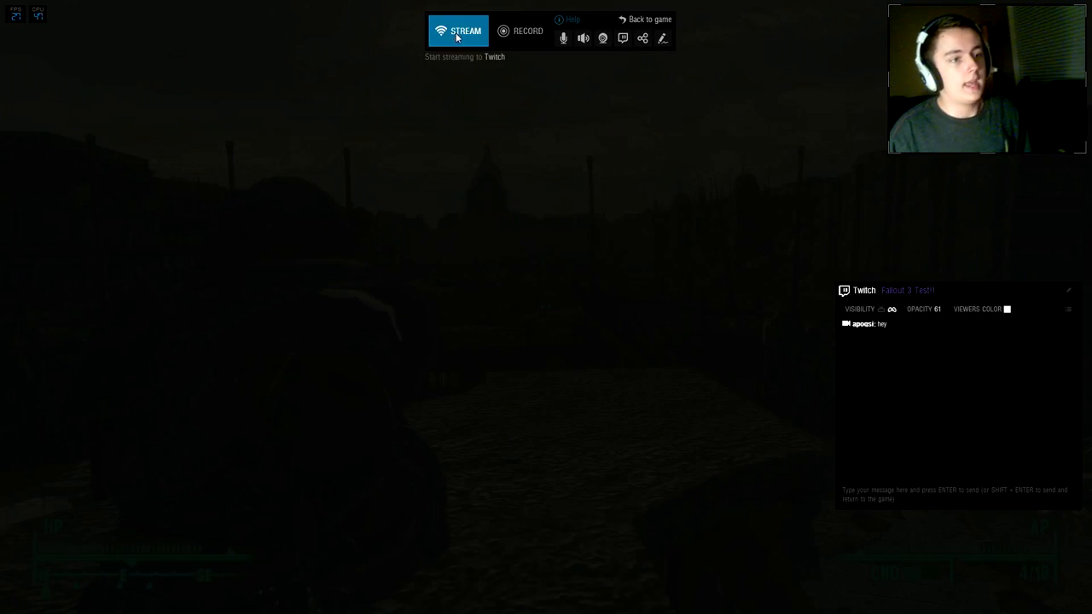
Start the live broadcast of Fallout 3 to Twitch
{"action": "left_click", "coordinate": [455, 32]}
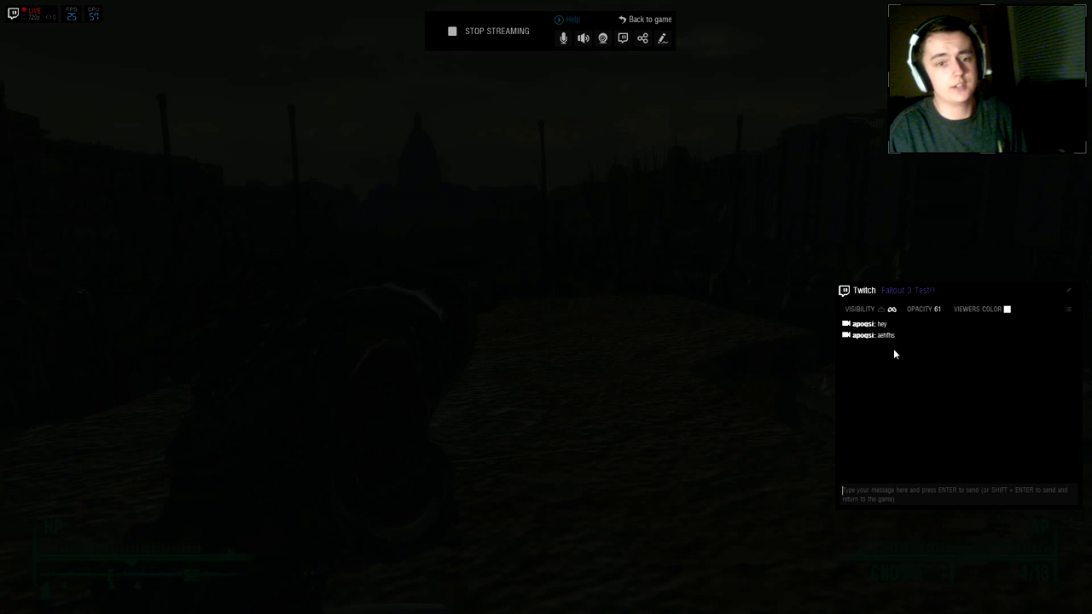
{"action": "mouse_move", "coordinate": [890, 325]}
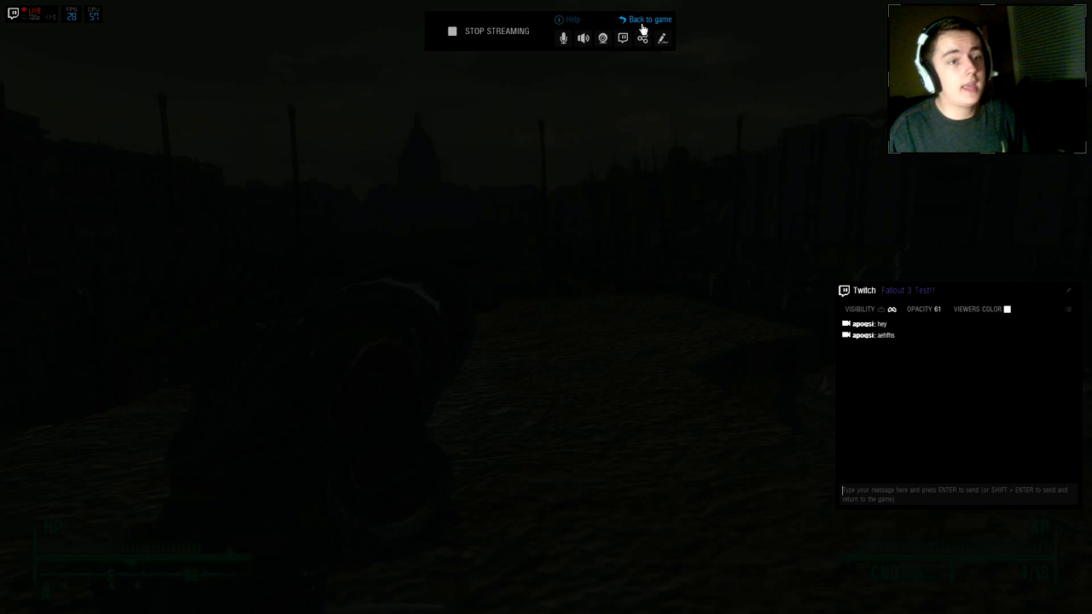
Dismiss the overlay, quit Fallout 3, and return to Gamecaster's Start page
{"action": "left_click", "coordinate": [642, 19]}
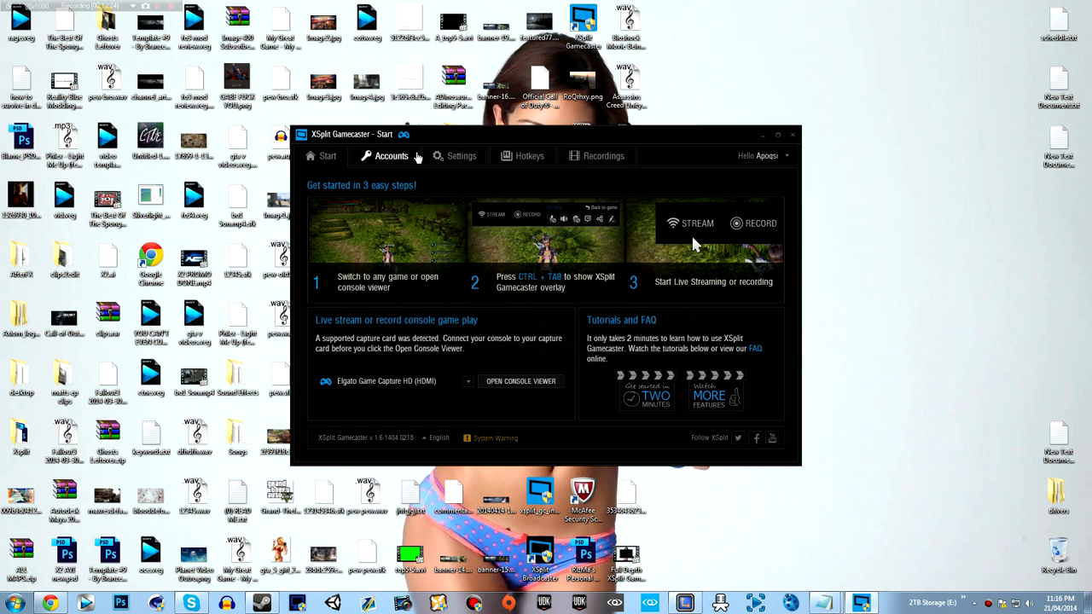
{"action": "mouse_move", "coordinate": [417, 158]}
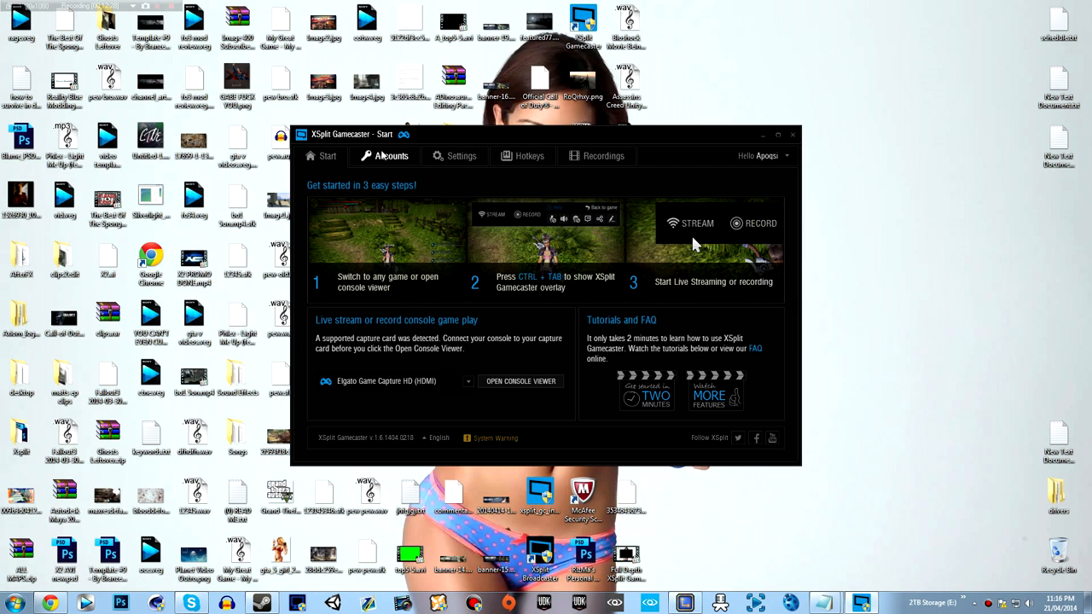
{"action": "left_click", "coordinate": [390, 155]}
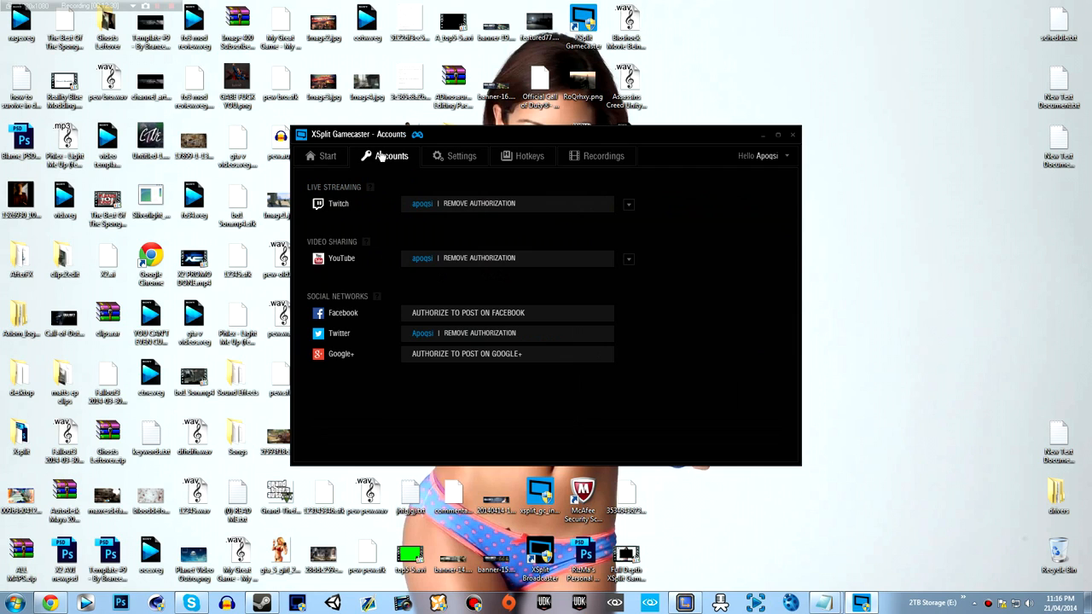
{"action": "left_click", "coordinate": [326, 155]}
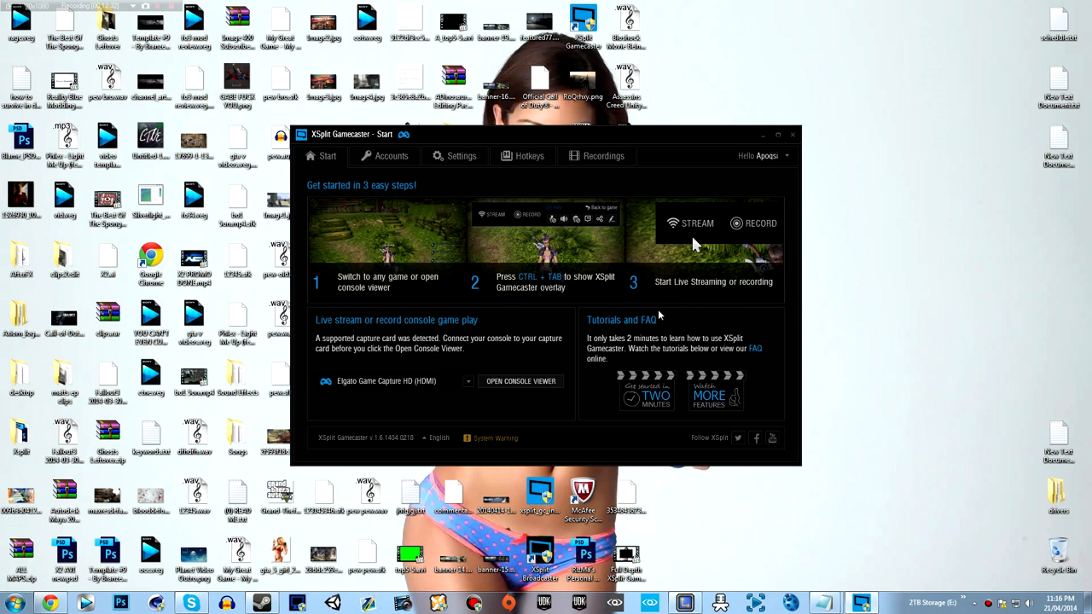
{"action": "left_click", "coordinate": [495, 439]}
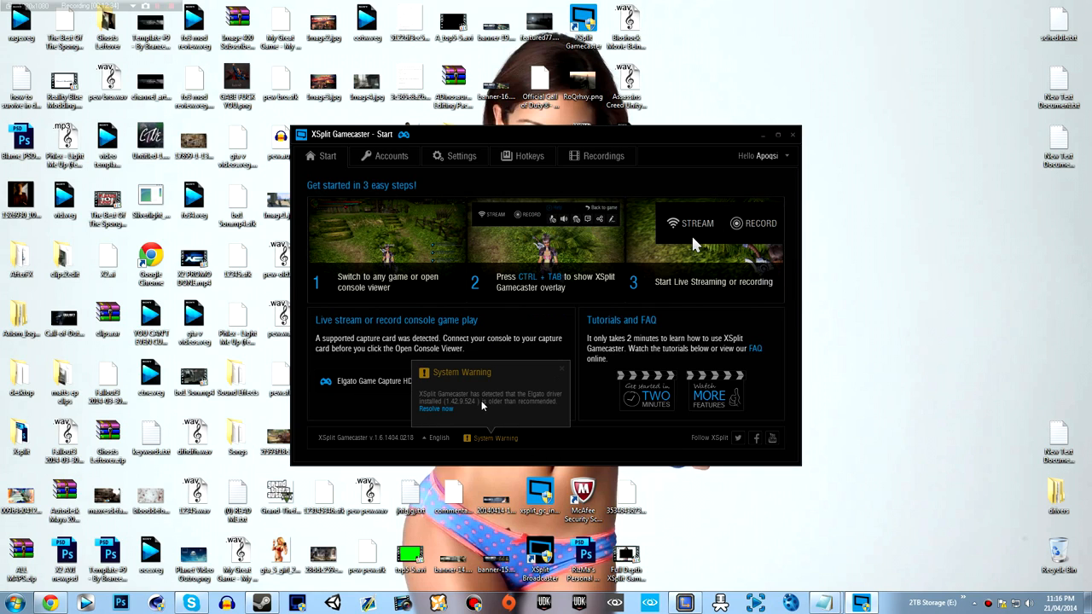
{"action": "mouse_move", "coordinate": [399, 424]}
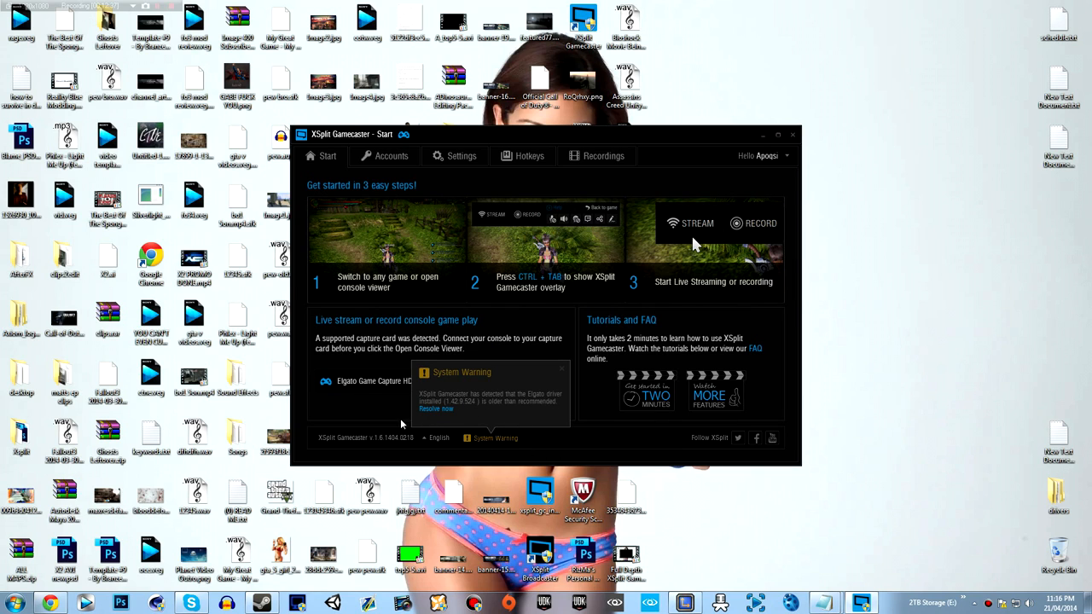
{"action": "mouse_move", "coordinate": [421, 414]}
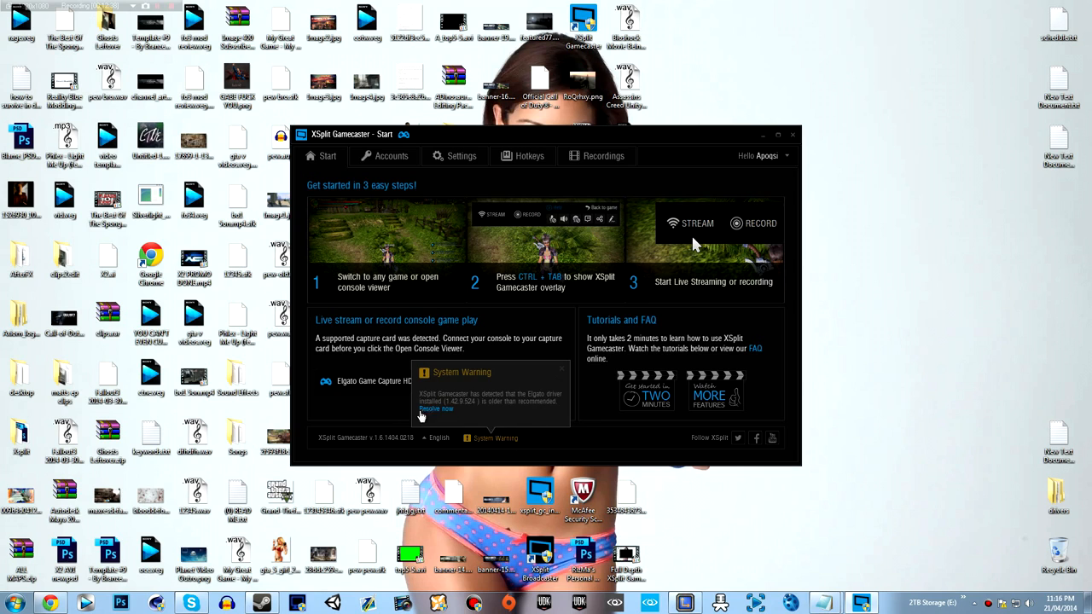
{"action": "mouse_move", "coordinate": [499, 413]}
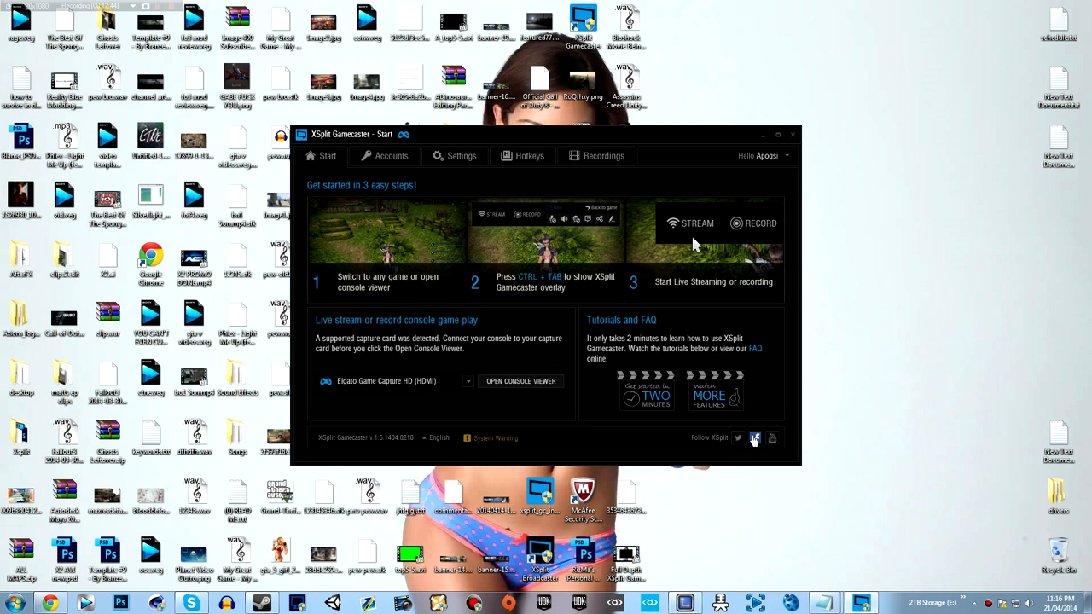
{"action": "mouse_move", "coordinate": [766, 444]}
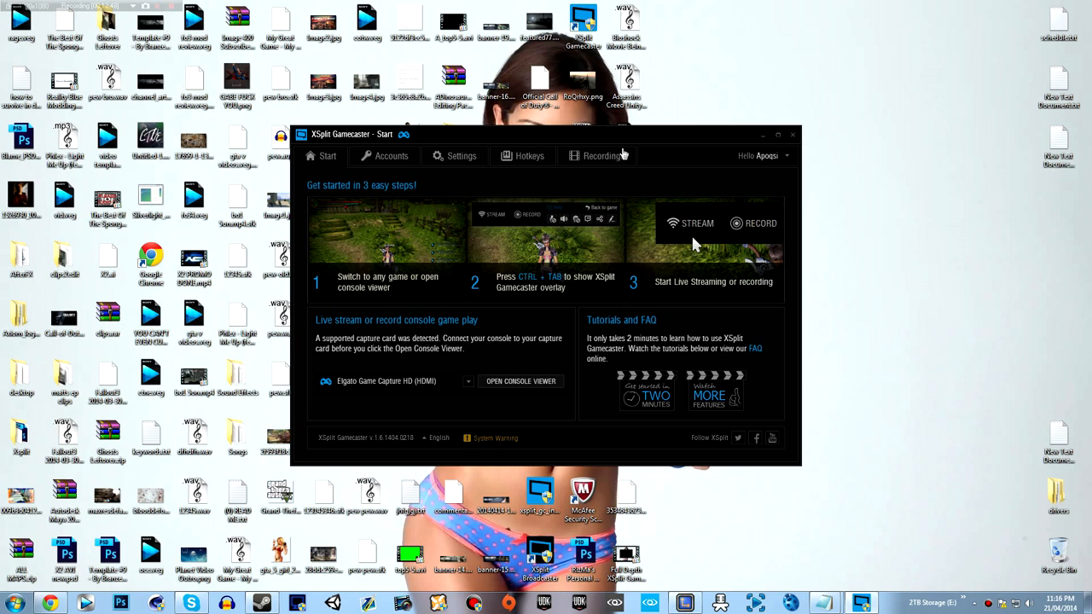
{"action": "mouse_move", "coordinate": [778, 137]}
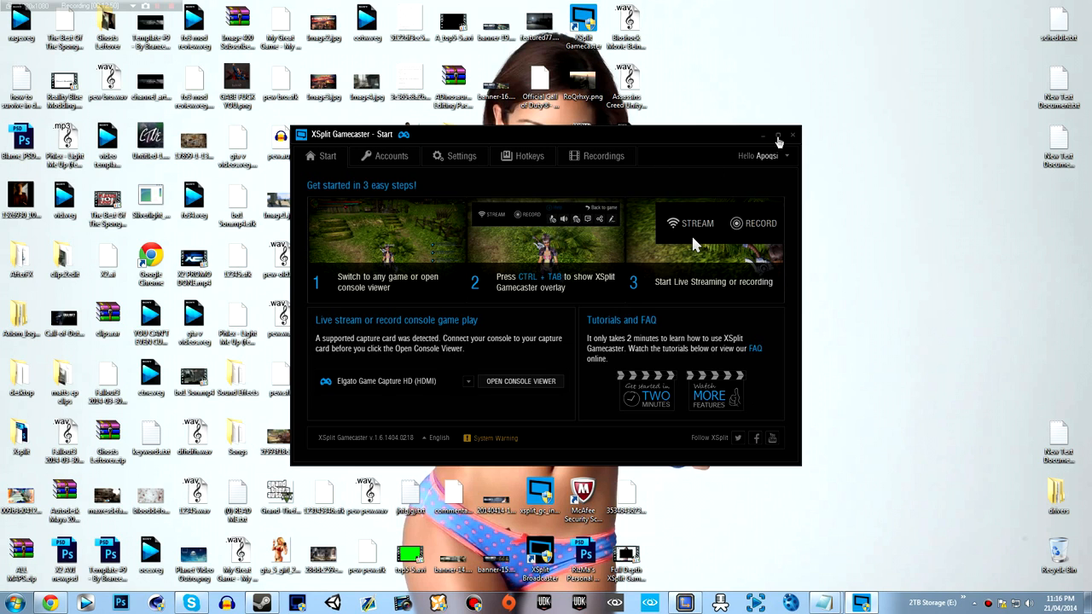
Exit XSplit Gamecaster and rate it five stars on the feedback form
{"action": "left_click", "coordinate": [774, 136]}
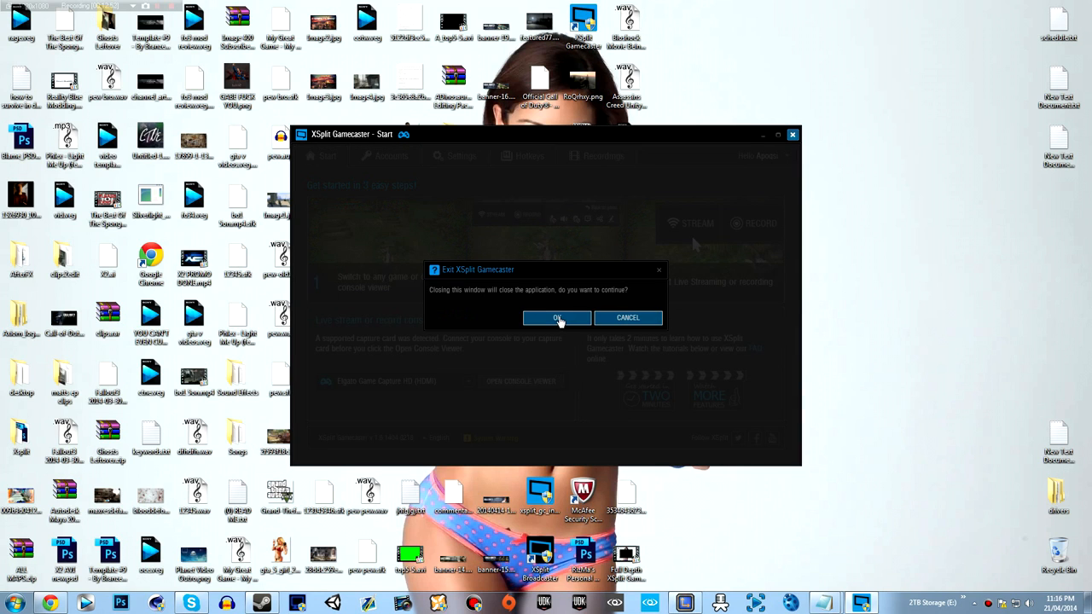
{"action": "left_click", "coordinate": [557, 317]}
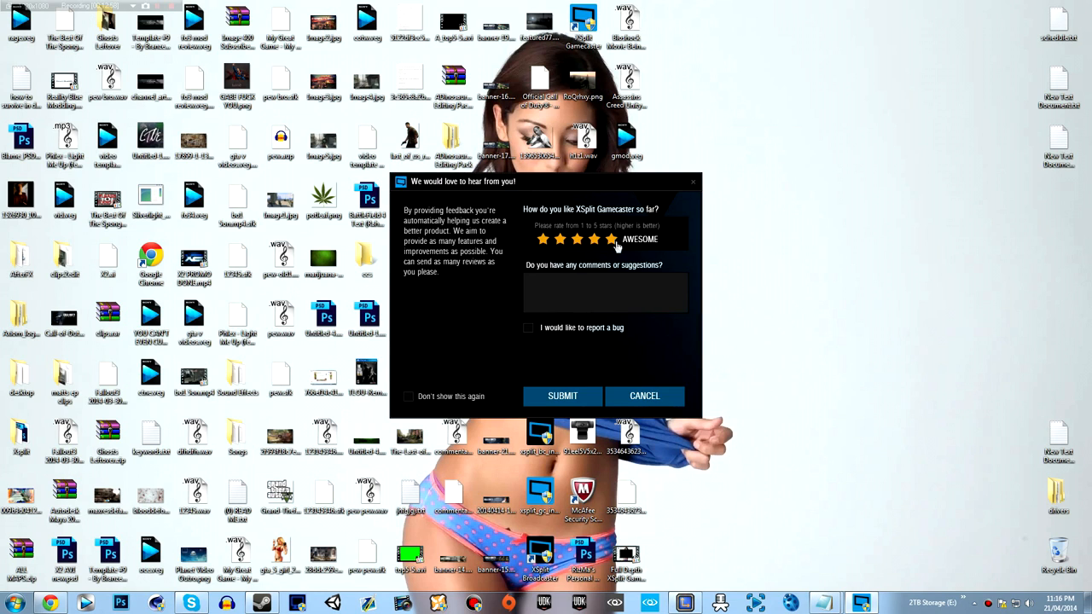
{"action": "left_click", "coordinate": [606, 293]}
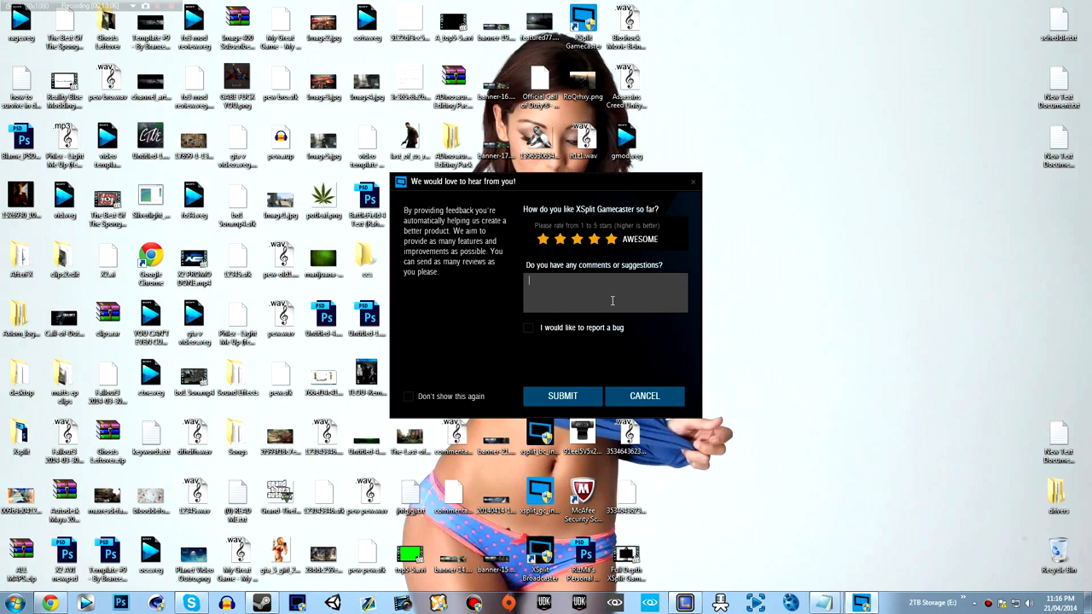
Comment suggesting overlays and custom codecs such as Lagarith lossless
{"action": "type", "text": "Over"}
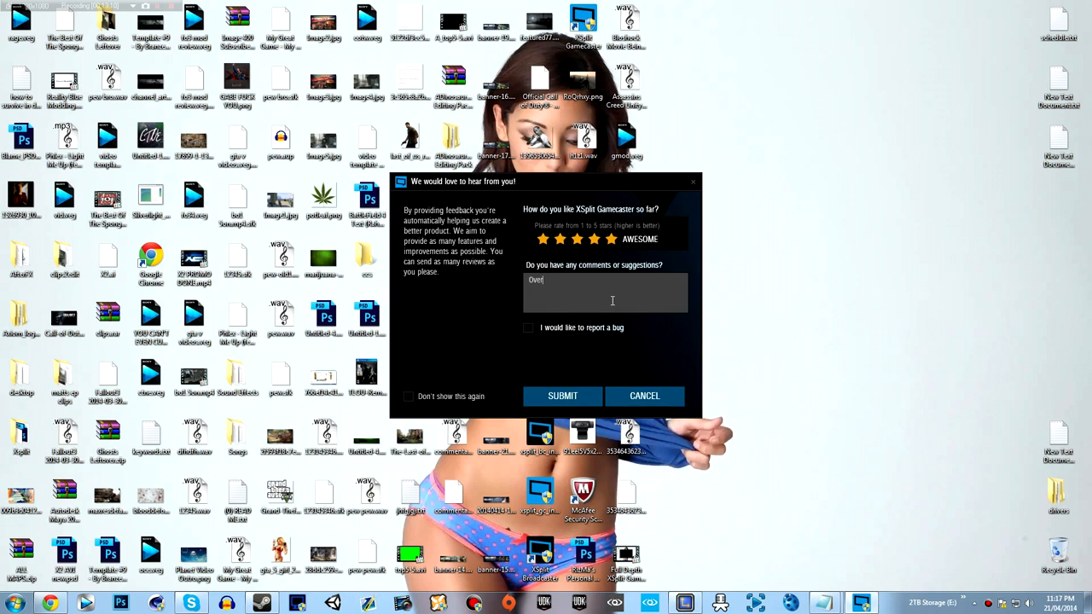
{"action": "type", "text": "lays"}
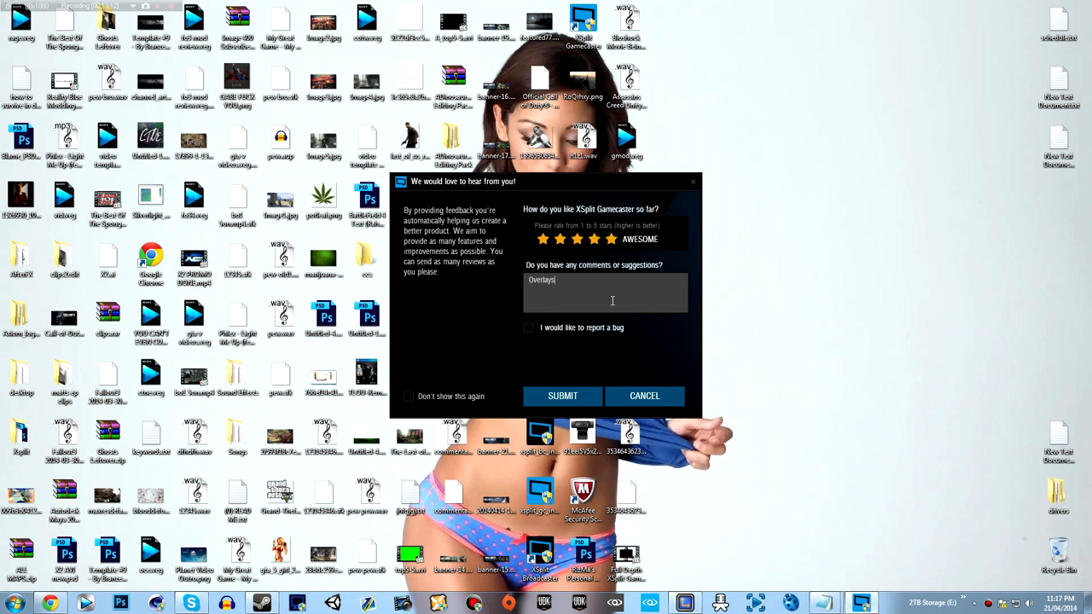
{"action": "type", "text": ", ability codec to"}
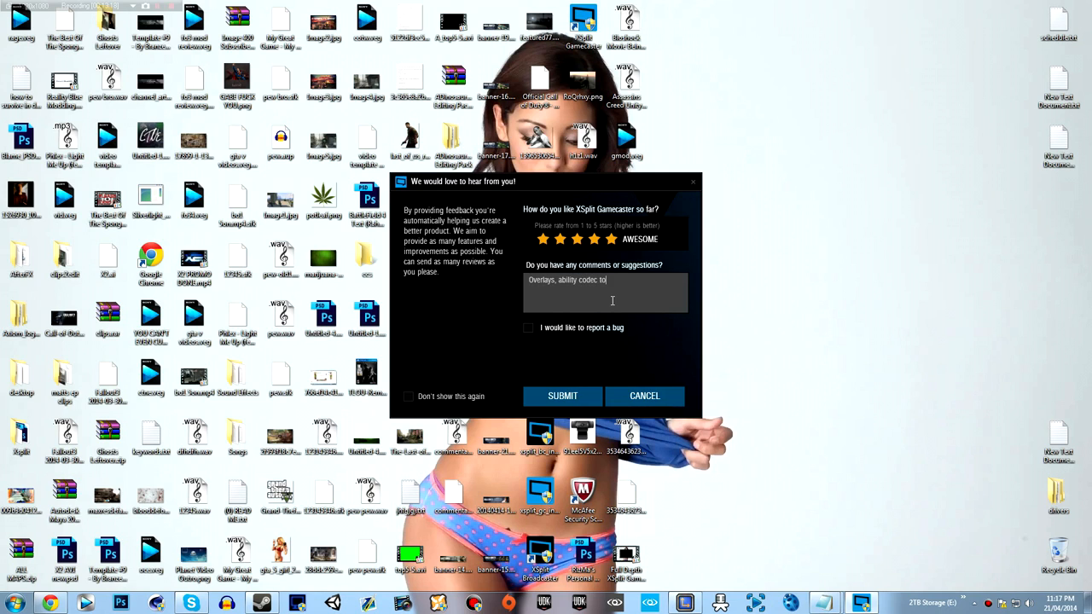
{"action": "type", "text": "a custom codec"}
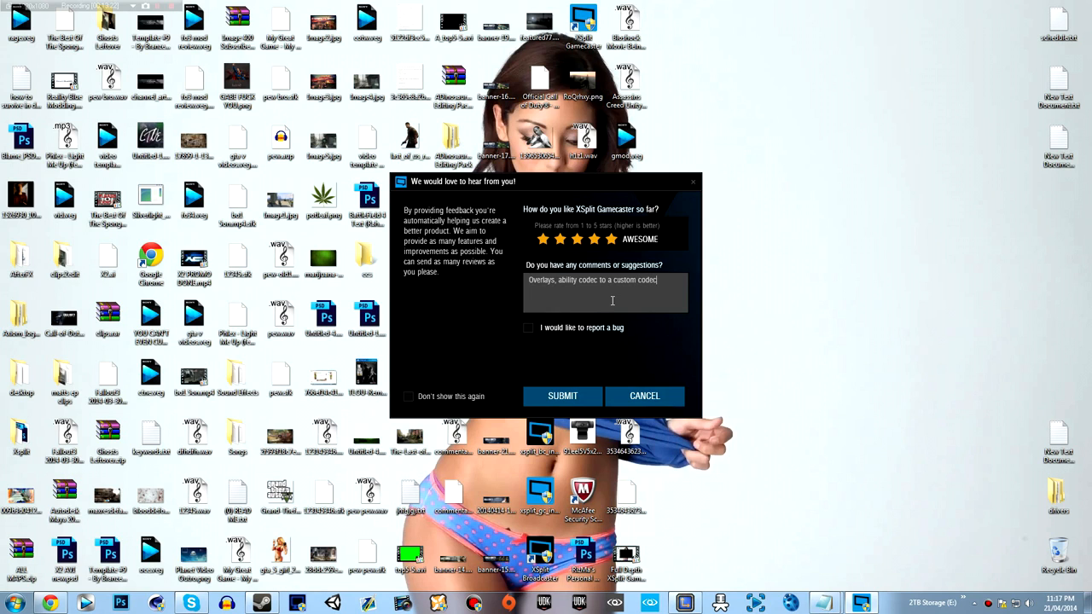
{"action": "type", "text": "(ex:"}
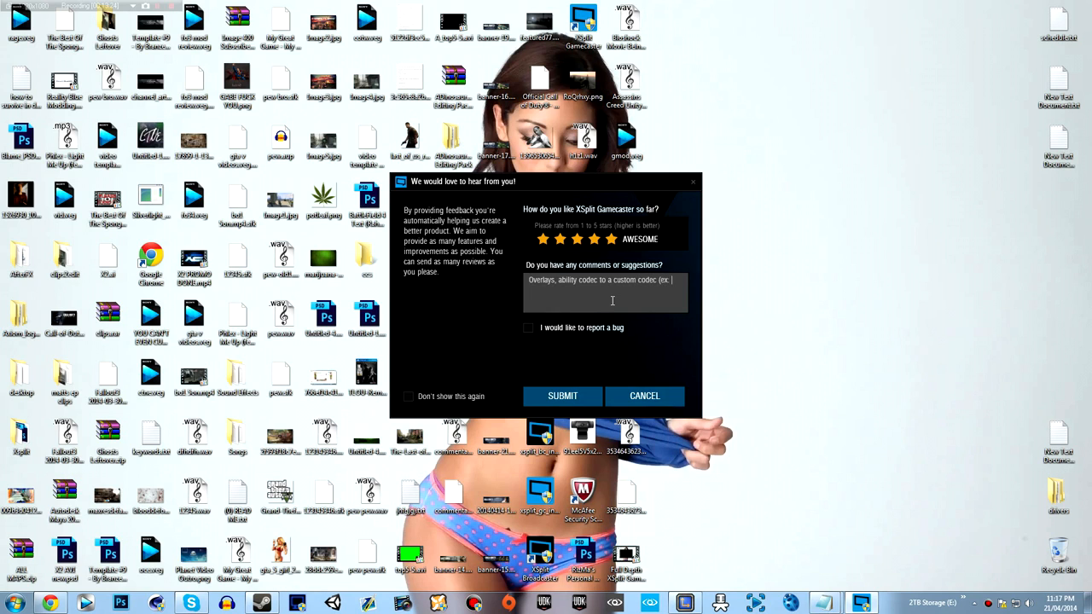
{"action": "type", "text": "lagarith"}
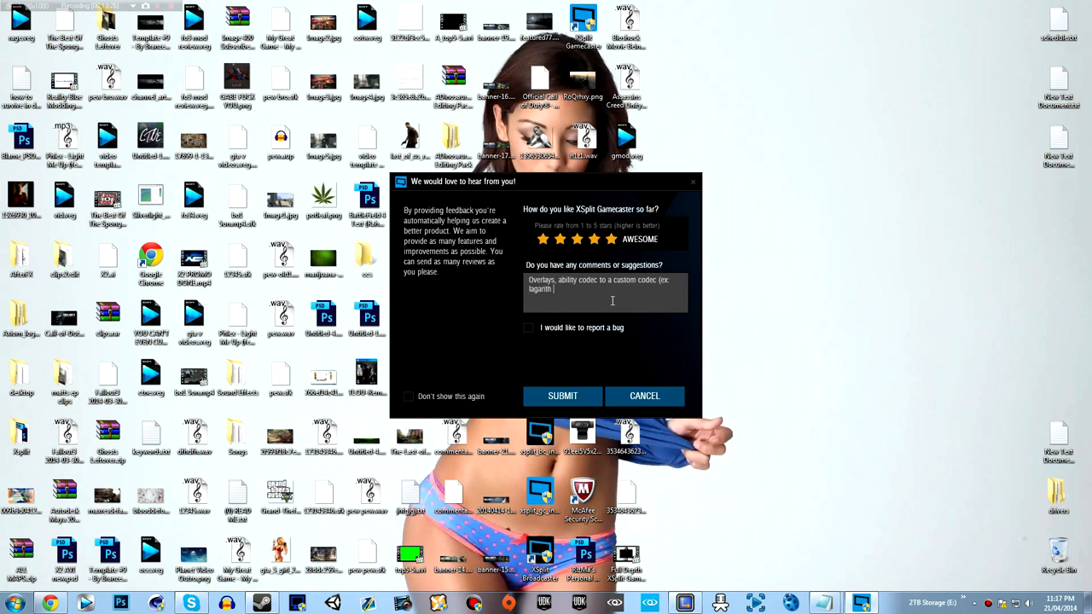
{"action": "type", "text": "lossless"}
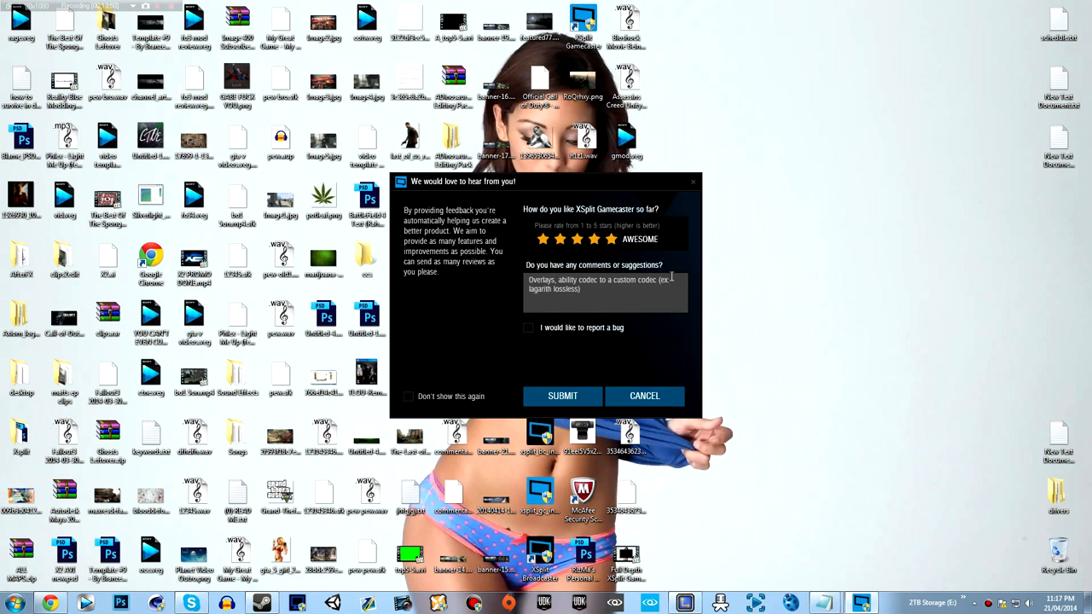
Tick and then untick the 'I would like to report a bug' option
{"action": "left_click", "coordinate": [528, 328]}
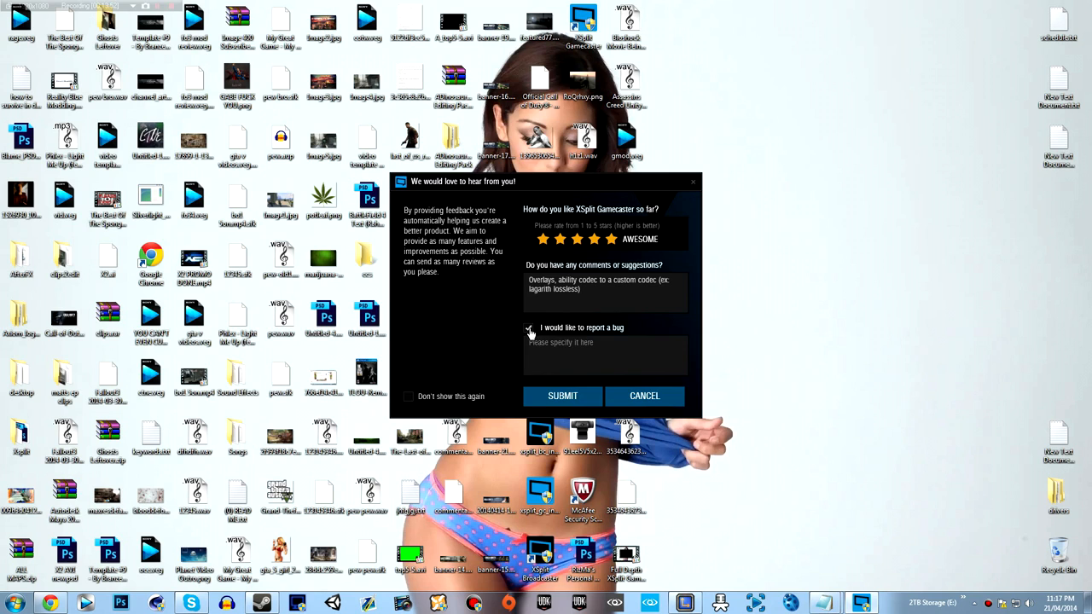
{"action": "left_click", "coordinate": [527, 328]}
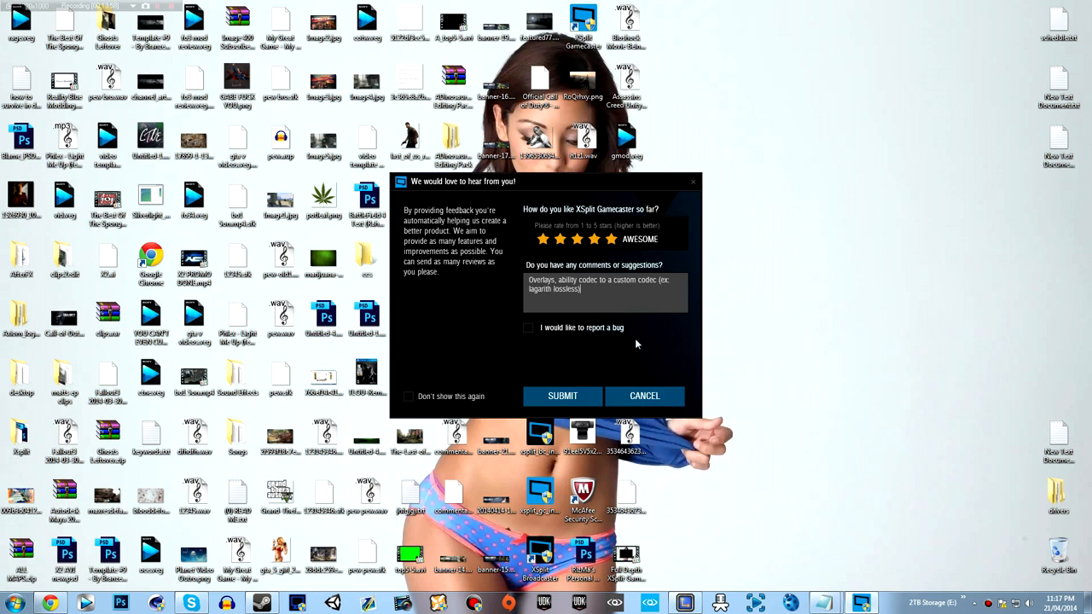
{"action": "mouse_move", "coordinate": [562, 396]}
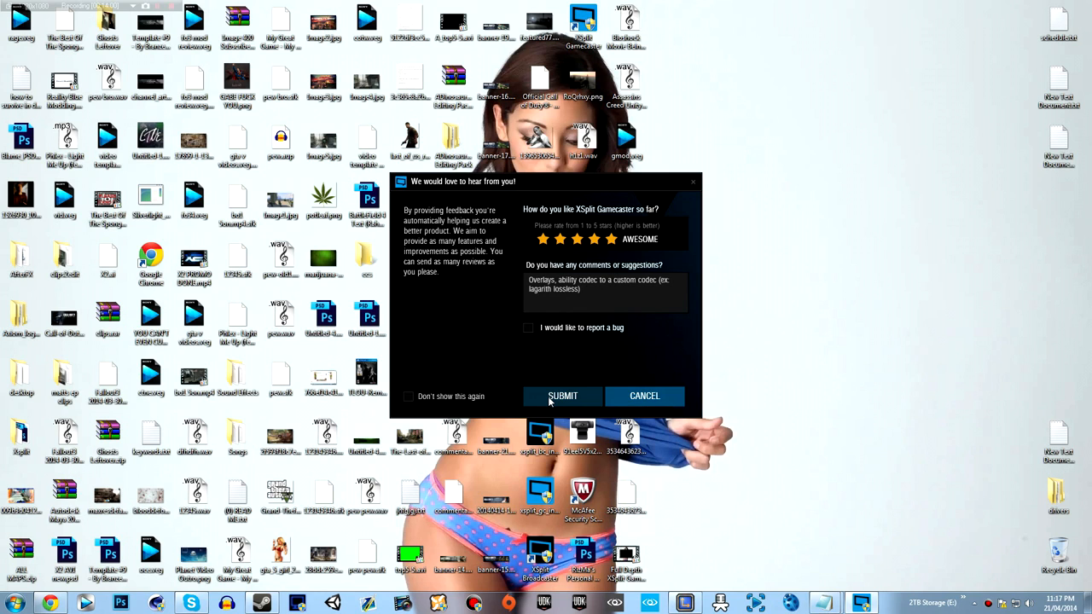
{"action": "mouse_move", "coordinate": [524, 391]}
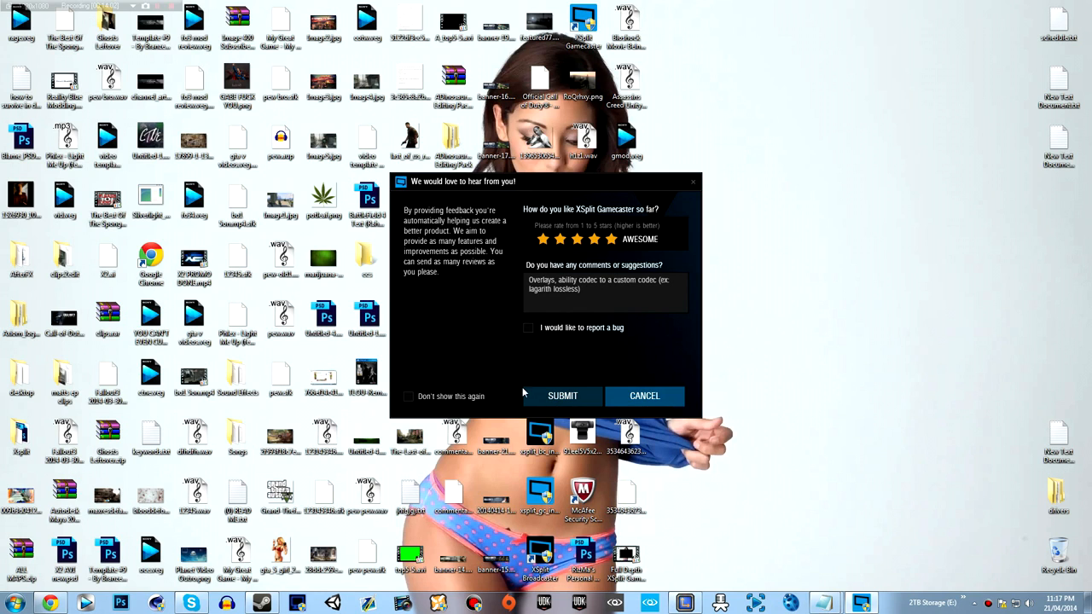
{"action": "mouse_move", "coordinate": [807, 428]}
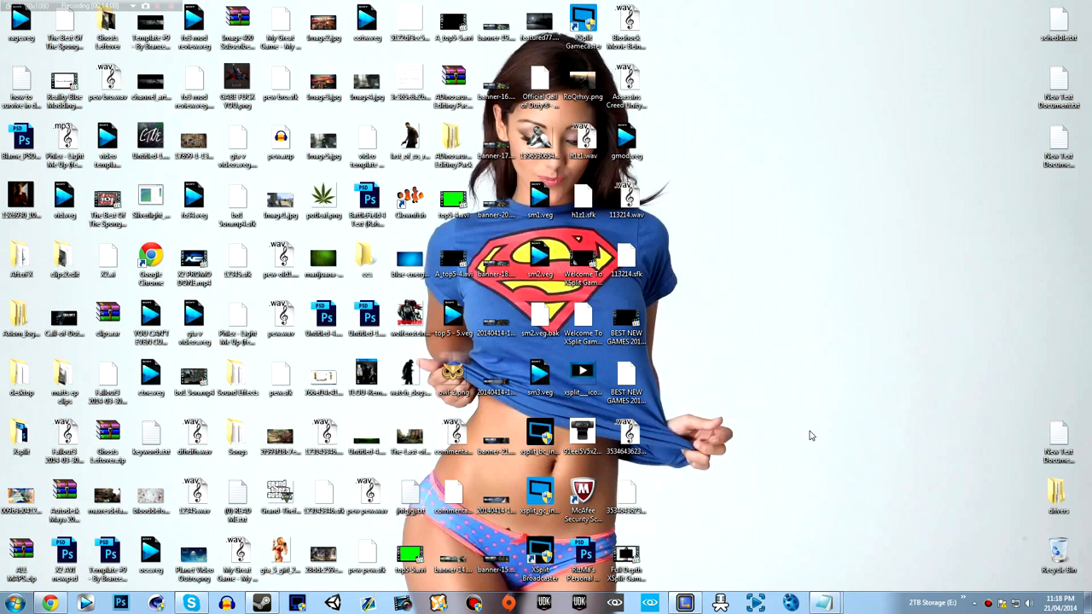
{"action": "mouse_move", "coordinate": [788, 427]}
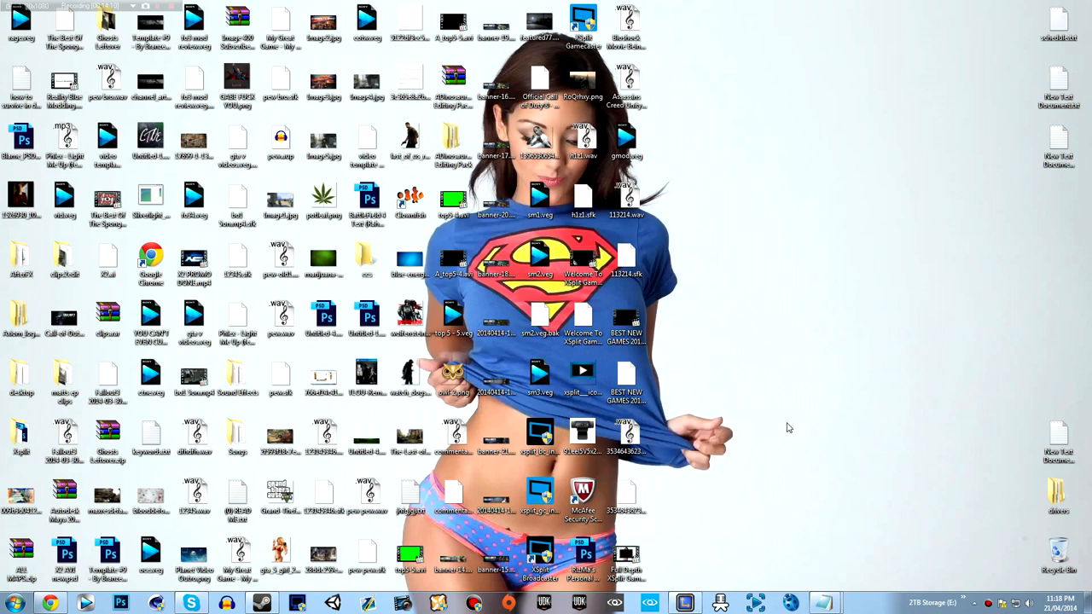
{"action": "mouse_move", "coordinate": [754, 438]}
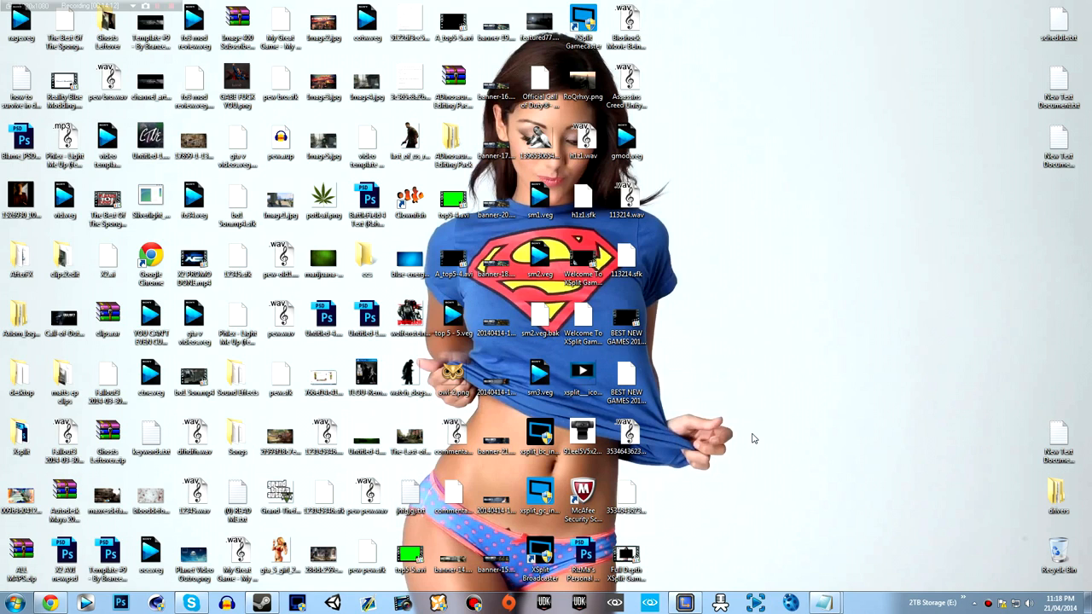
{"action": "mouse_move", "coordinate": [758, 397]}
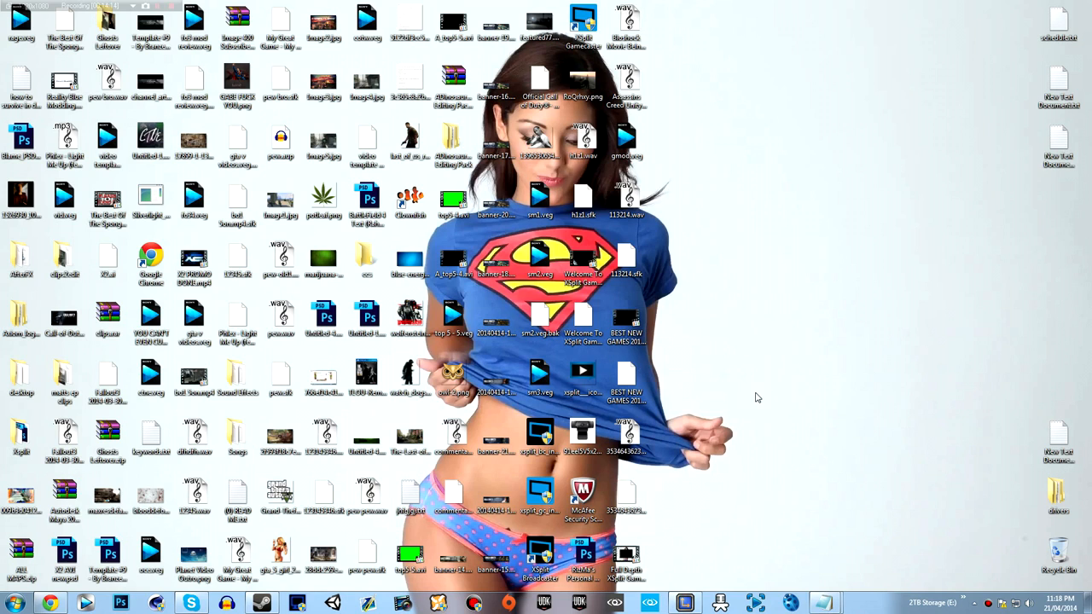